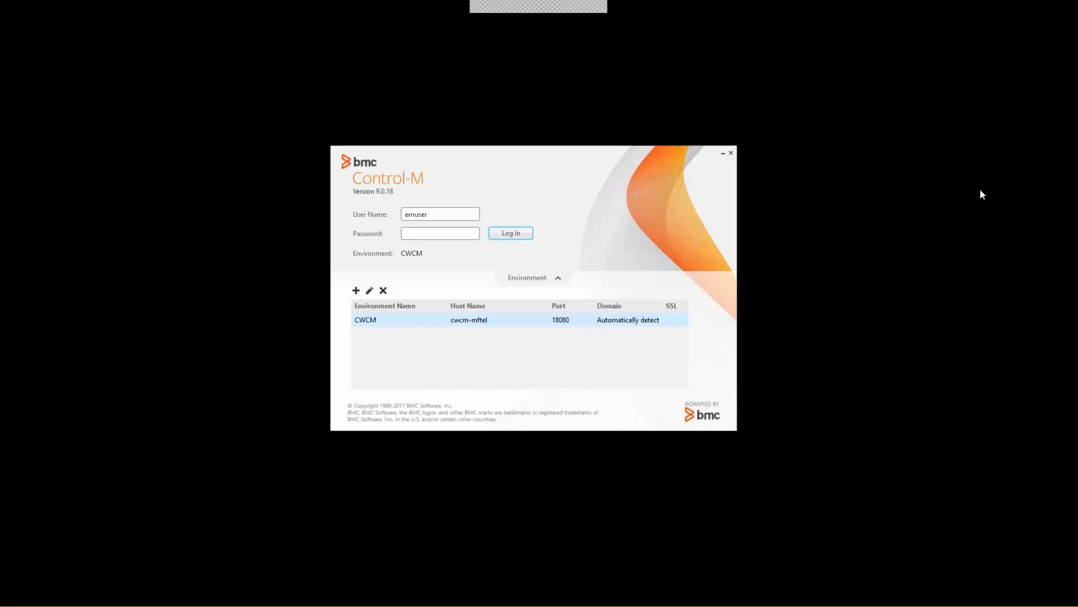
mouse_move(548, 194)
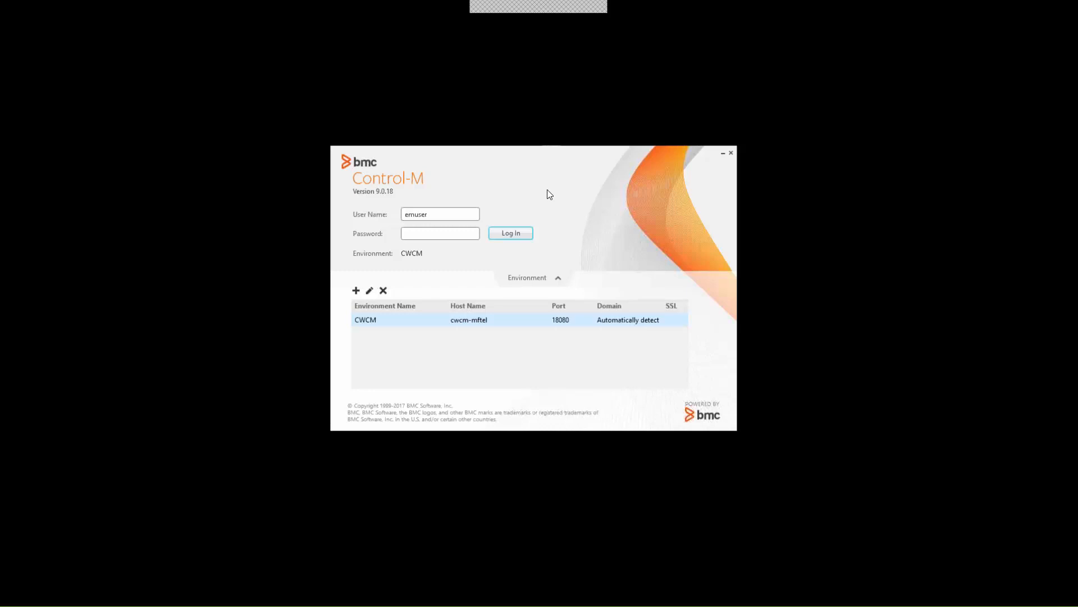
Test the CWCM environment connection (cwcm-mftel, port 18080) and dismiss the success message
click(369, 291)
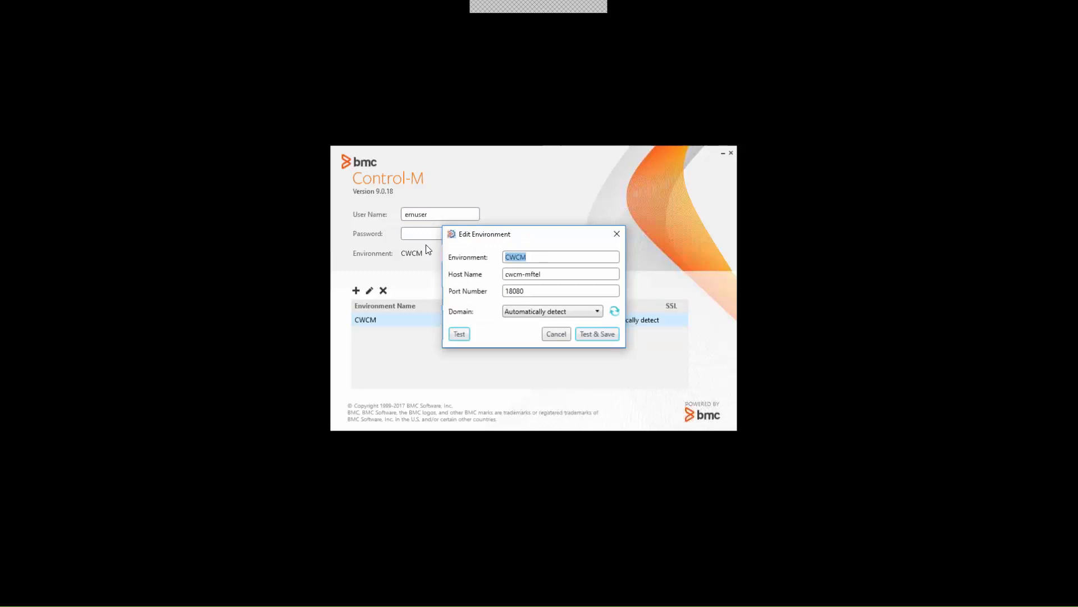
mouse_move(550, 274)
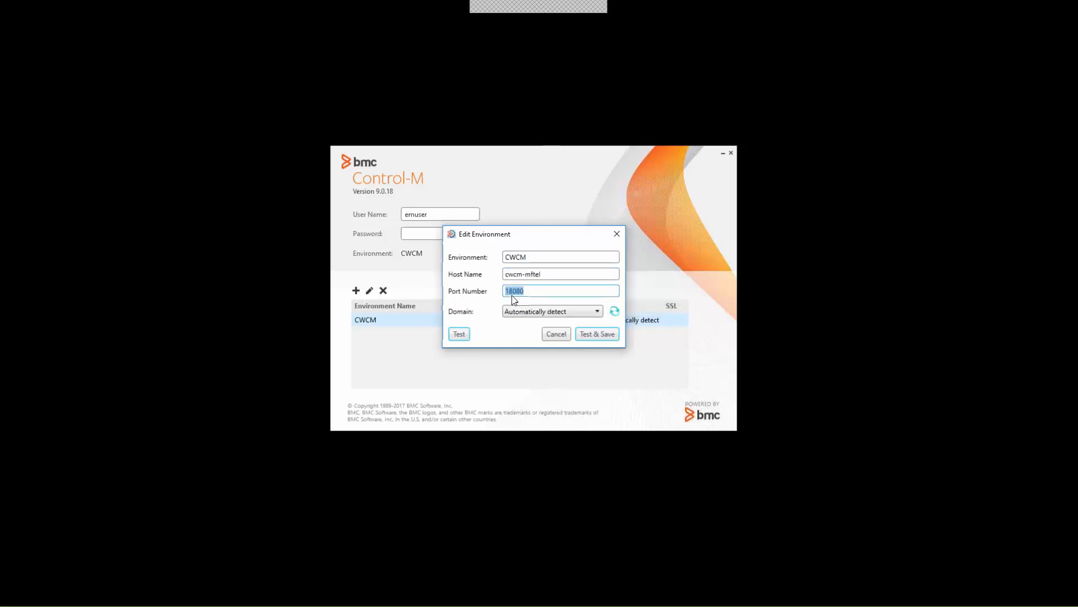
mouse_move(520, 297)
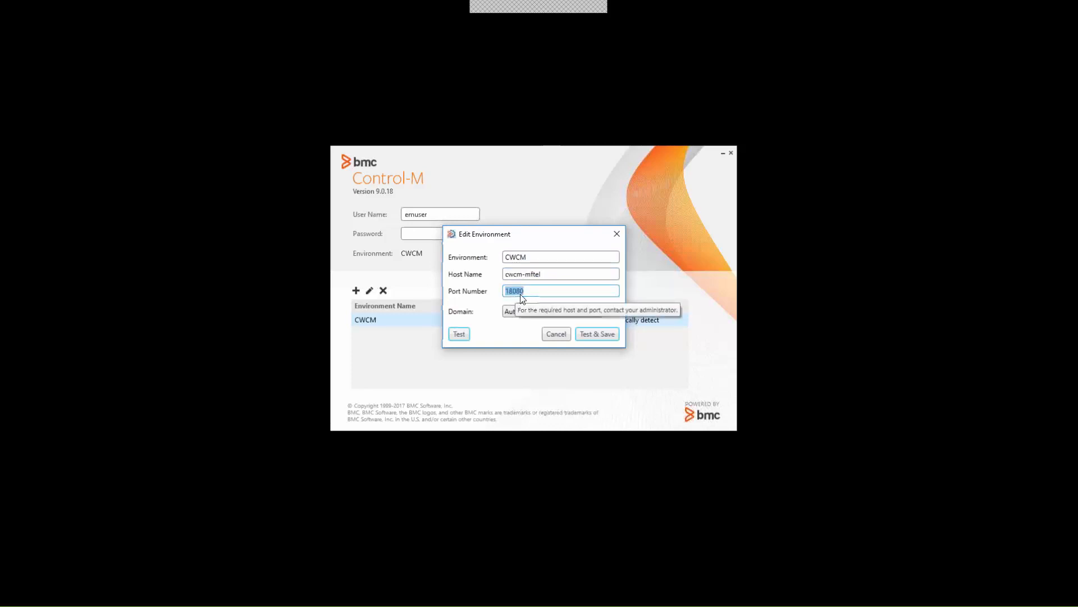
click(459, 334)
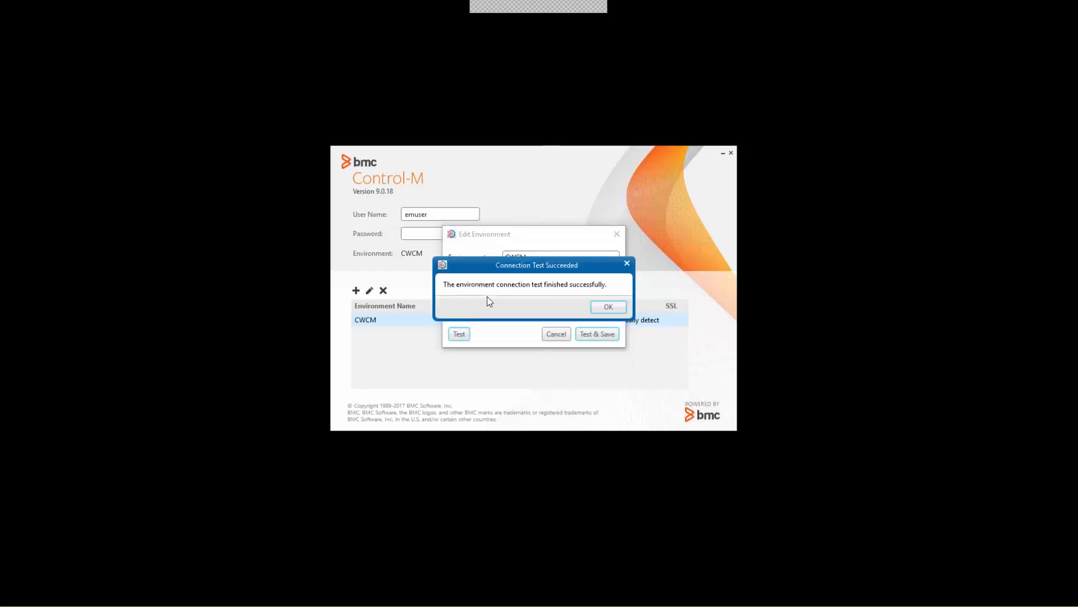
click(608, 306)
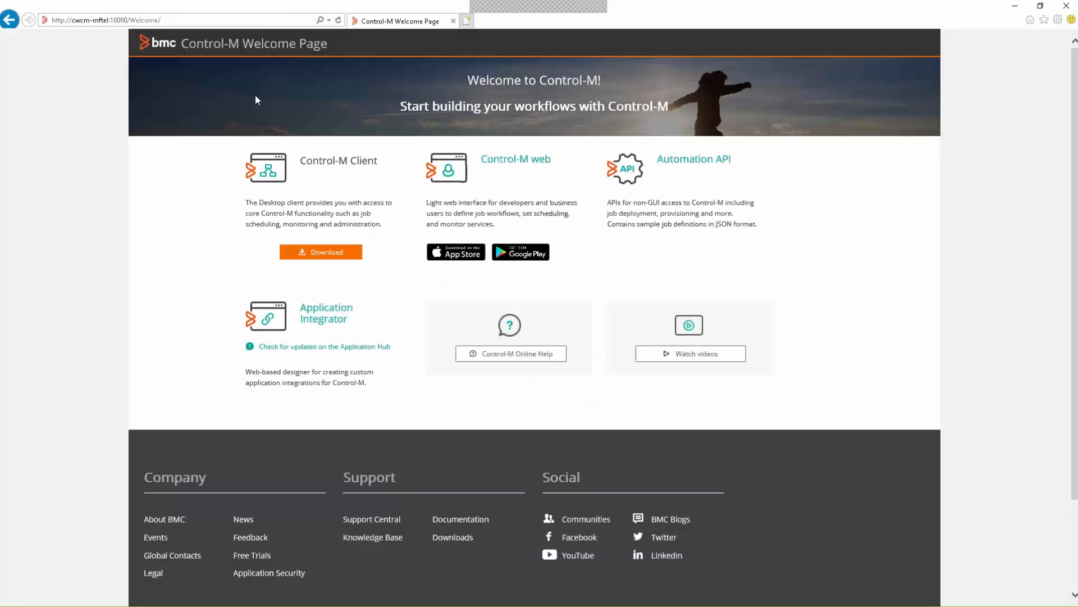
mouse_move(264, 170)
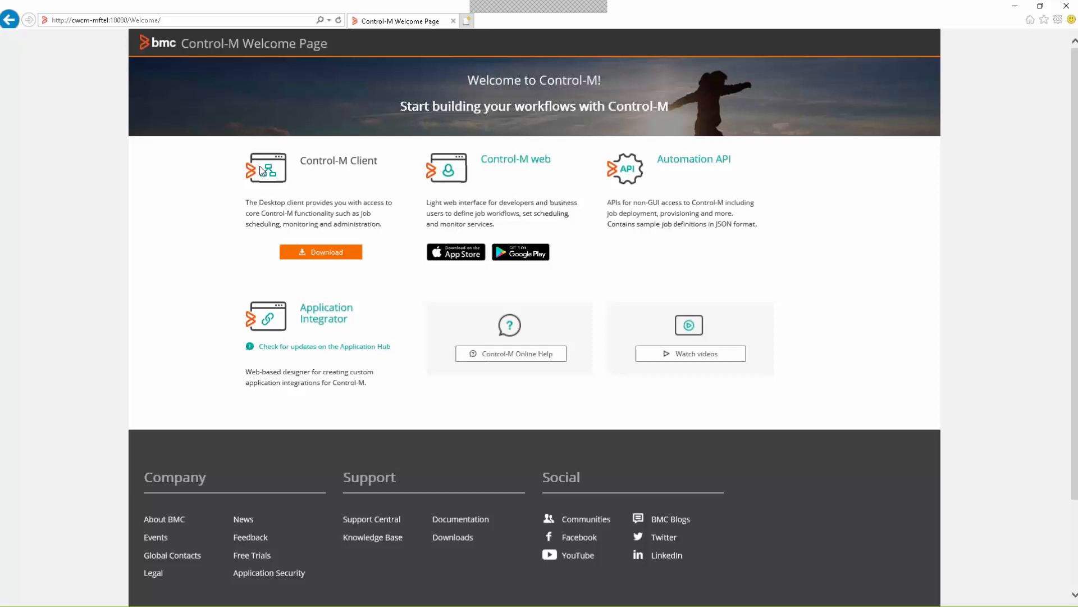
mouse_move(61, 31)
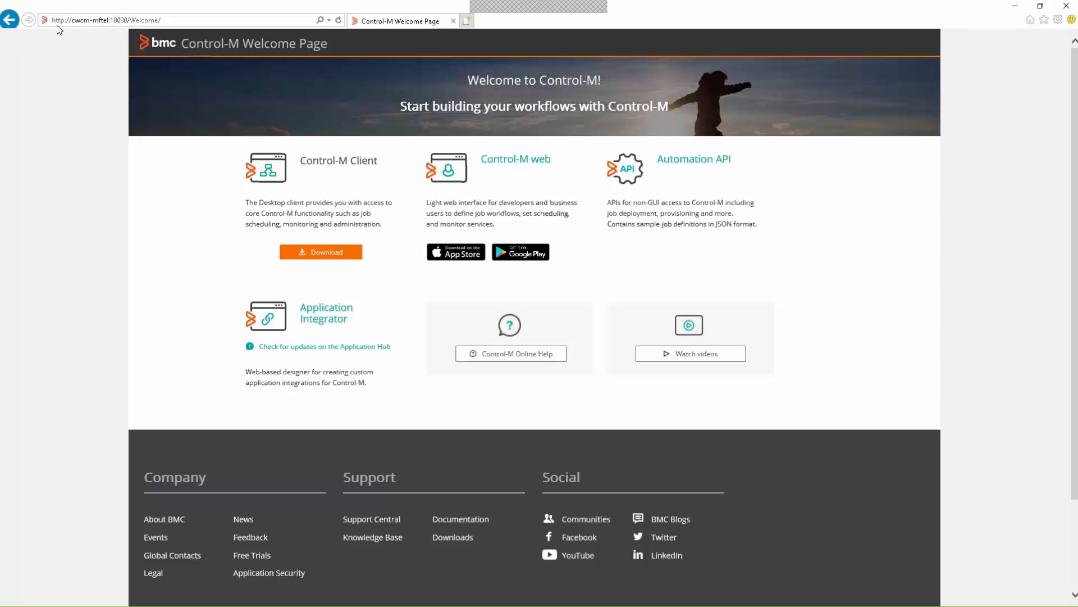
mouse_move(88, 28)
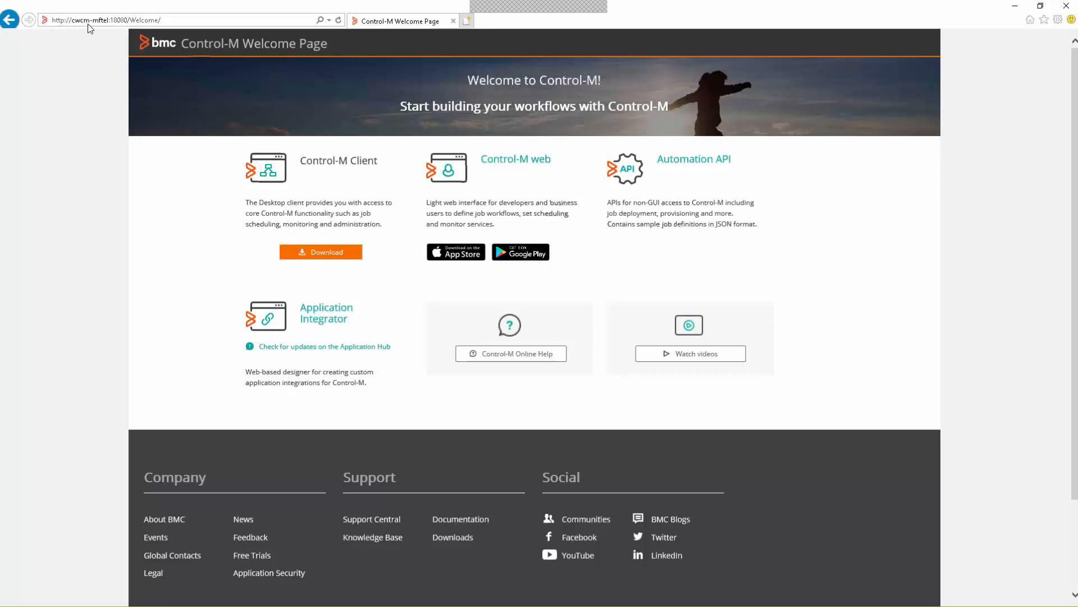
mouse_move(117, 27)
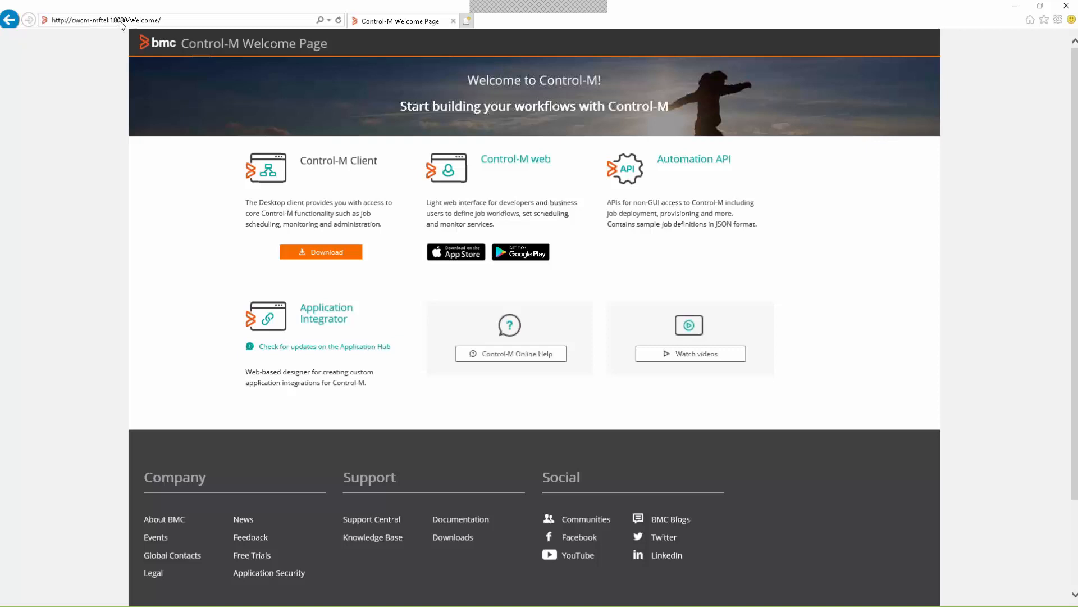
mouse_move(951, 93)
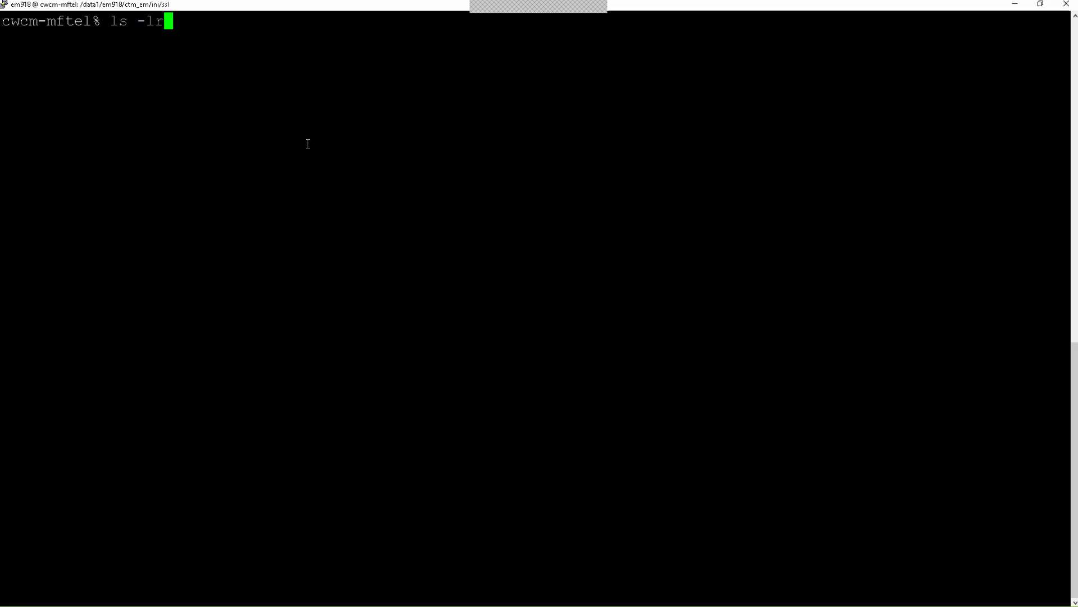
List the ssl folder's files and try changing to the cwcm folder
key(Return)
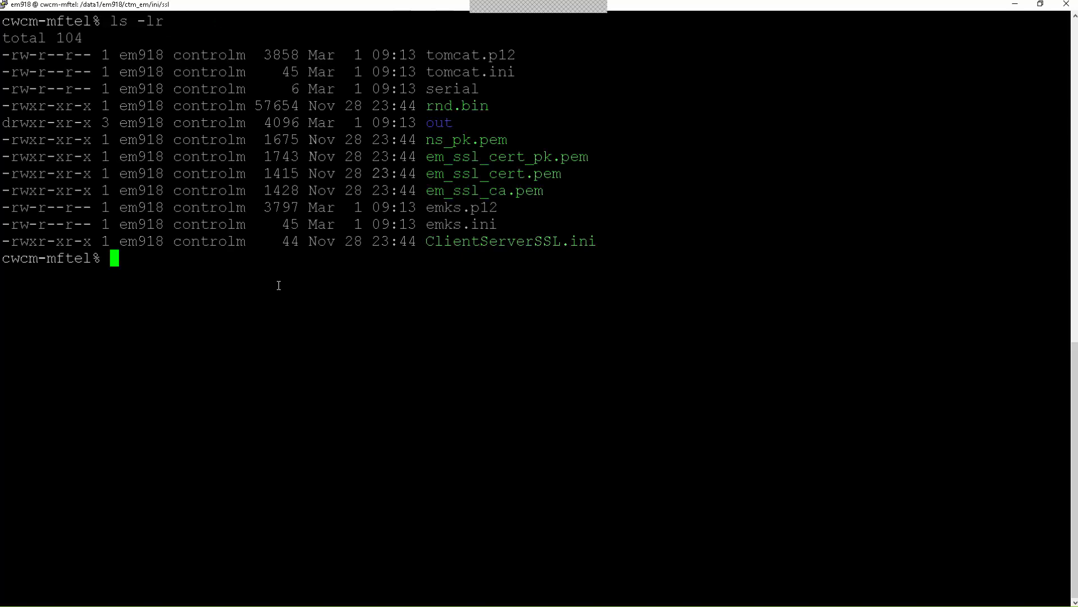
text(cd)
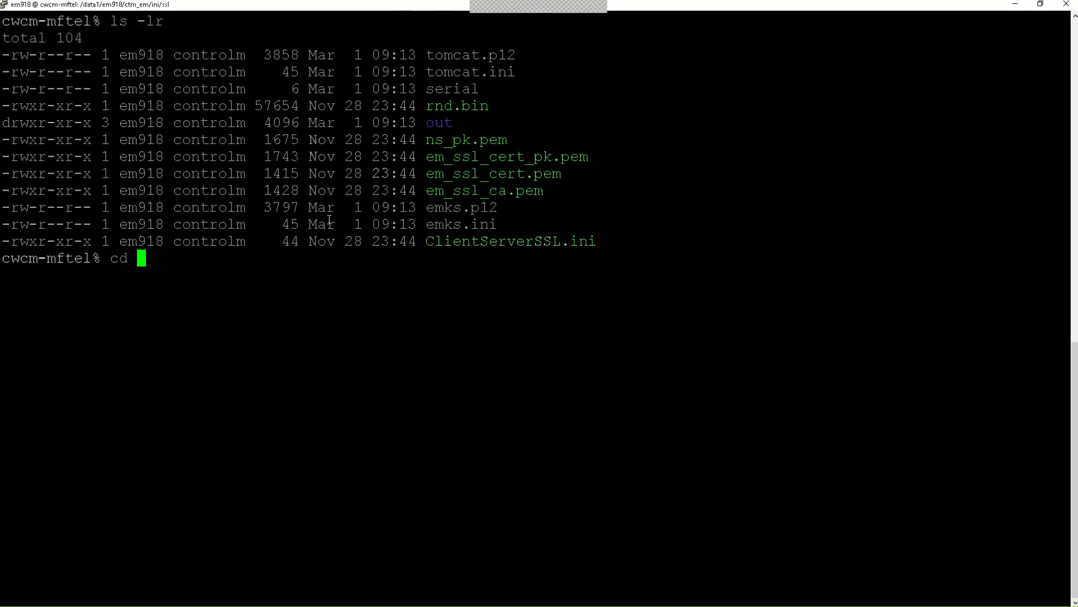
text(/c)
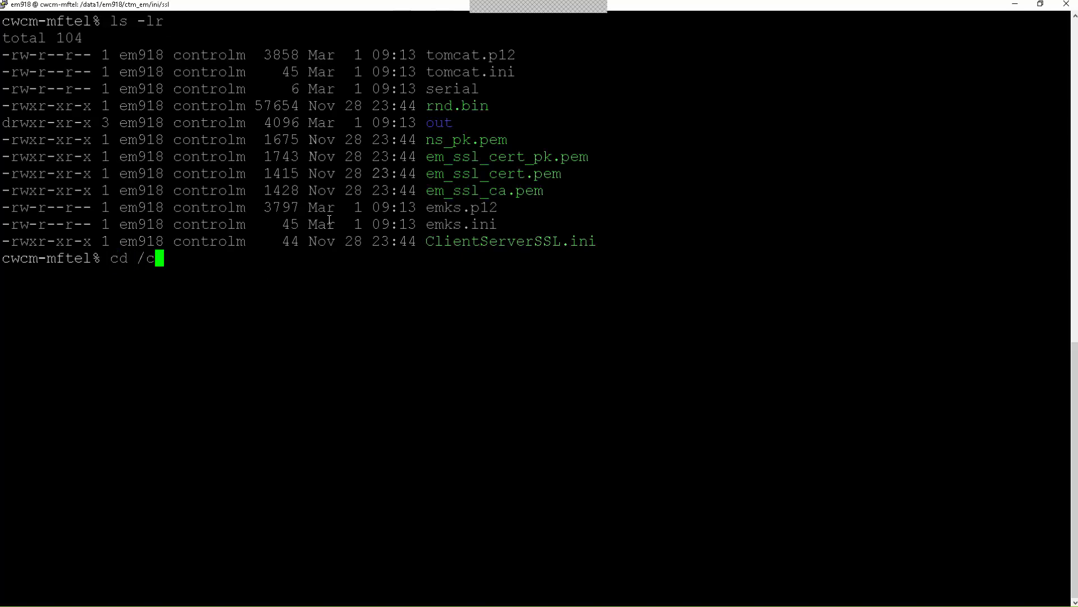
text(wcm)
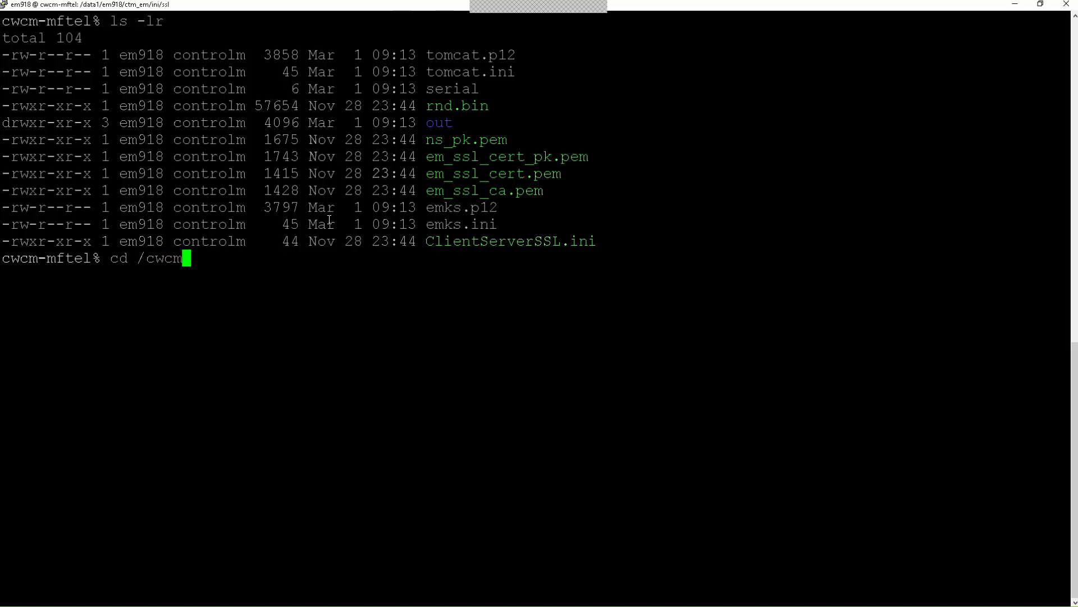
key(Return)
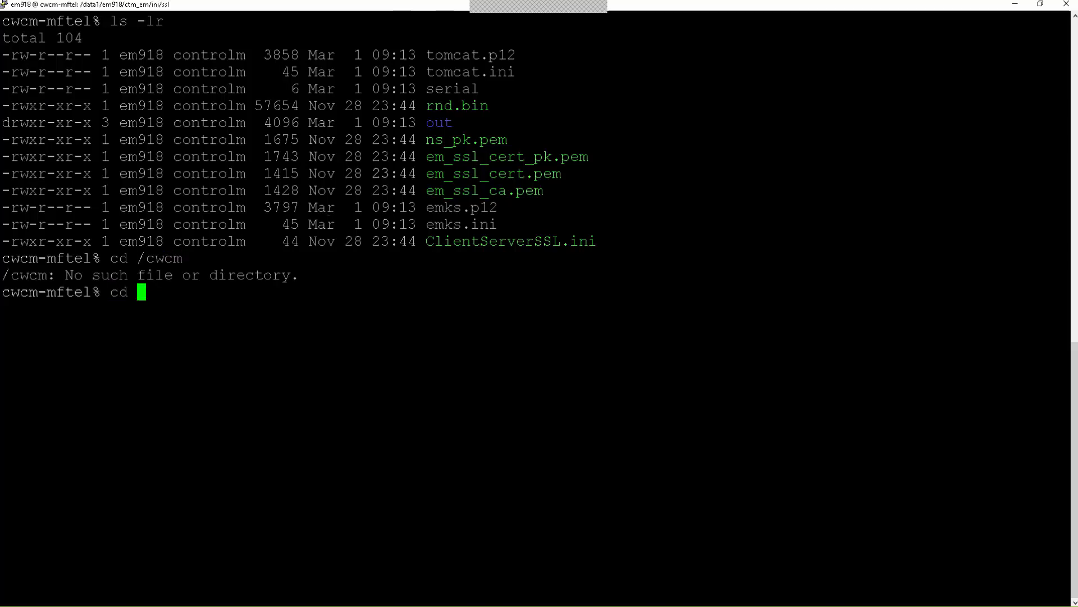
Change into cwcm under ~ctm_em, clear the screen and list its key and certificates
text(~ctm)
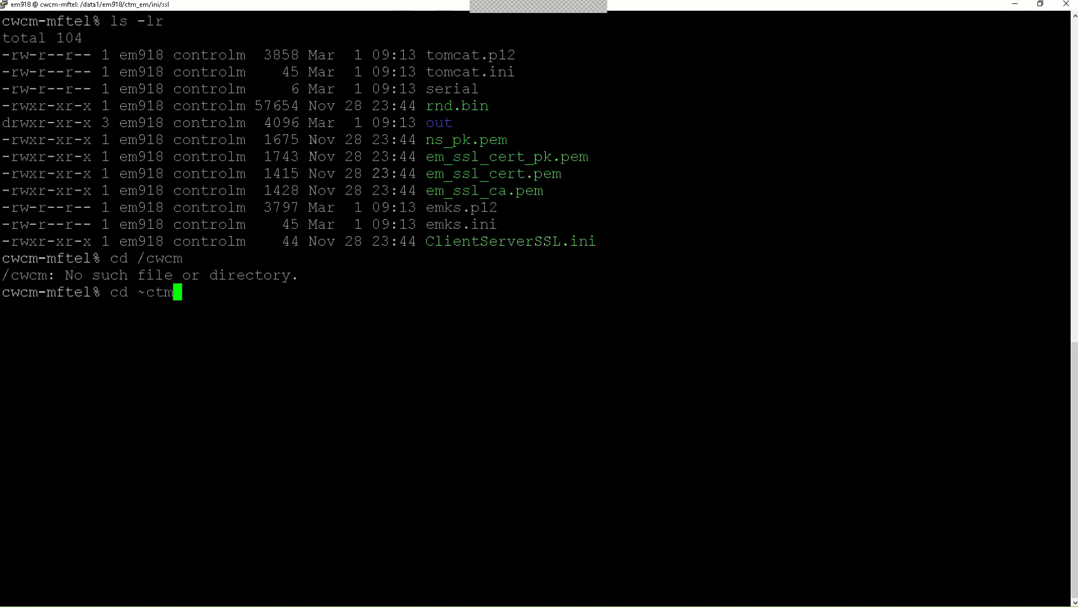
text(/)
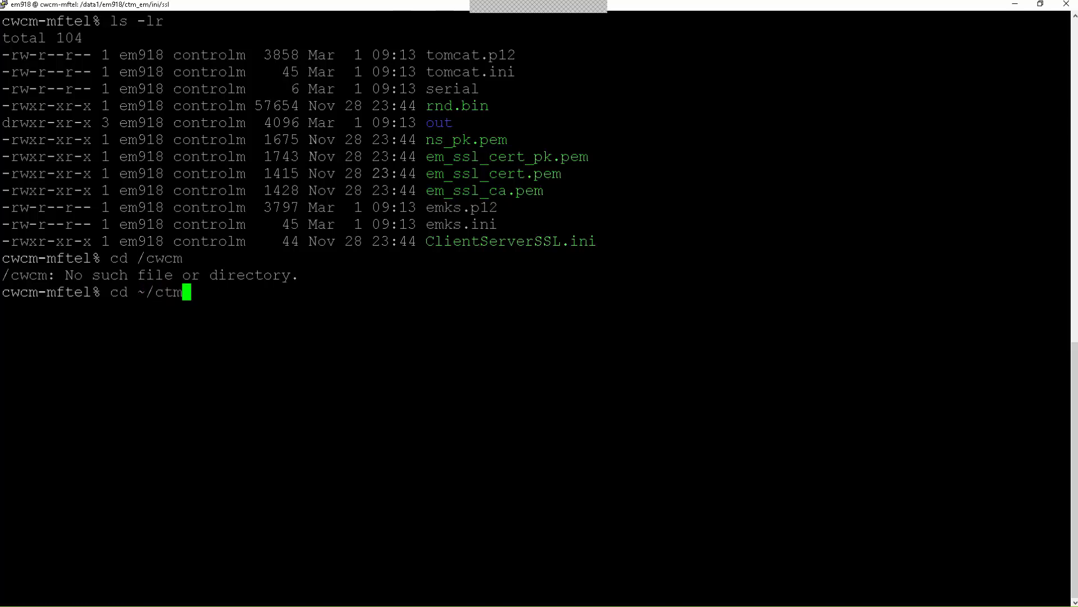
text(_em)
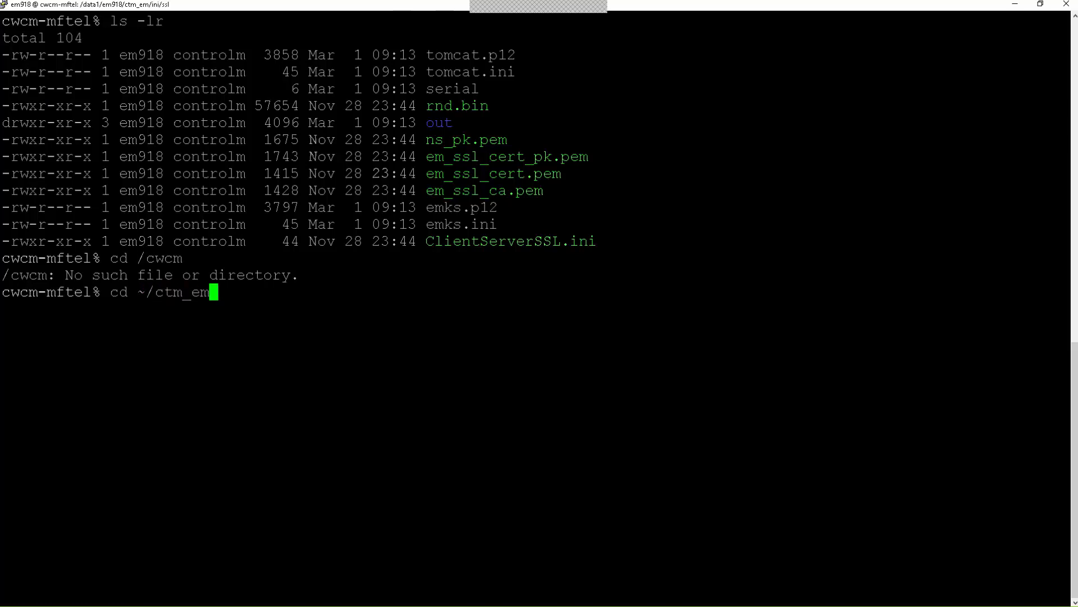
key(Return)
text(ls)
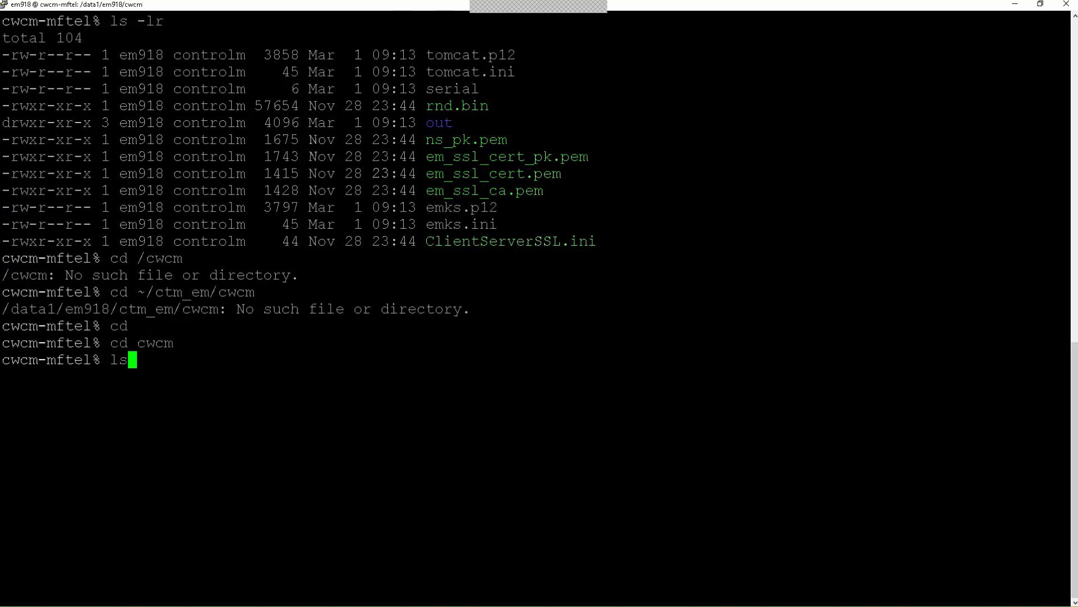
text(clear)
text(ls -l)
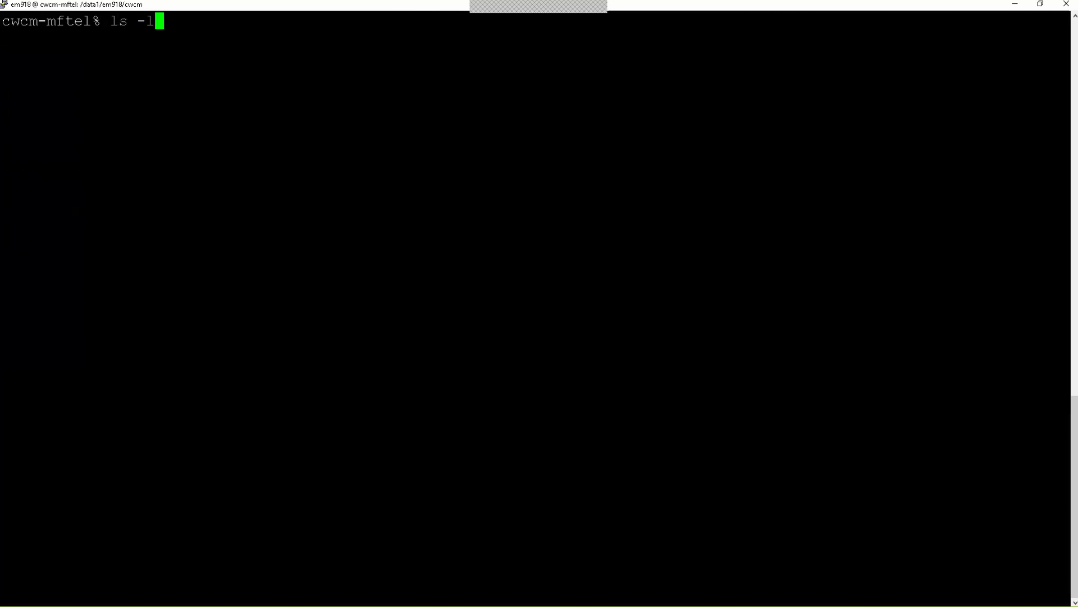
key(Return)
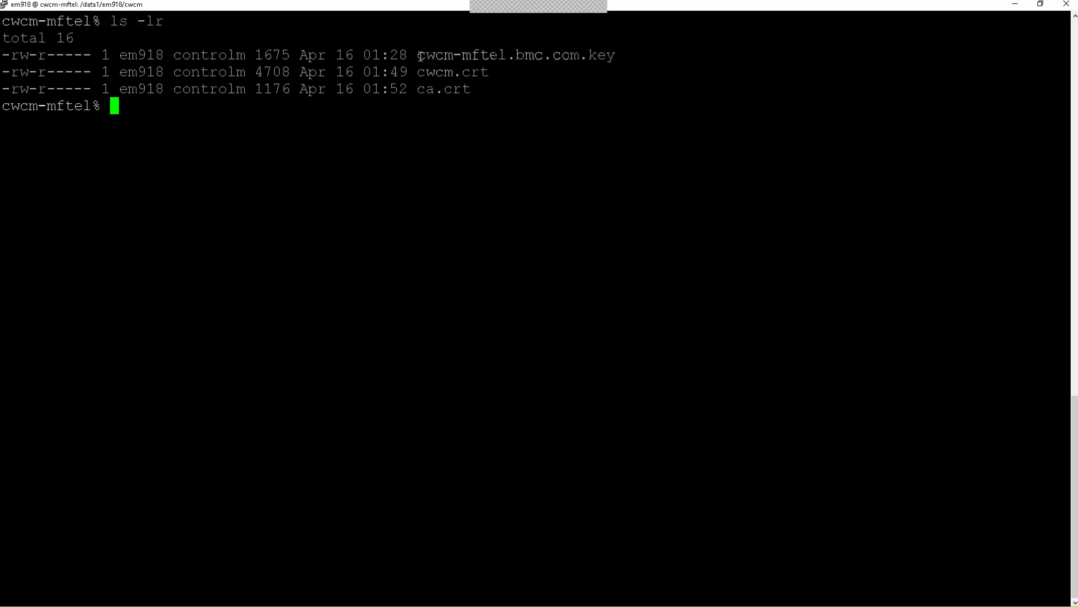
double_click(515, 54)
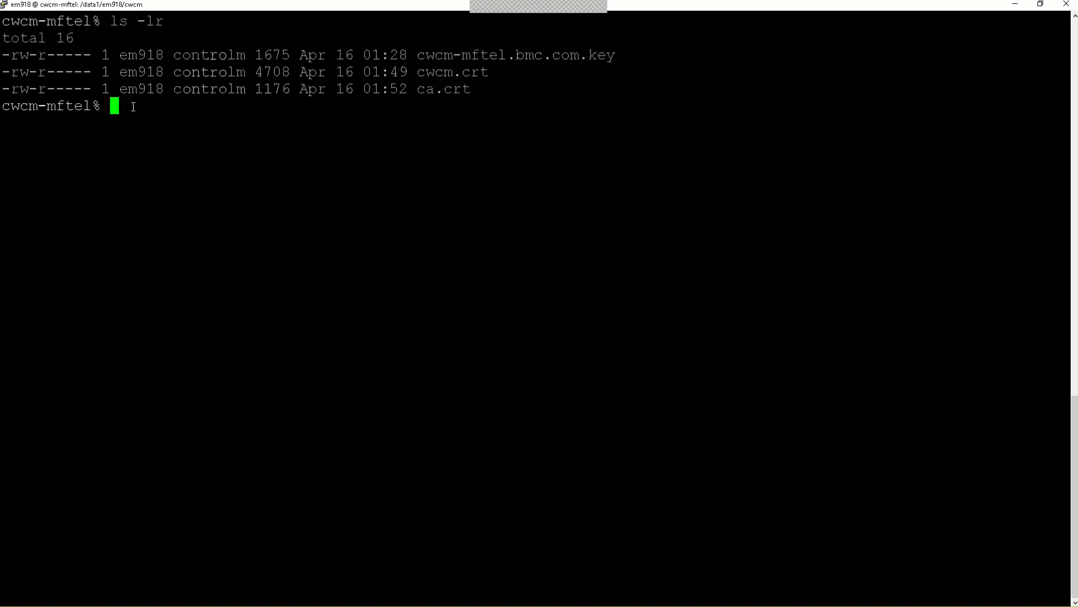
mouse_move(552, 145)
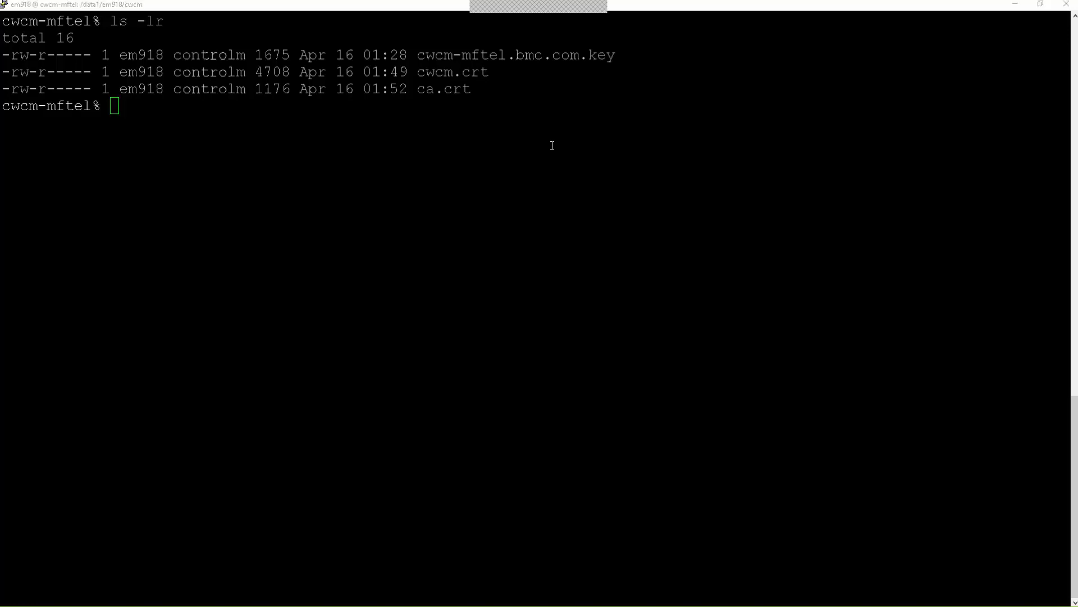
mouse_move(175, 116)
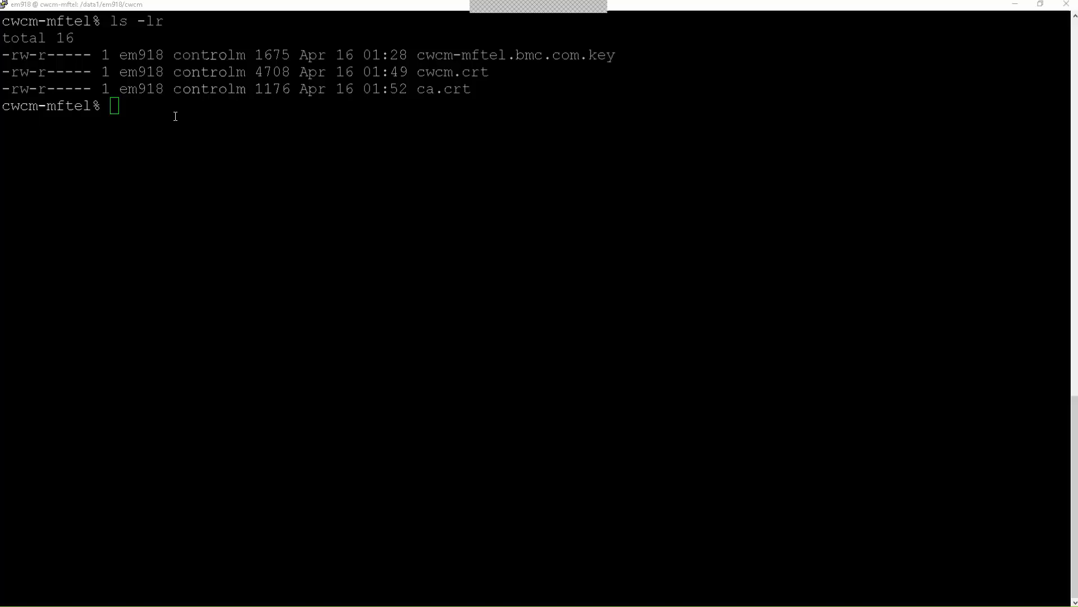
Export cwcm.crt, cwcm-mftel.bmc.com.key and ca.crt into password-protected cwcm-mftel.p12, then list it
text(openssl pkcs12 -export -in cwcm.crt -inkey cwcm-mftel.bmc.com.key -out cwcm-mftel.p12 -name tomcat -CAfile ca.crt -caname root -chain)
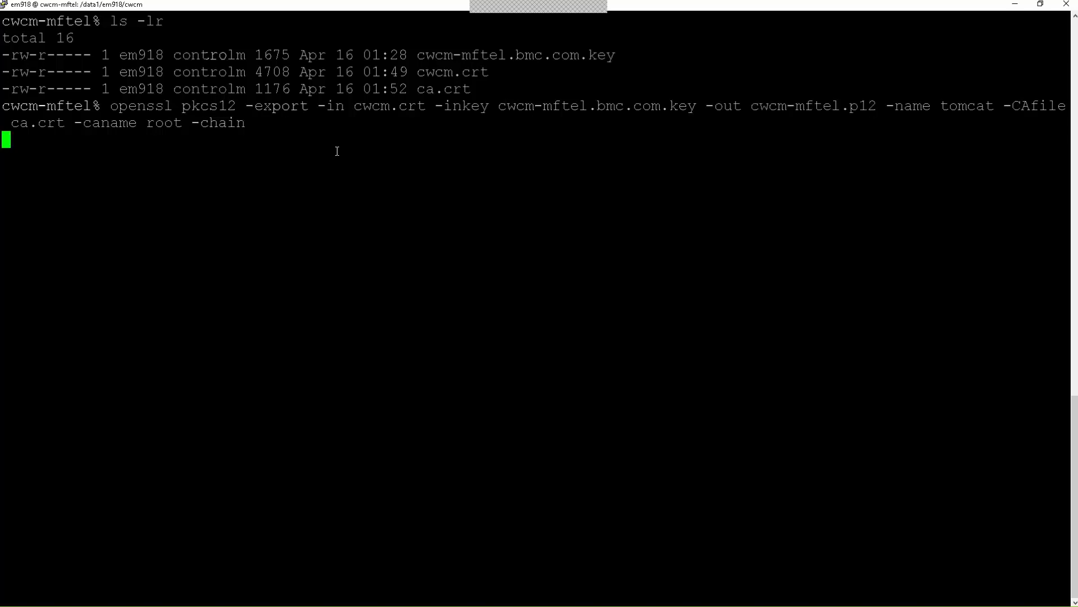
key(Return)
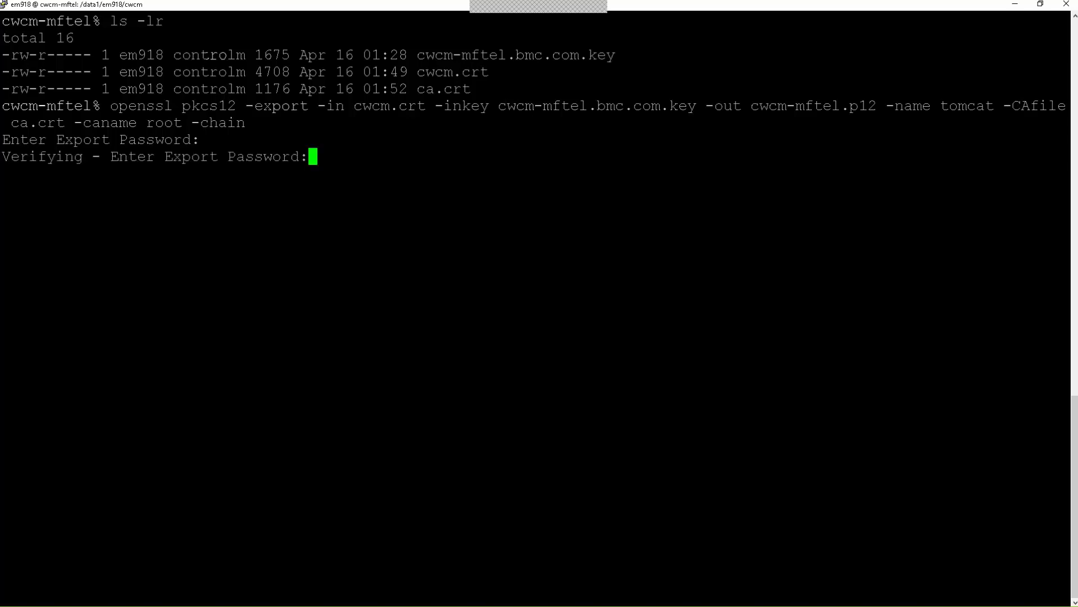
key(Return)
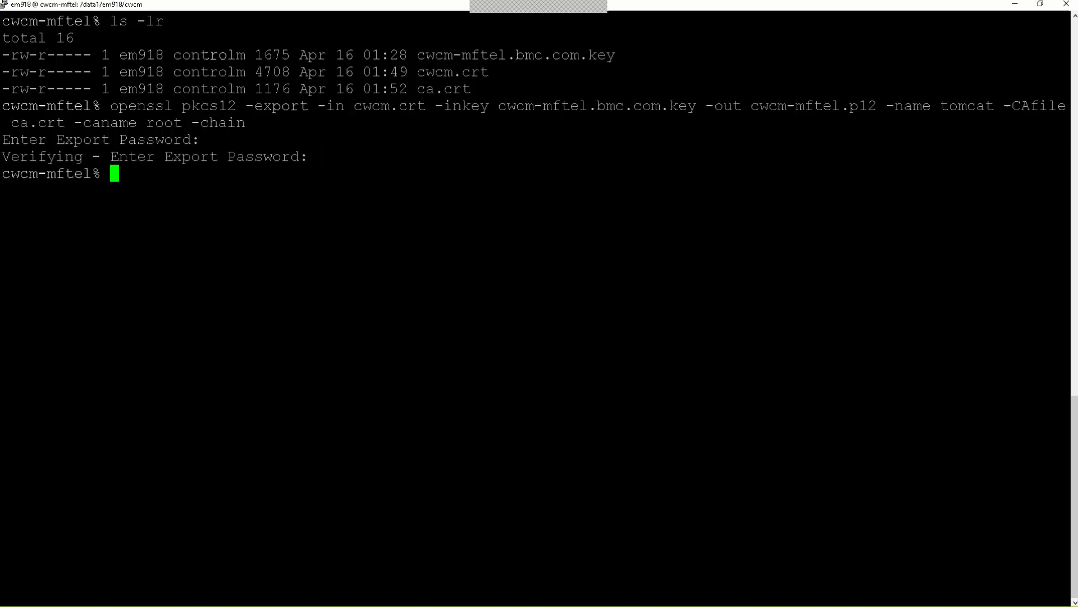
text(ls -lr)
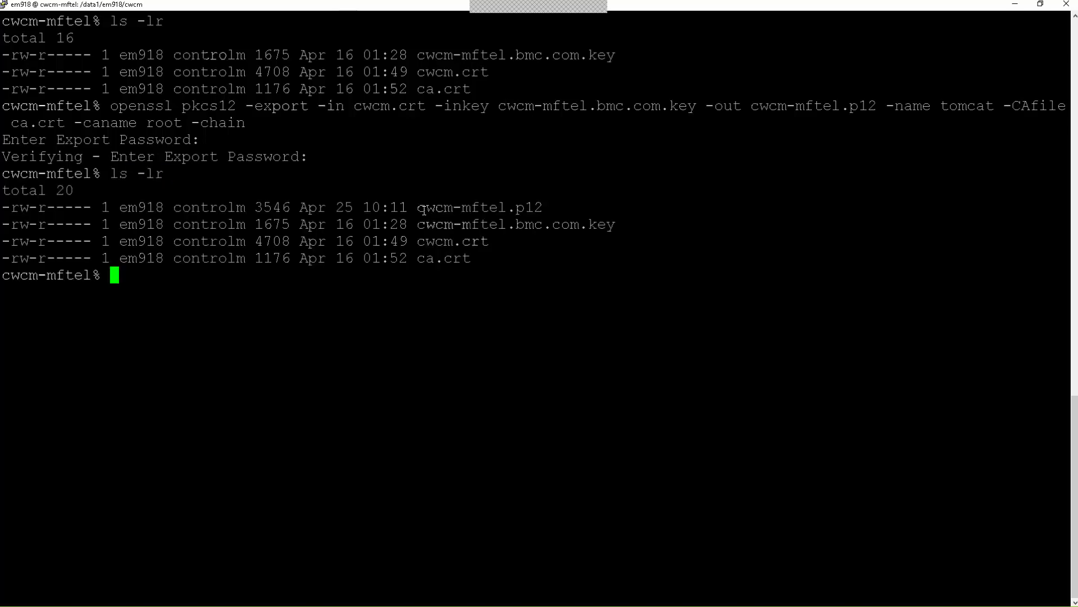
double_click(479, 207)
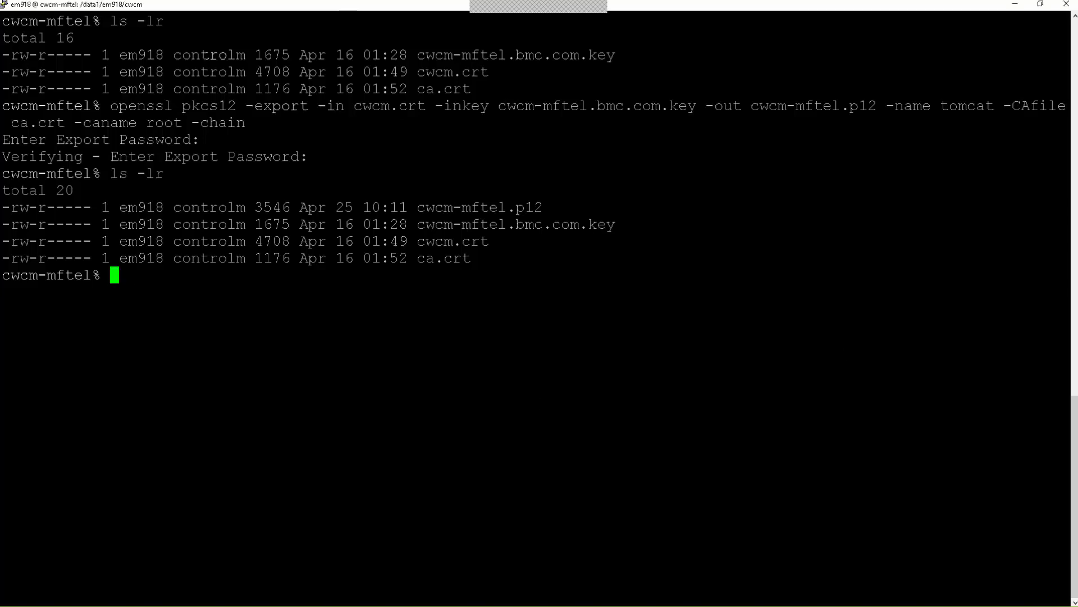
Move cwcm-mftel.p12 into ~/ctm_em/ini/ssl, confirm it is listed, and launch manage_webserver
text(mv cwcm-mftel.p12 ~/ctm_em/ini/ssl)
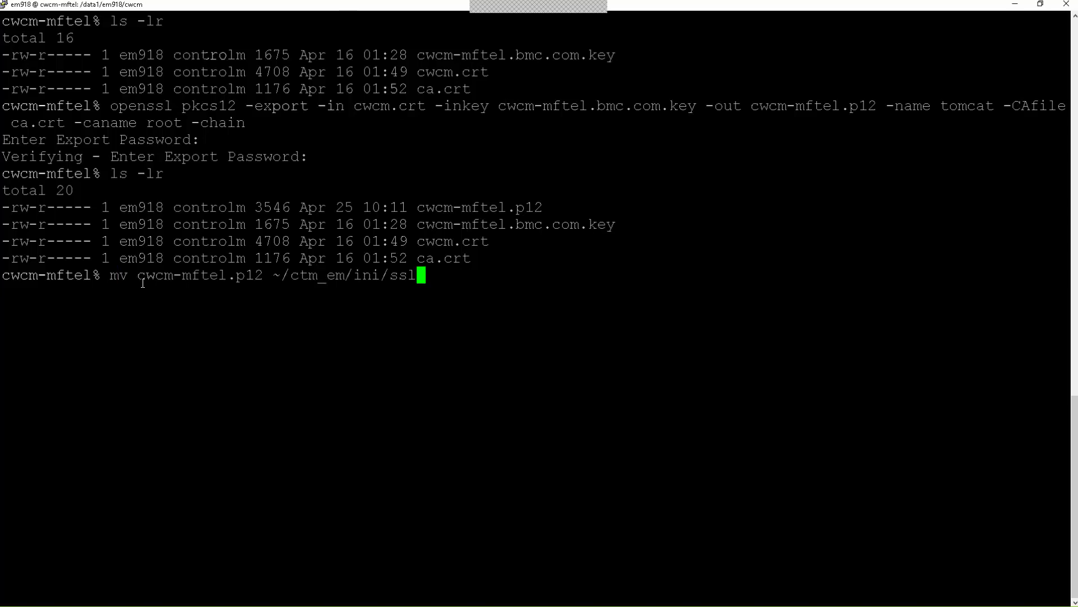
key(Return)
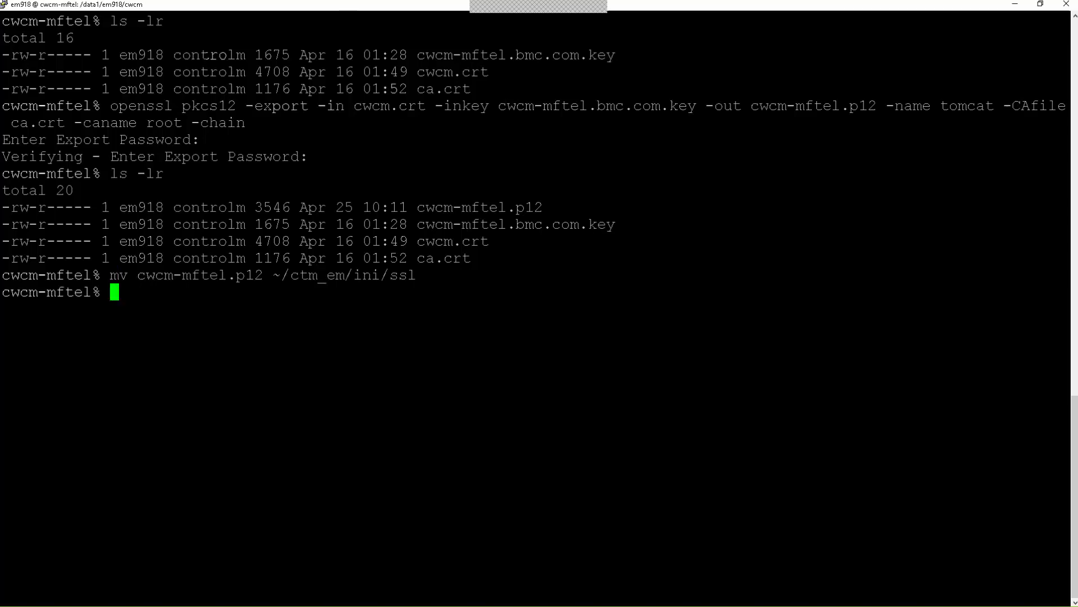
mouse_move(805, 315)
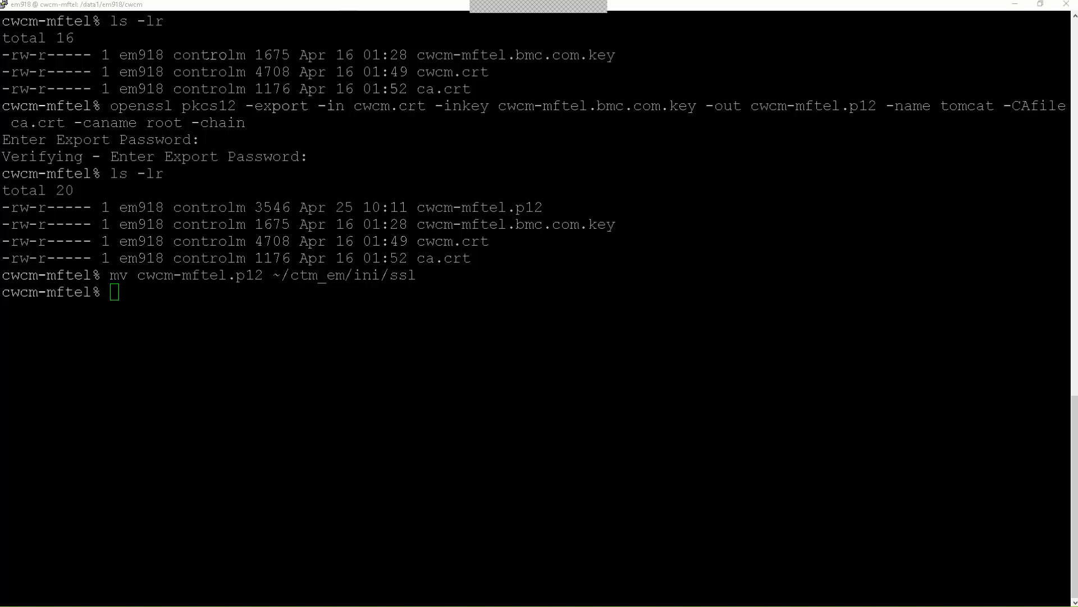
text(cd ~/ctm_em/ini/ss)
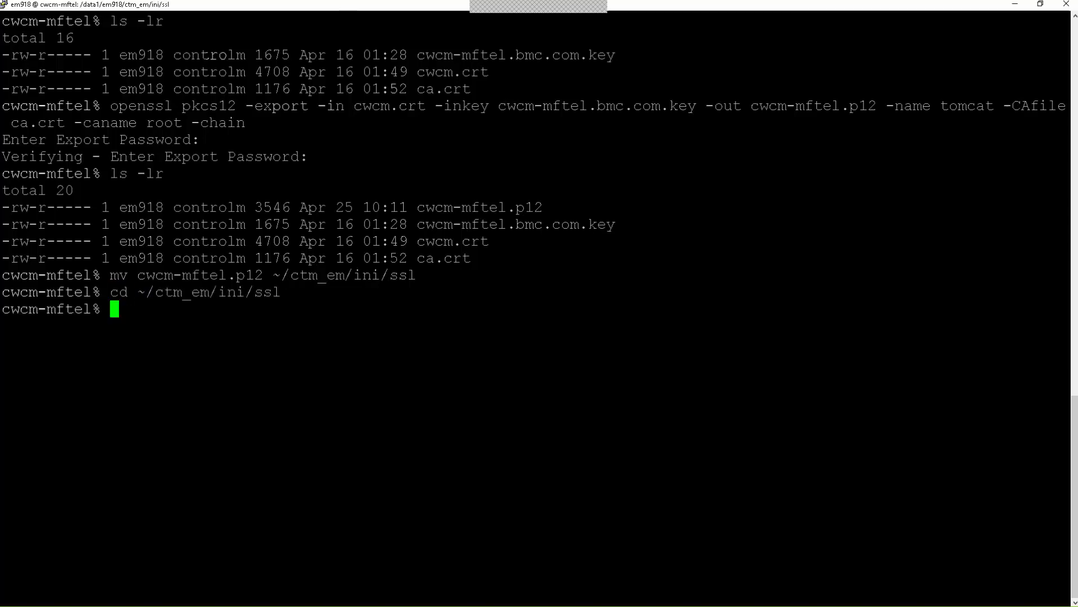
text(ls -)
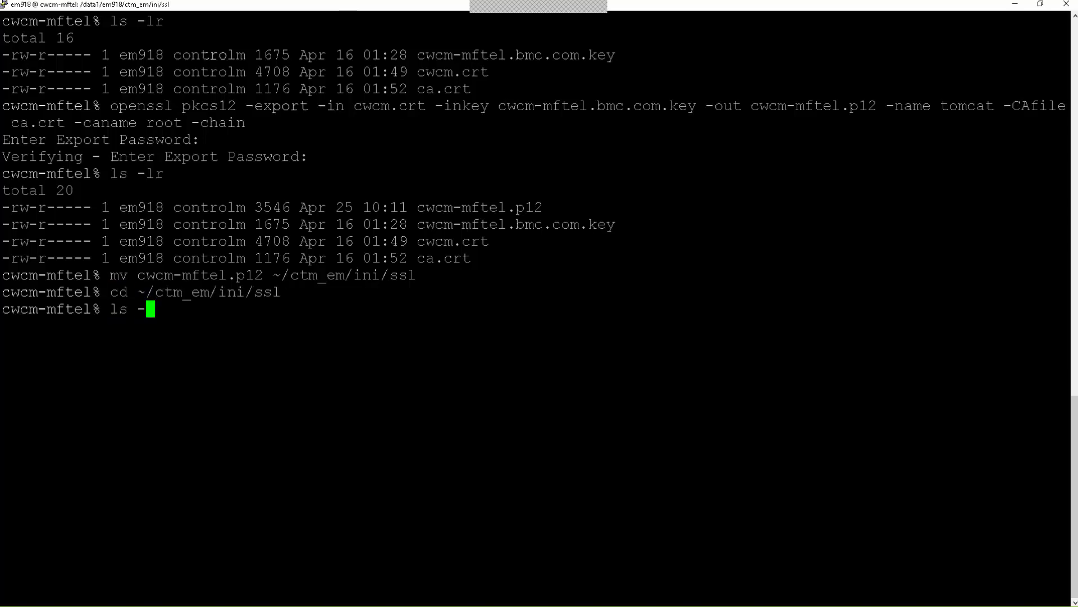
key(Return)
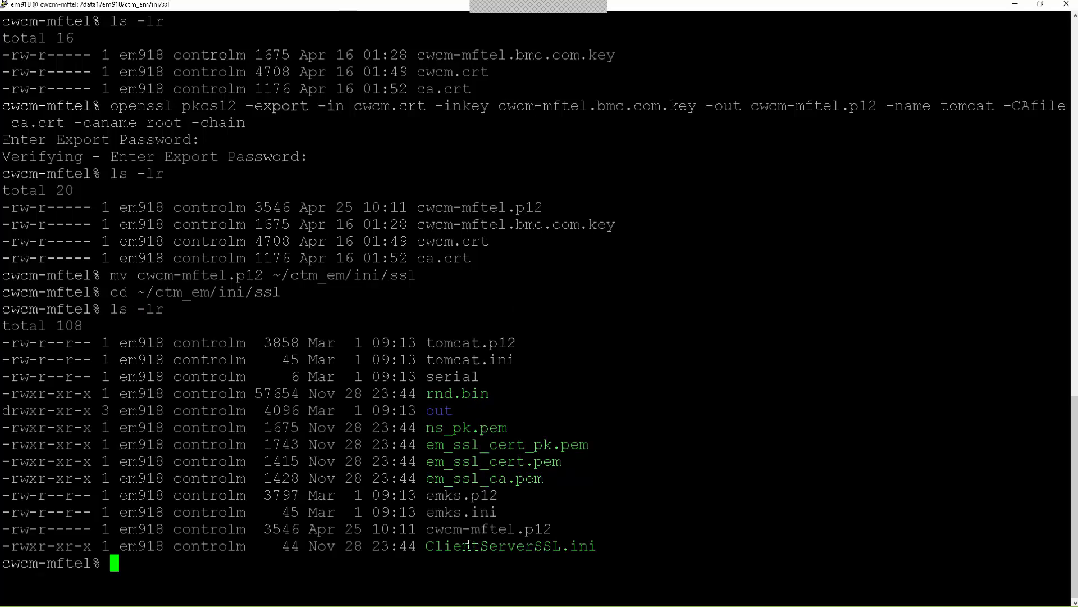
double_click(481, 529)
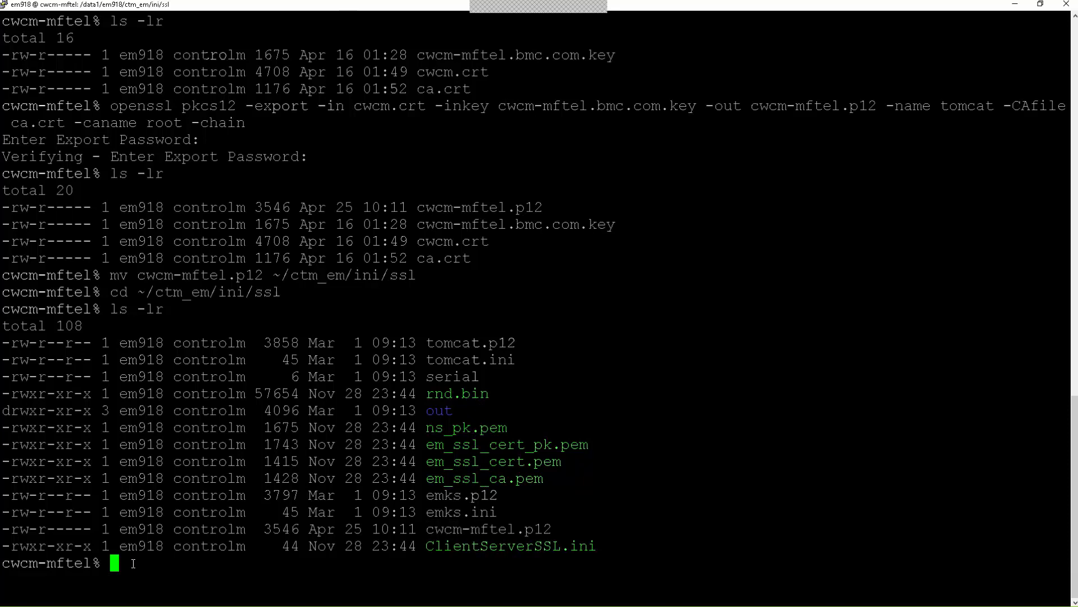
mouse_move(652, 477)
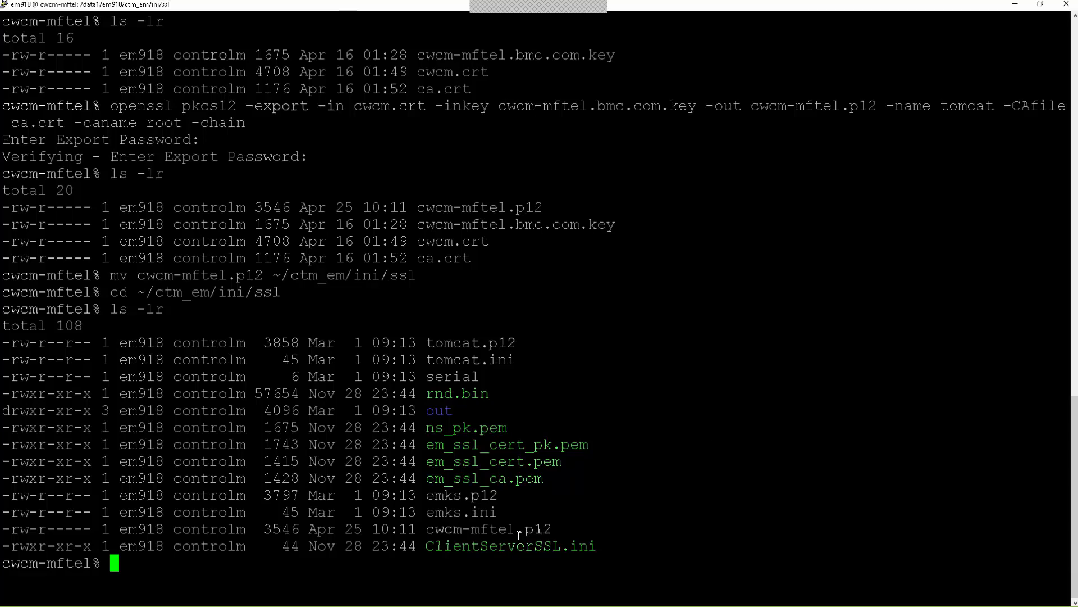
mouse_move(1021, 275)
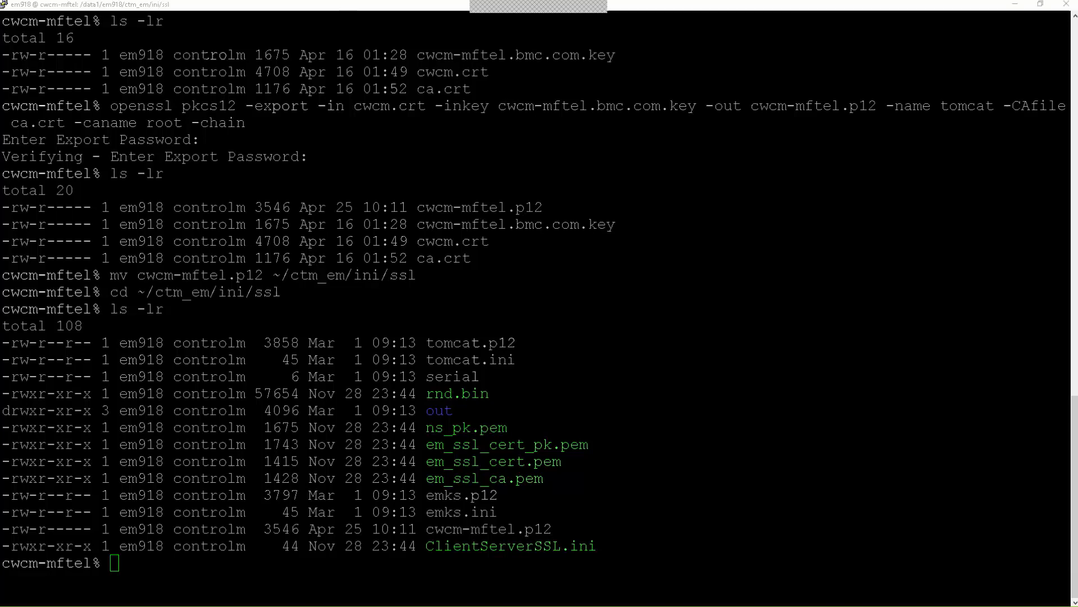
text(manage_webserver)
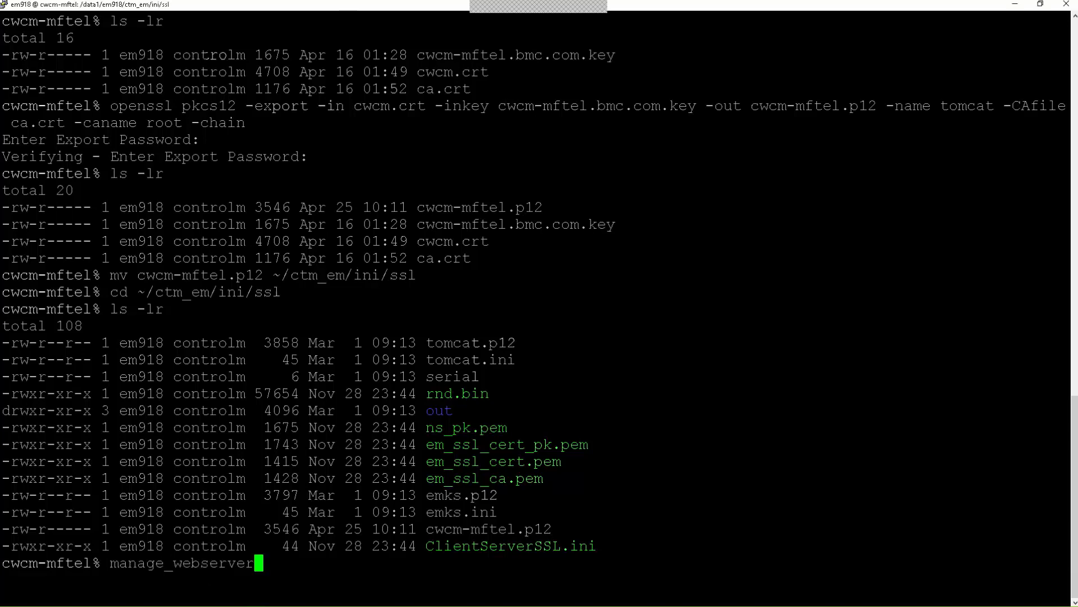
key(Return)
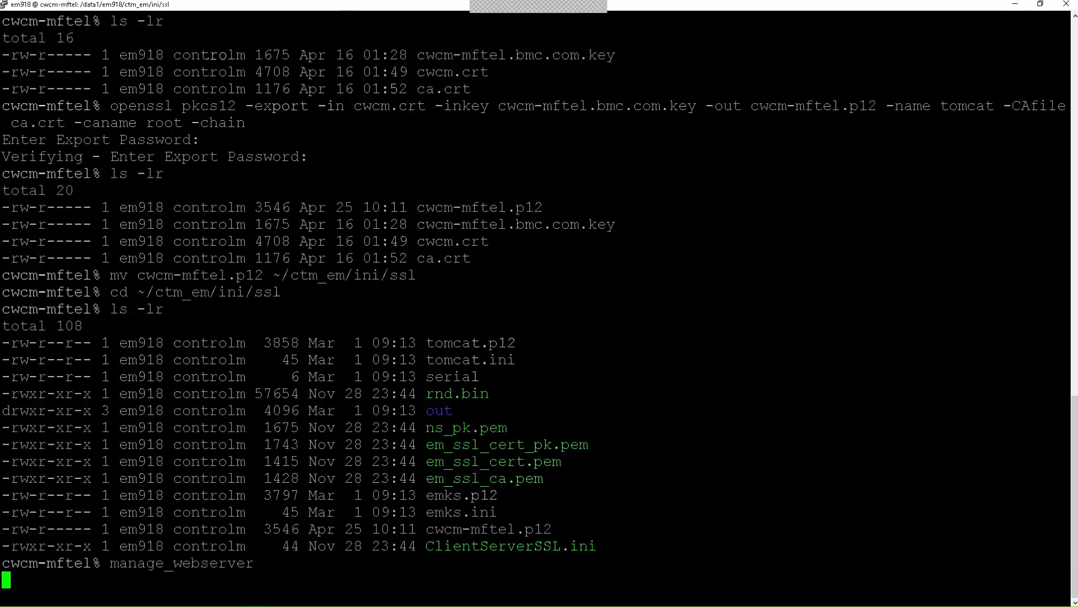
Bring up the Tomcat Configuration Manager menu and enter option 1 (List)
key(Return)
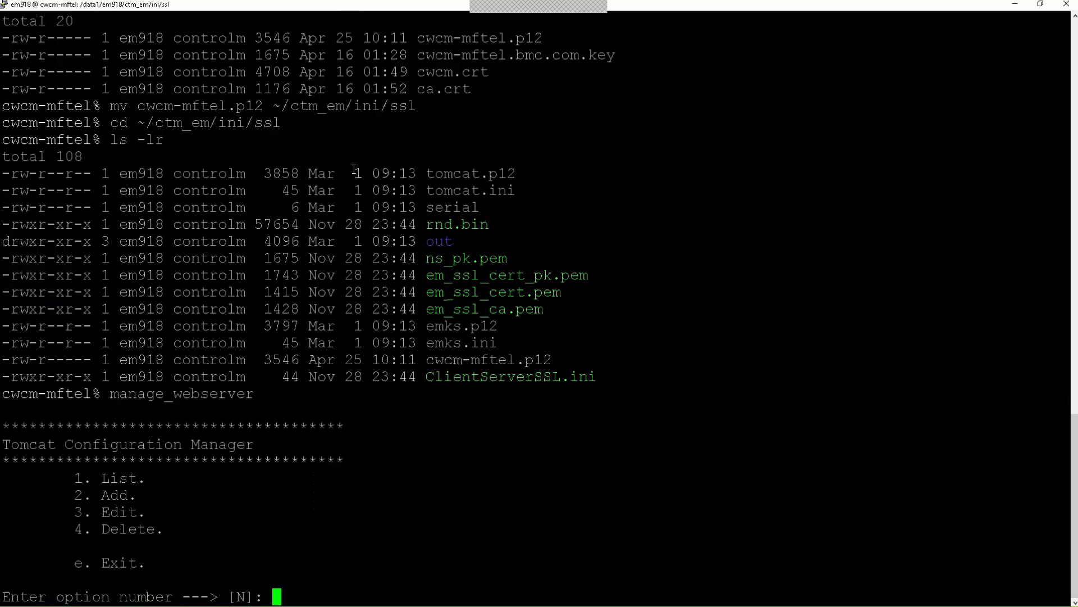
mouse_move(337, 209)
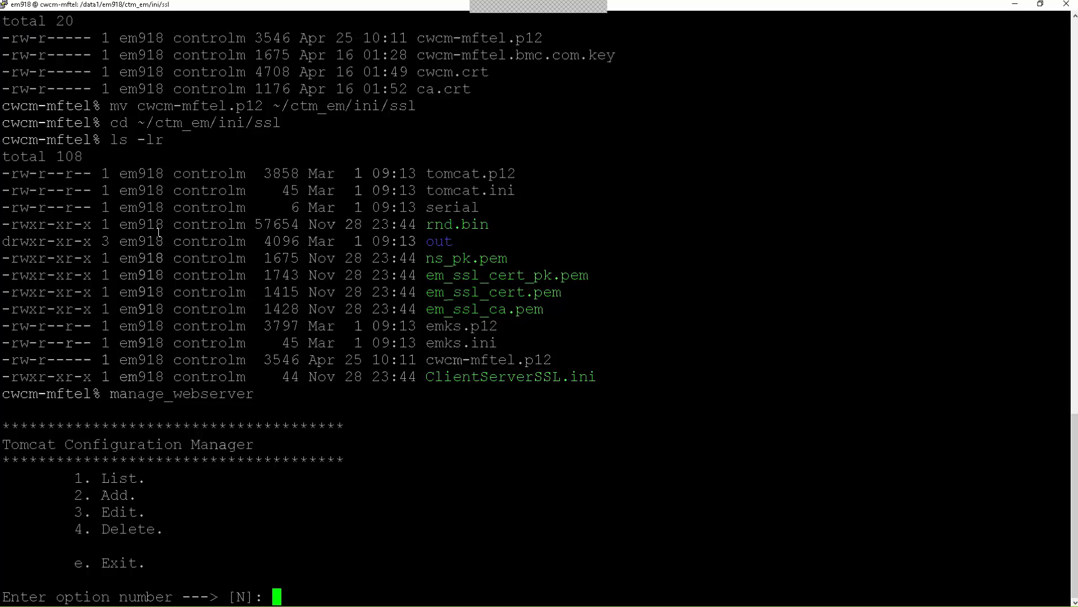
mouse_move(315, 585)
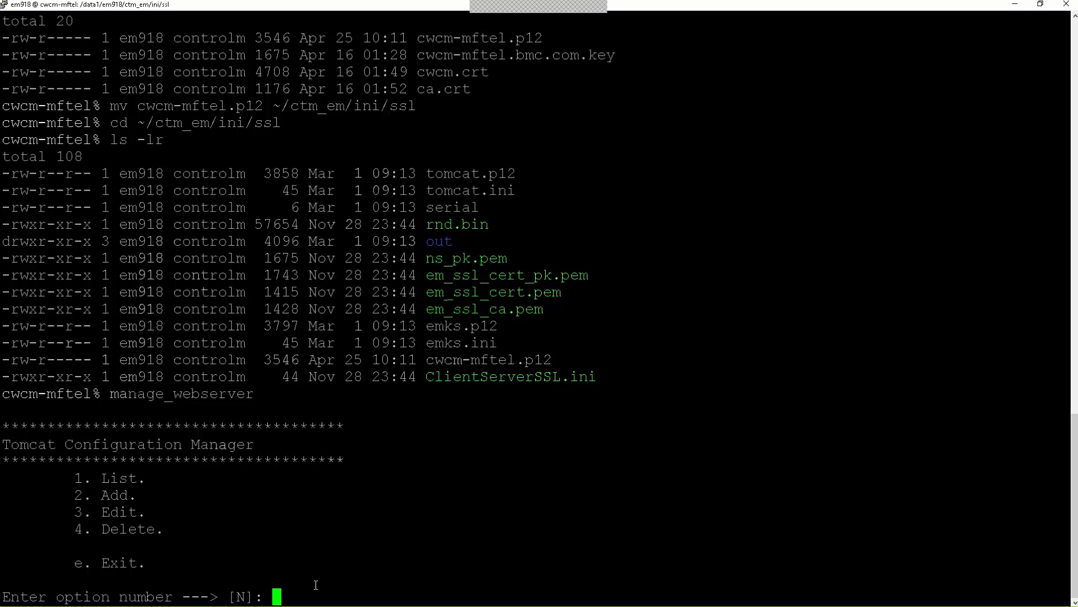
mouse_move(305, 559)
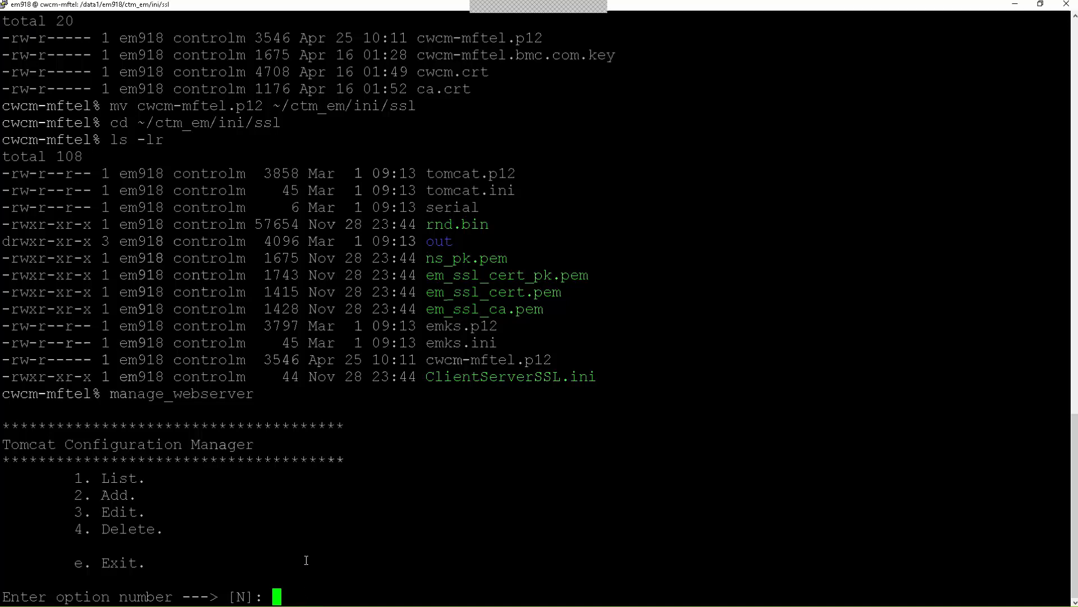
text(1)
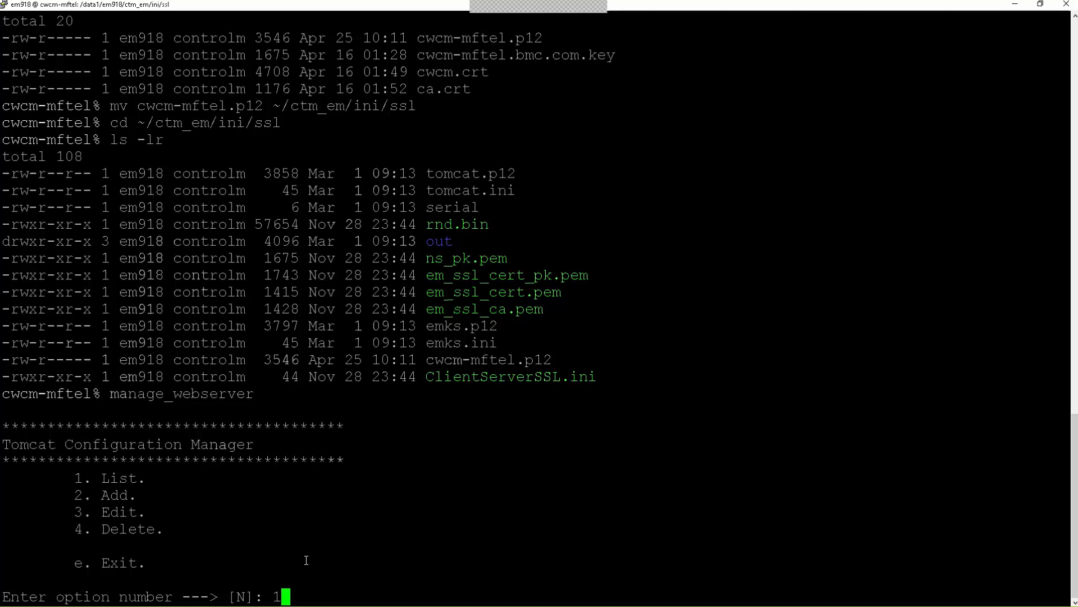
List the connectors, showing https on port 8443 and http on port 18080
key(Return)
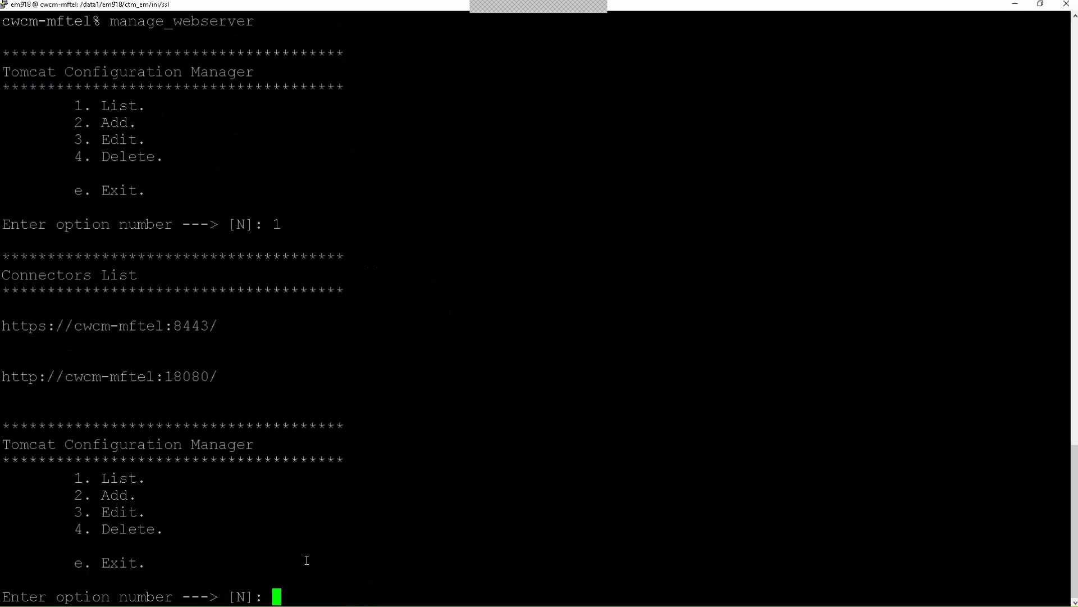
mouse_move(24, 323)
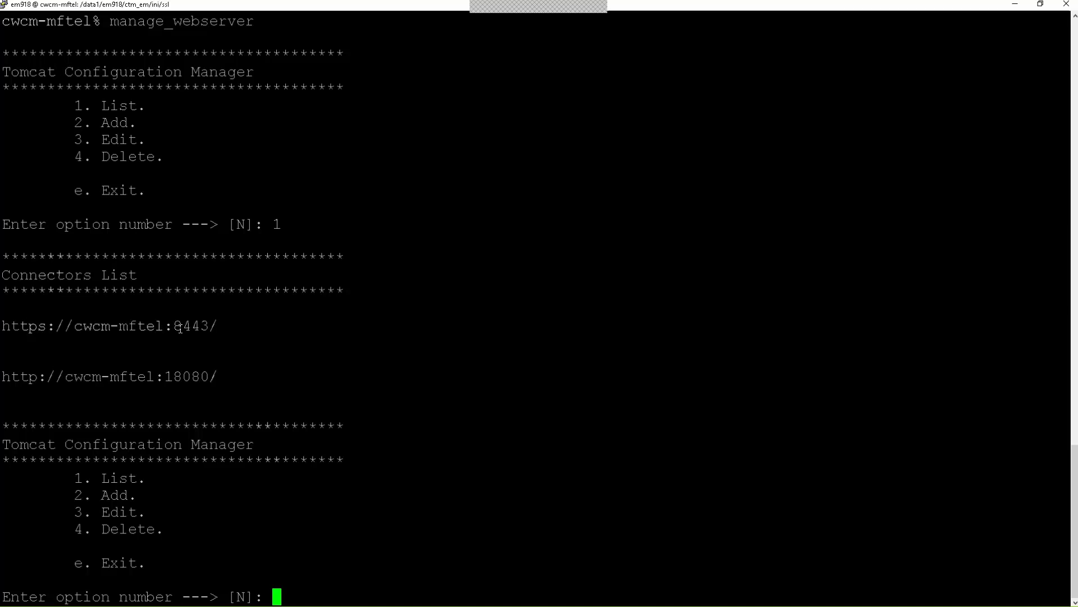
mouse_move(24, 389)
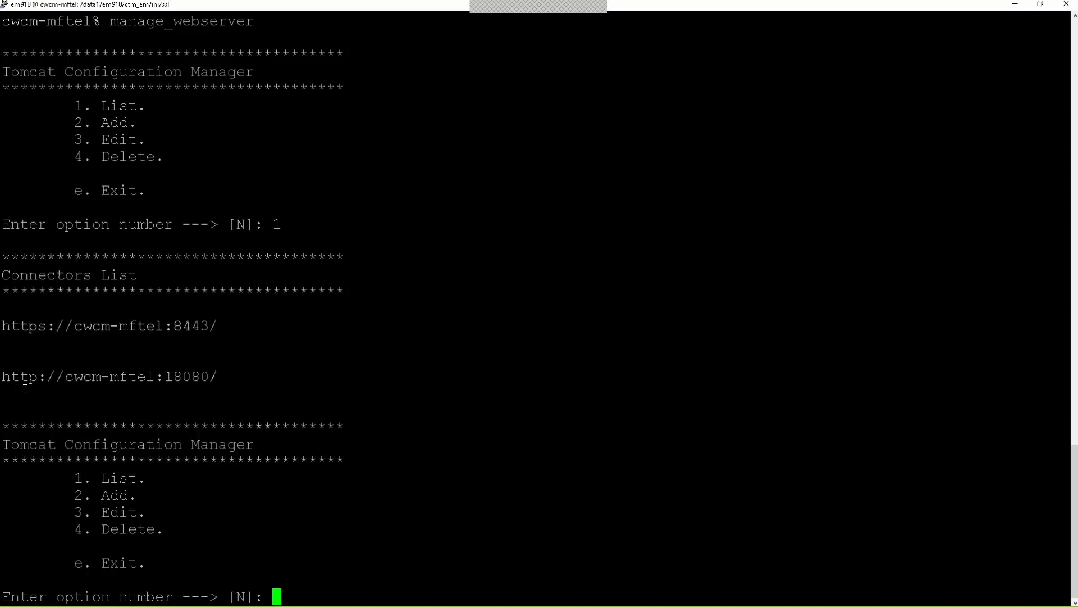
mouse_move(26, 379)
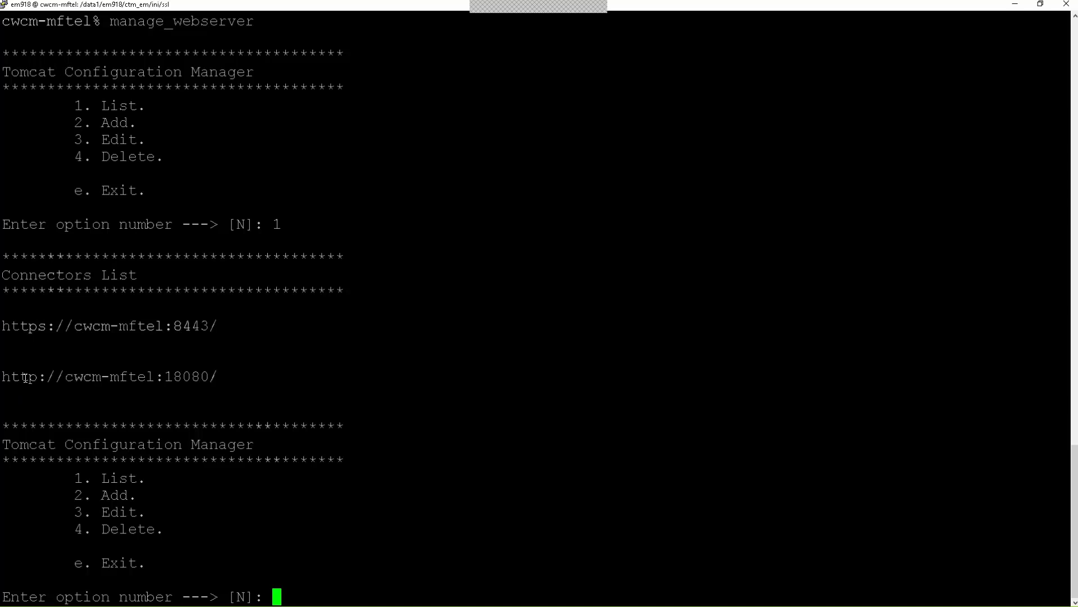
double_click(192, 376)
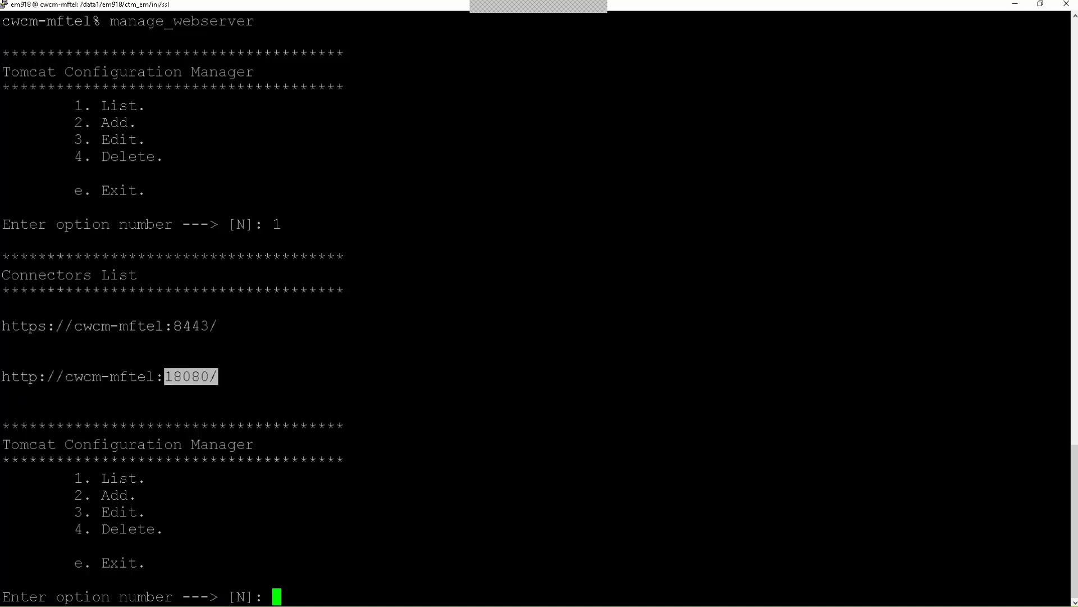
mouse_move(321, 593)
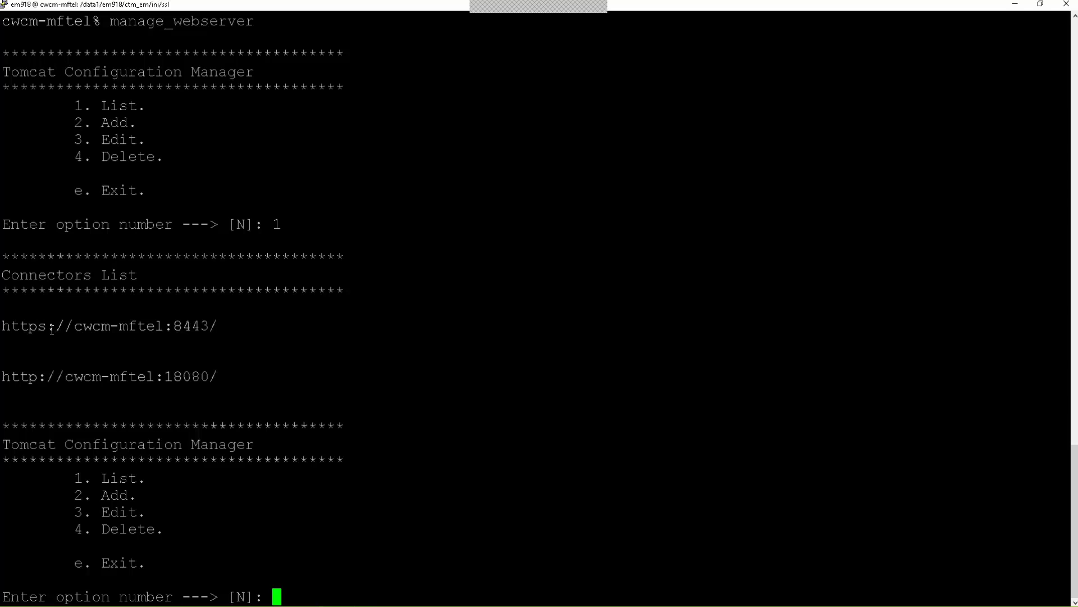
mouse_move(300, 409)
text(3)
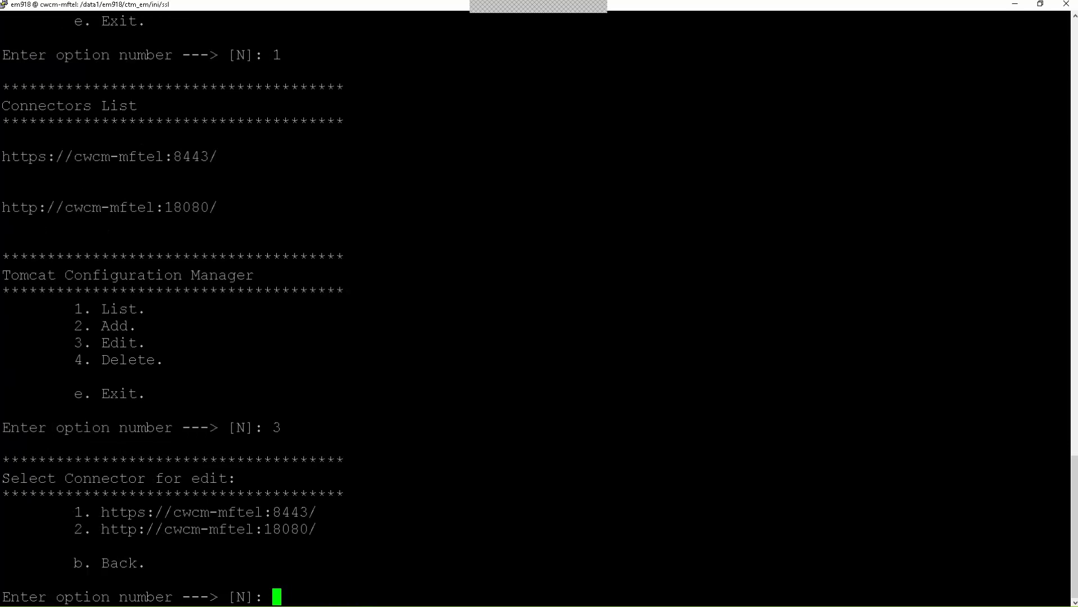
View the http 18080 connector, back out, then delete it and confirm with y
text(2)
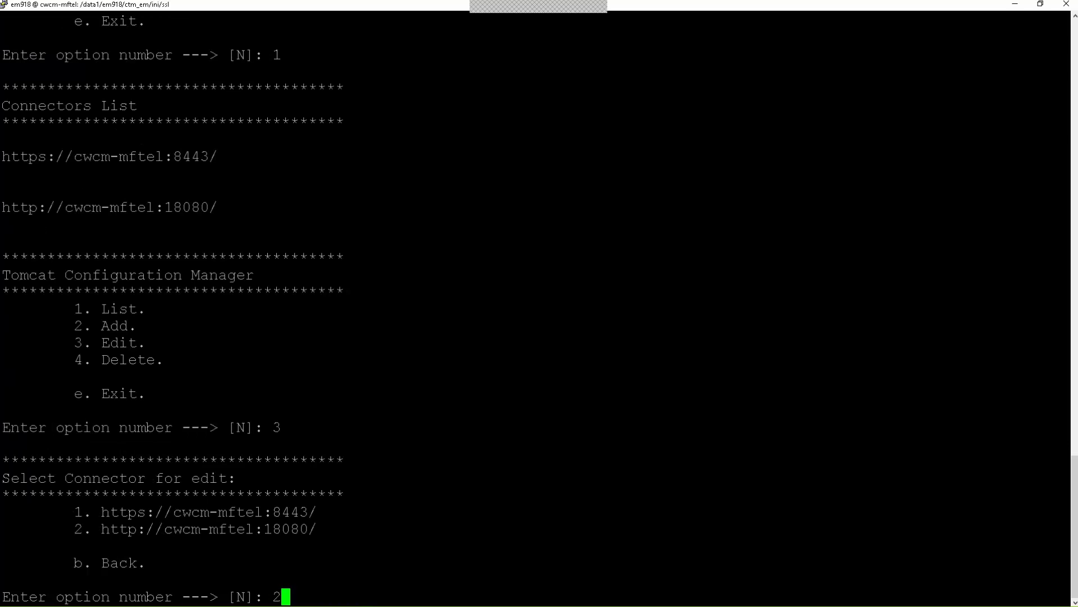
key(Return)
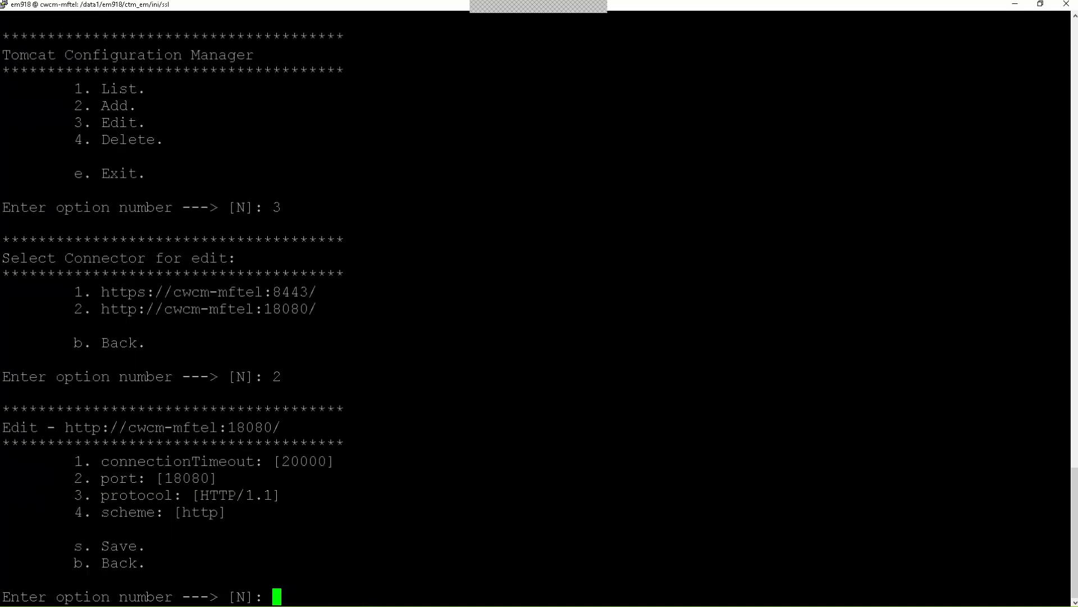
text(b)
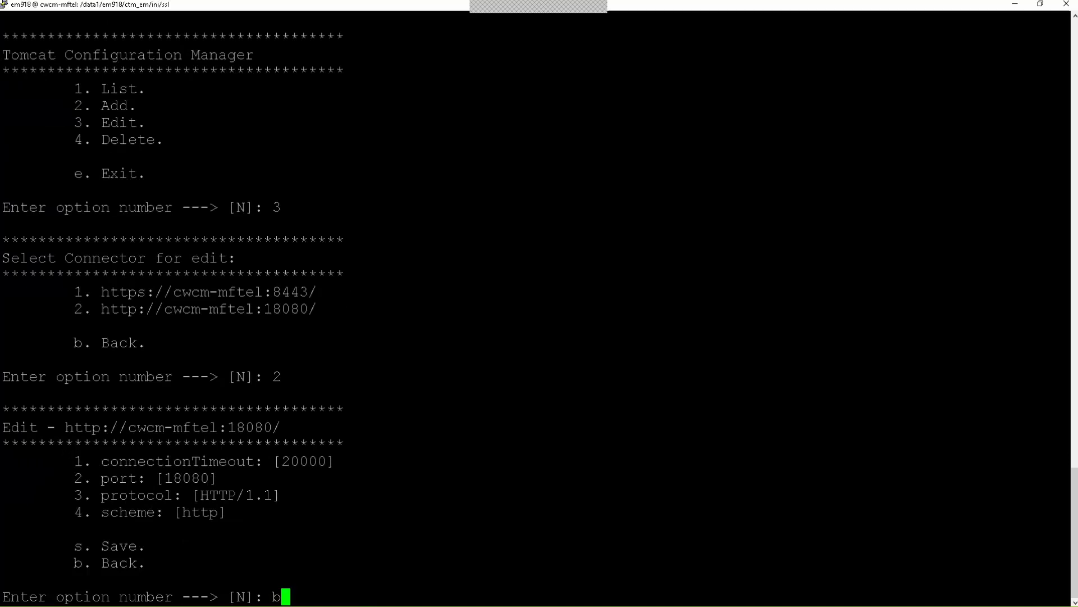
key(Return)
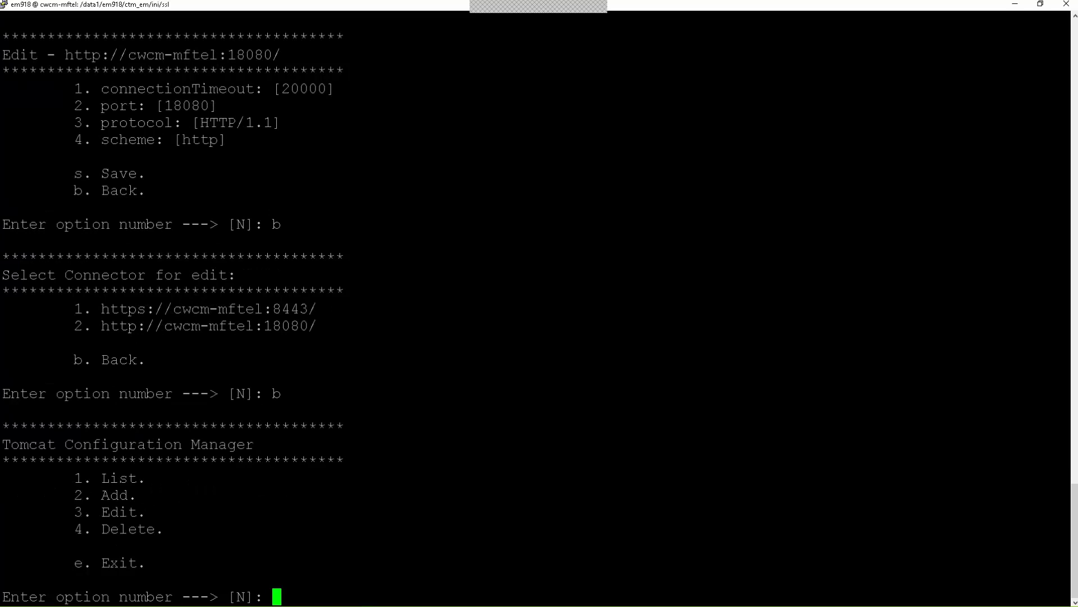
text(4)
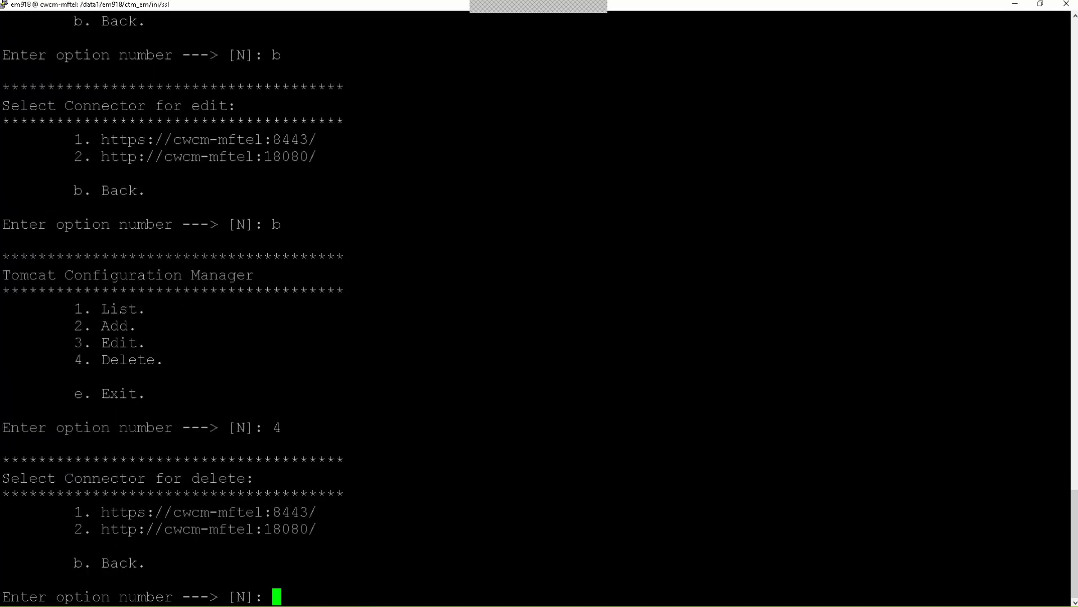
text(2)
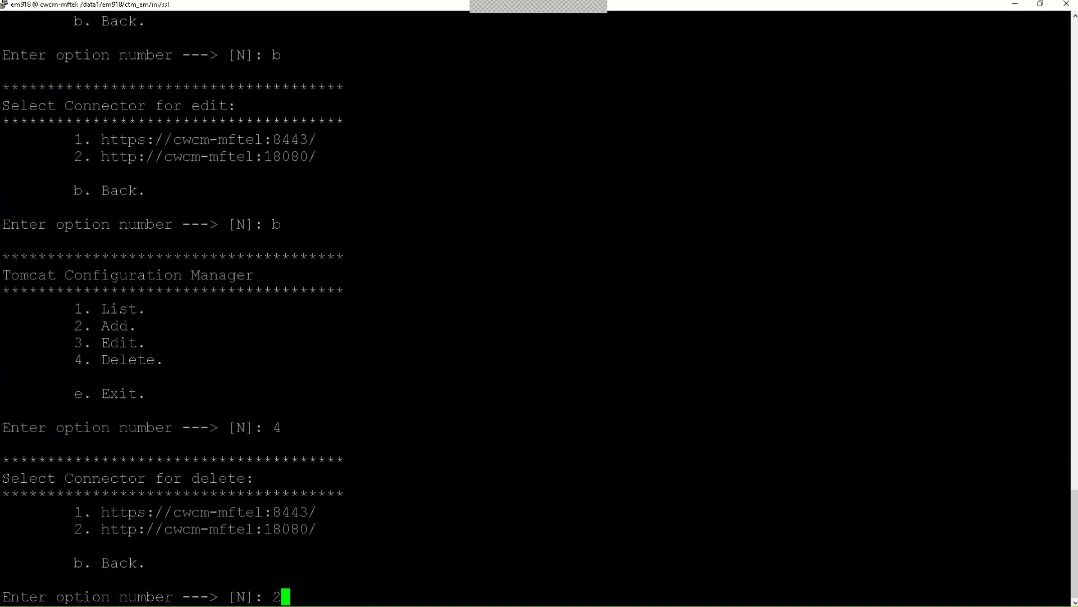
key(Return)
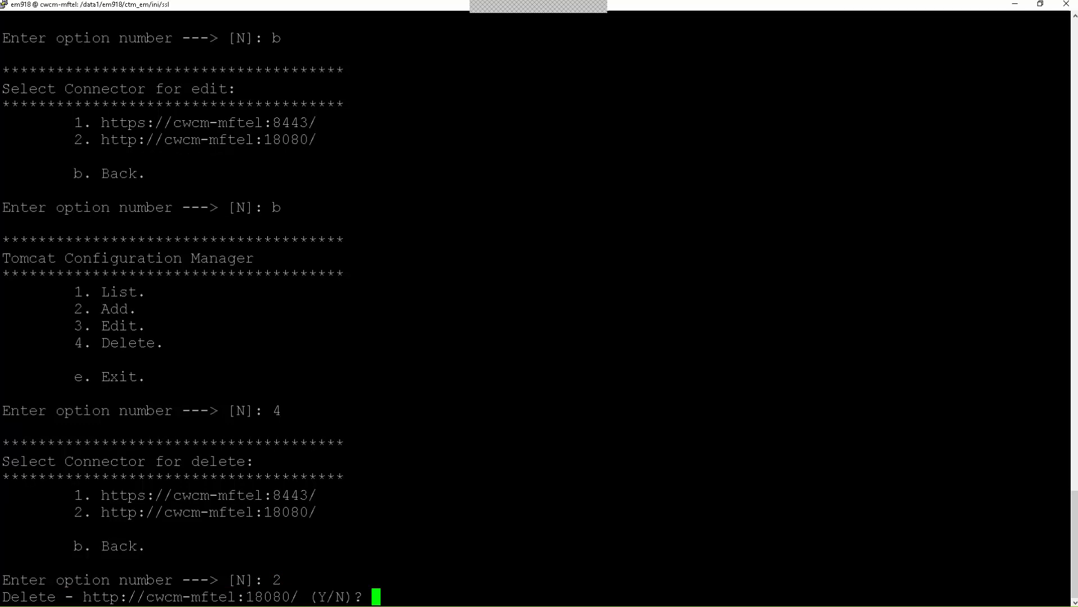
text(y)
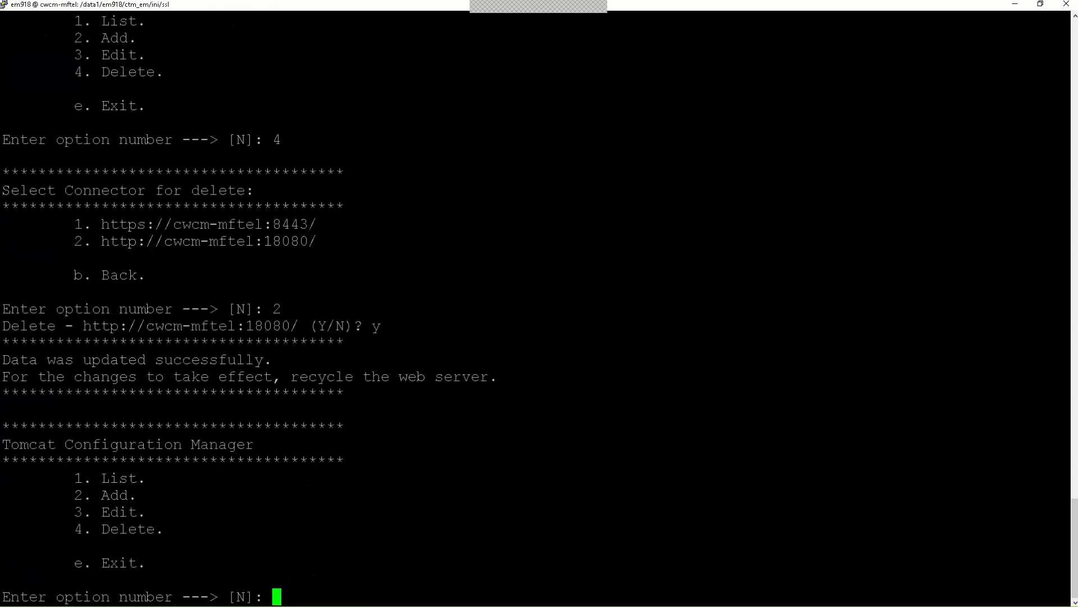
text(1)
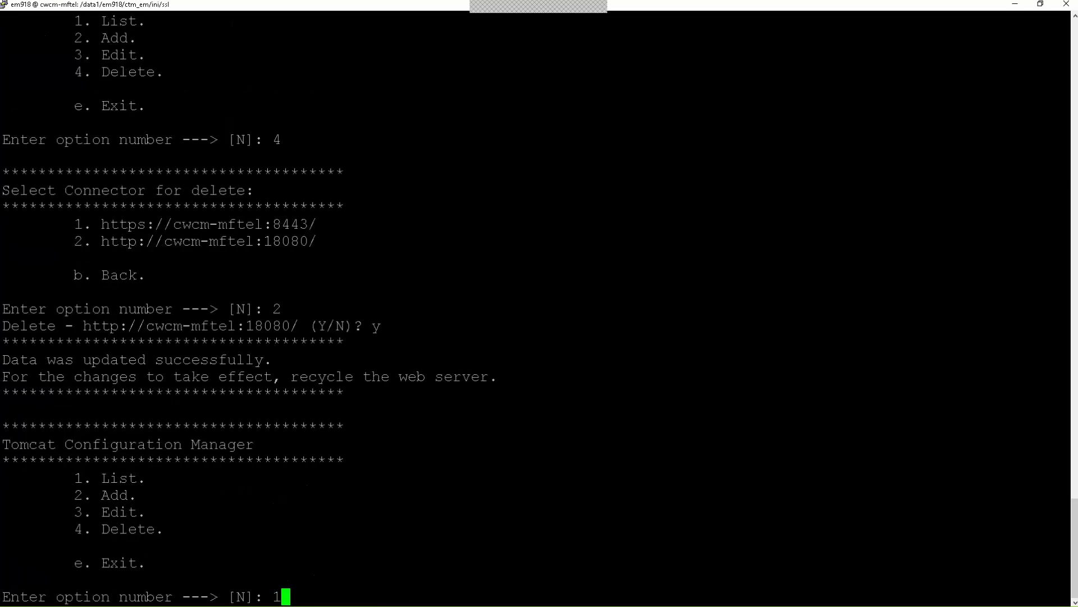
key(Return)
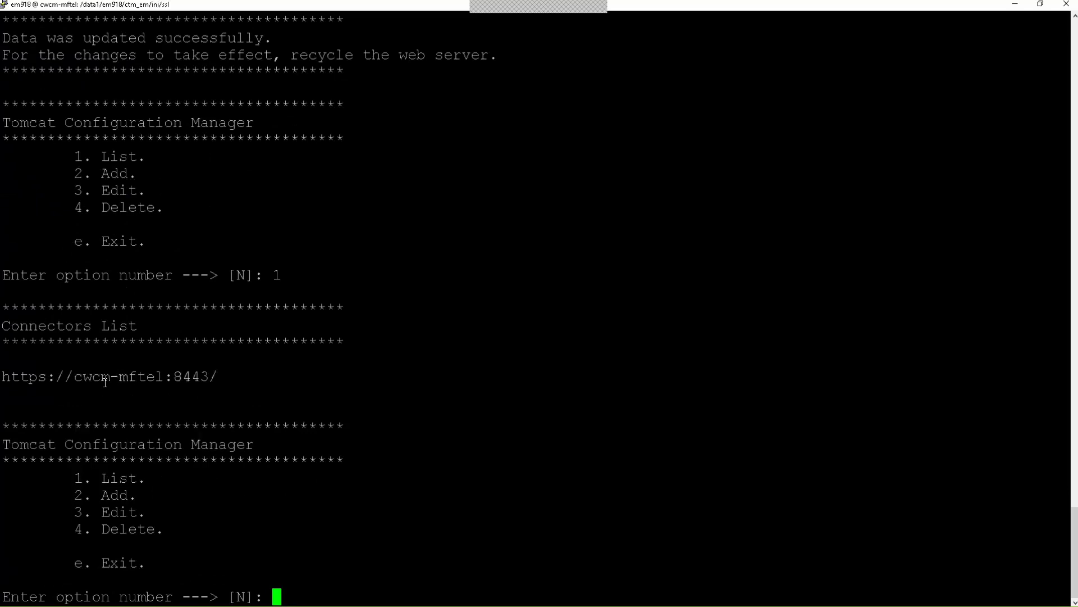
mouse_move(409, 508)
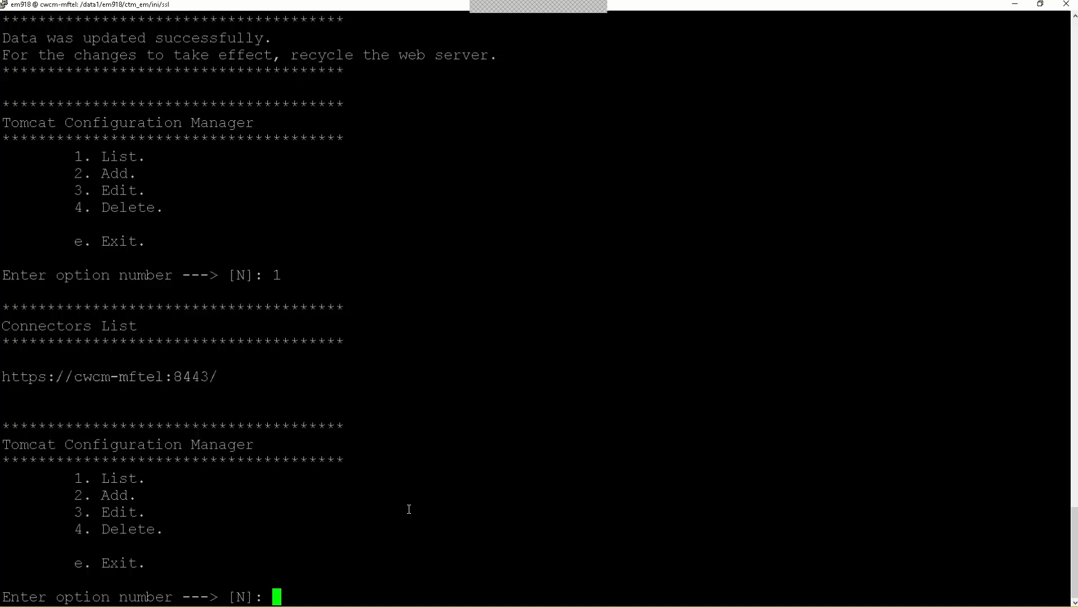
mouse_move(326, 578)
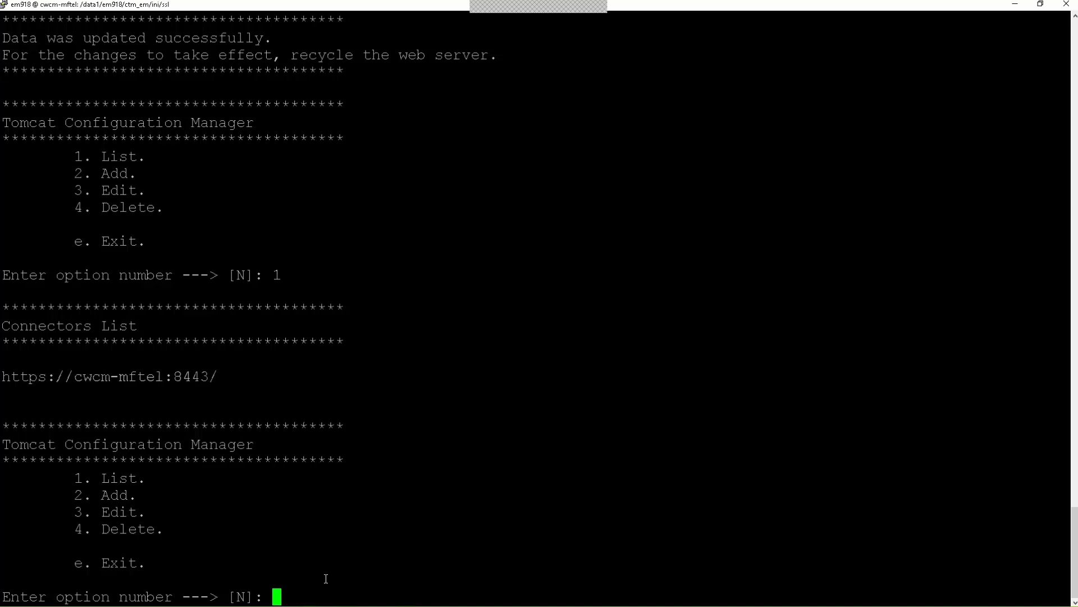
text(4)
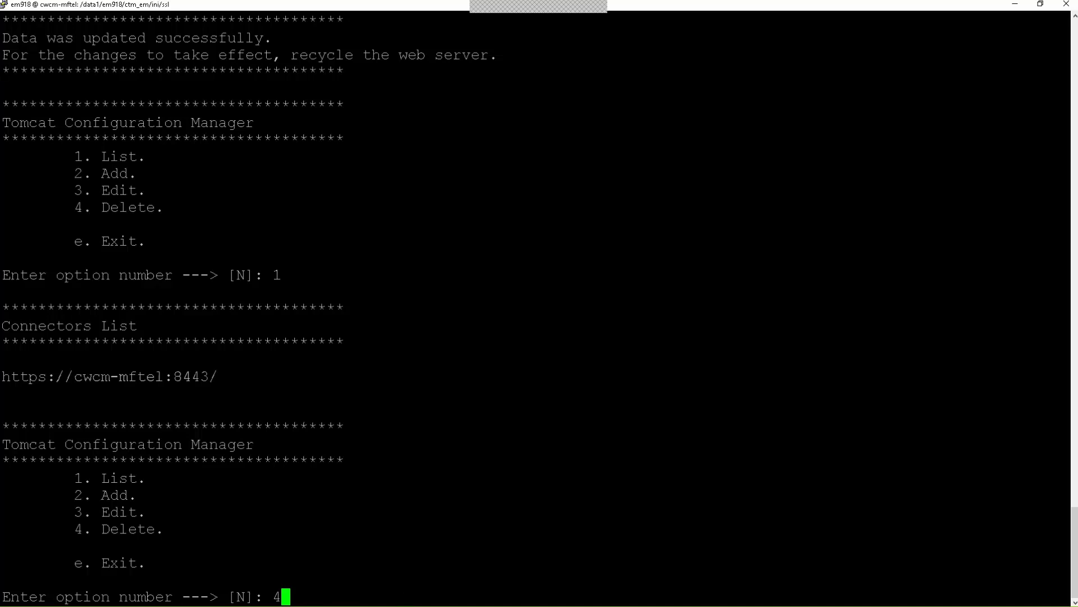
key(Return)
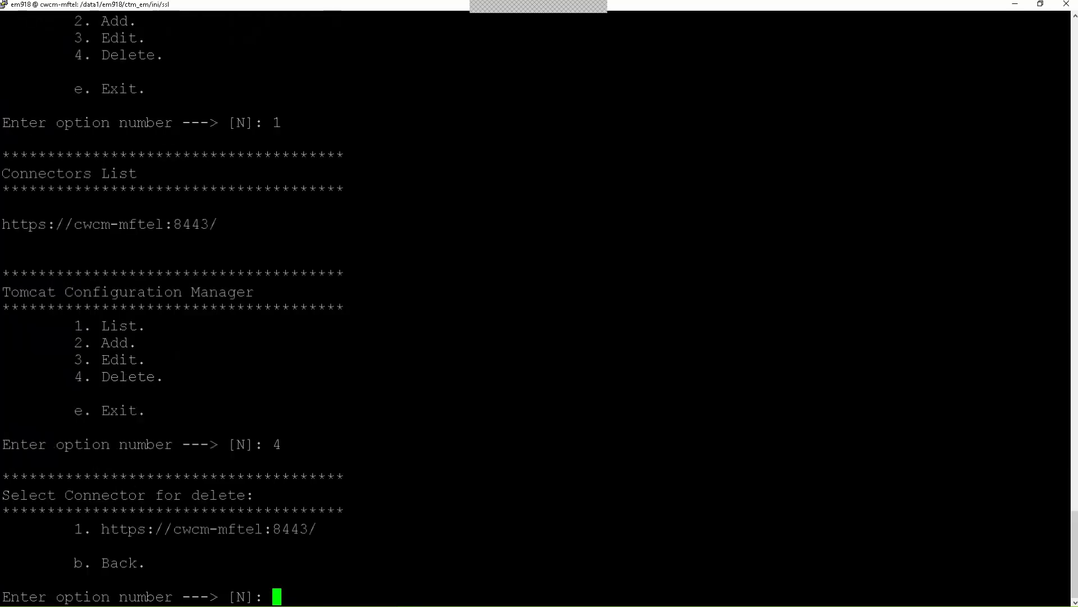
text(1)
text(t^?)
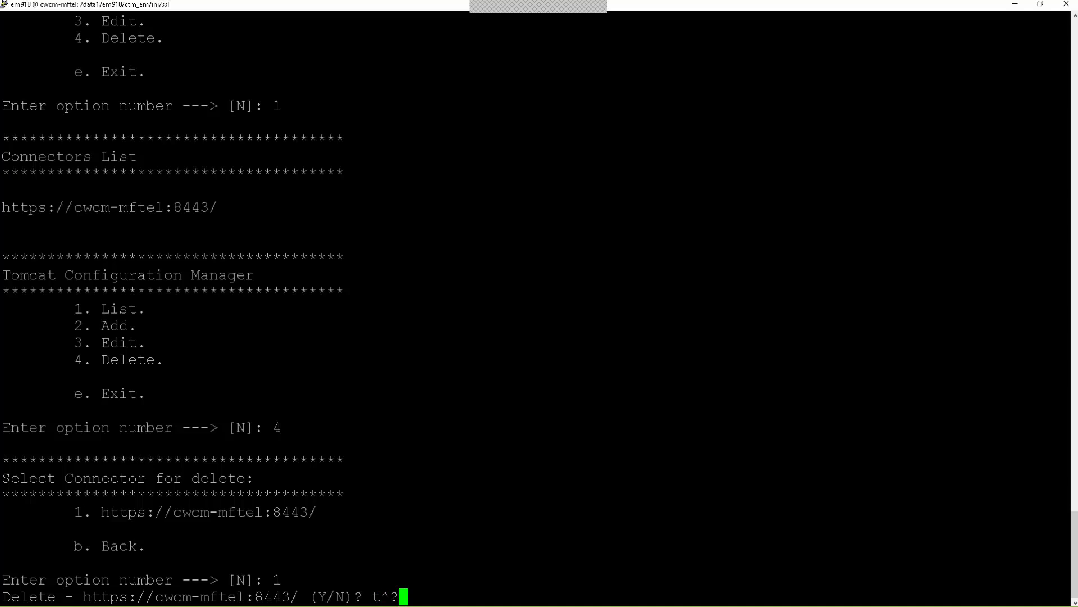
text(y)
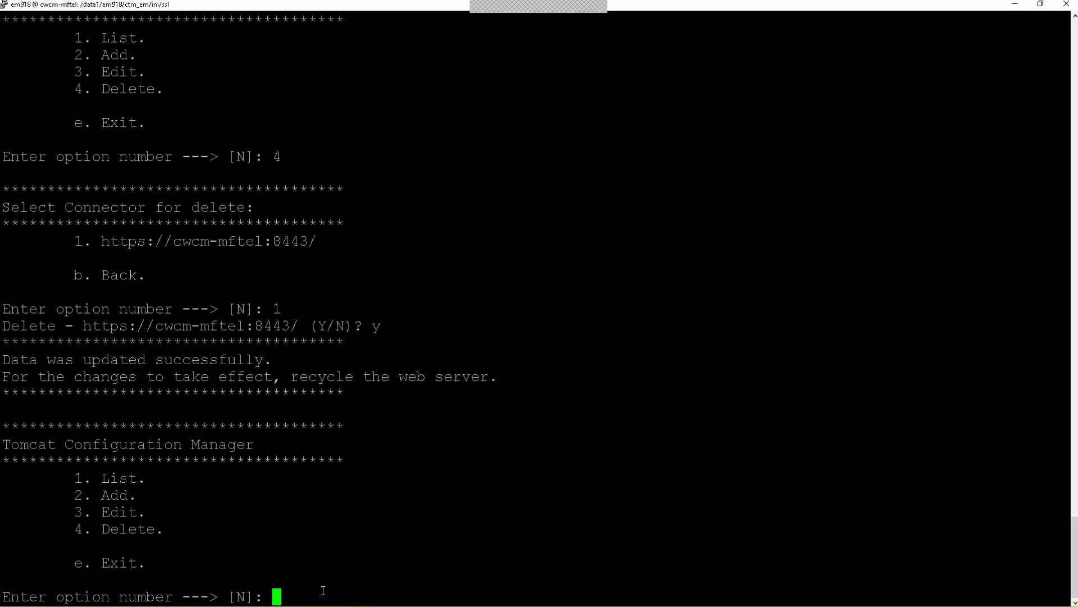
mouse_move(1063, 318)
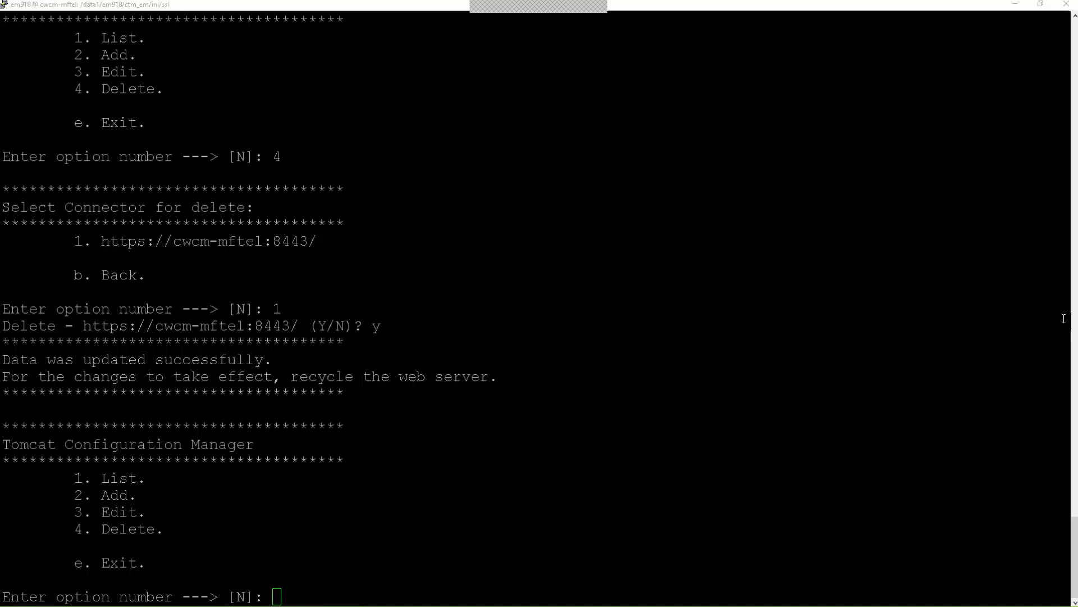
text(e)
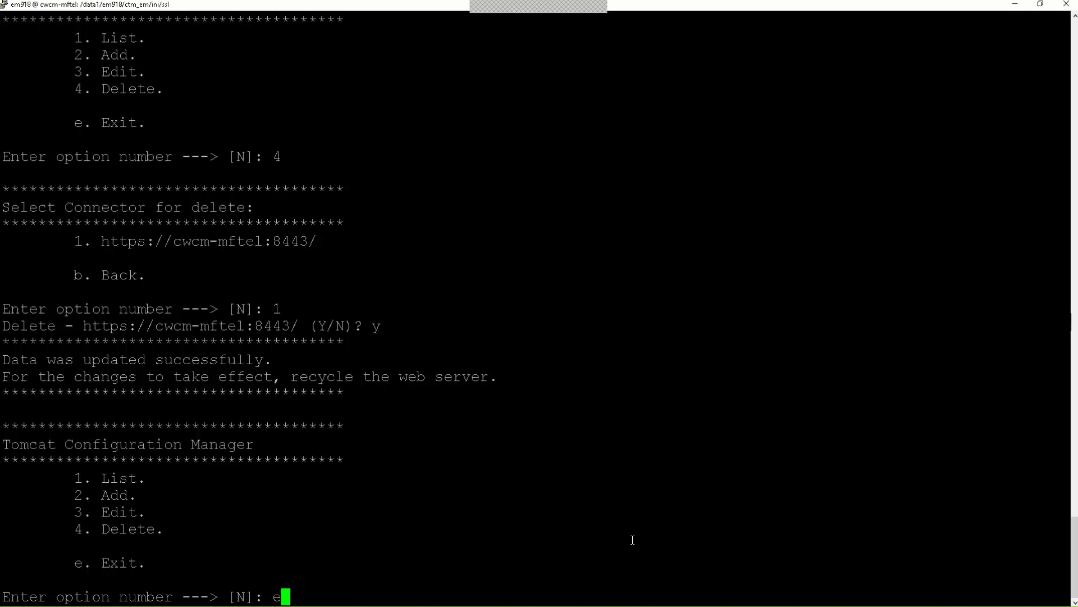
Exit the manager and run create_secure_connection with keystore cwcm-mftel.p12
key(Return)
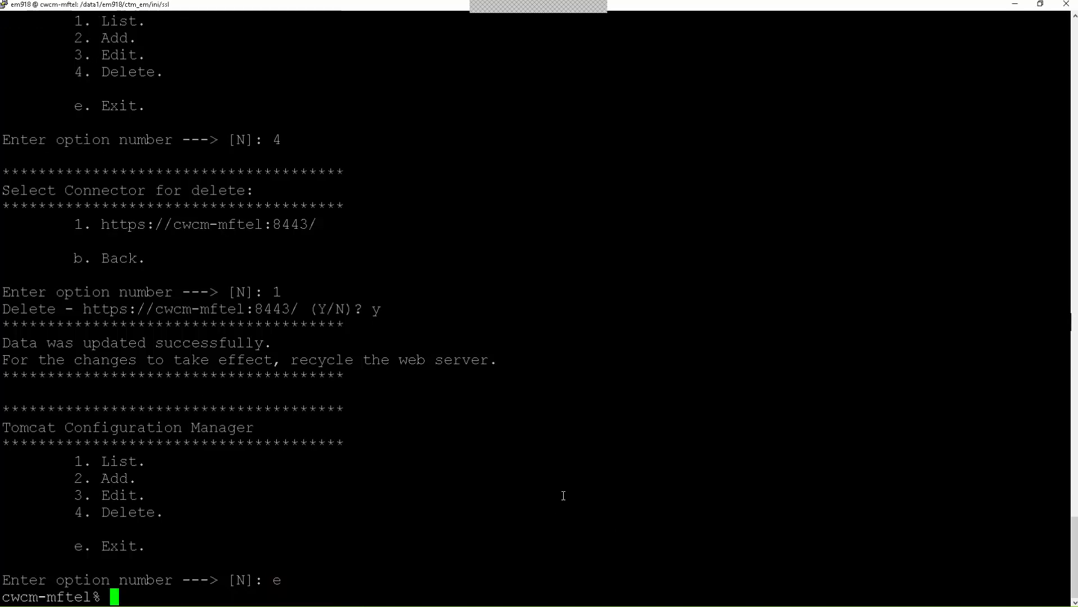
text(manage_webserver -action create_secure_connection)
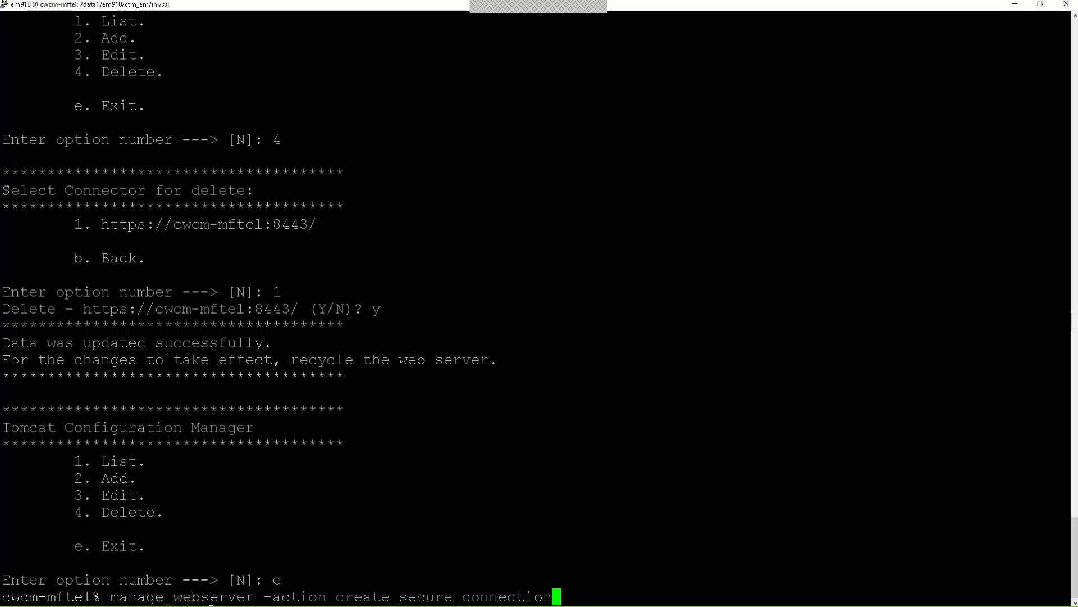
mouse_move(460, 583)
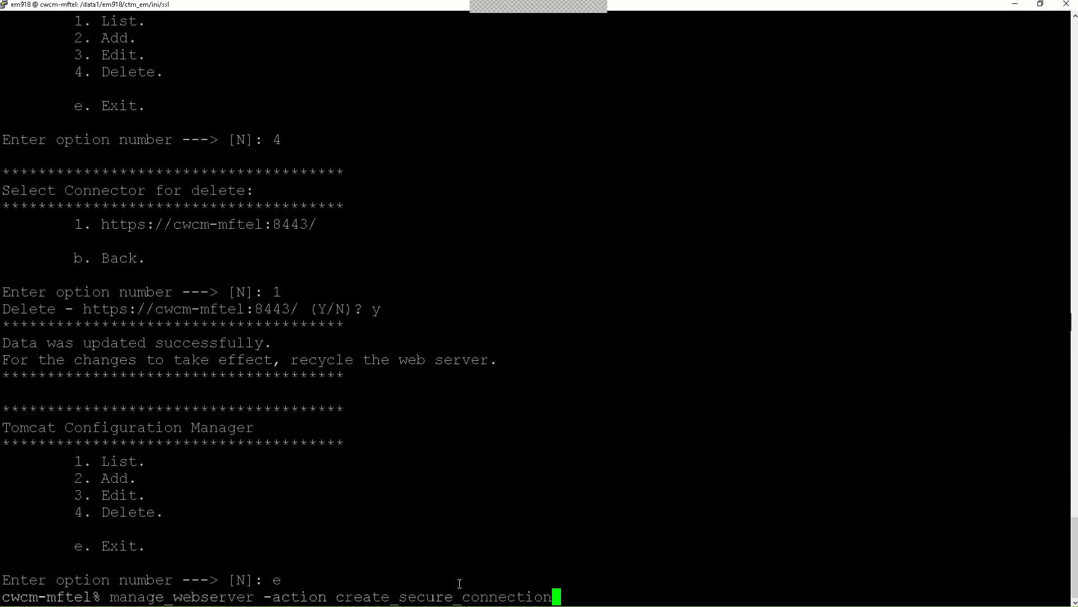
mouse_move(519, 525)
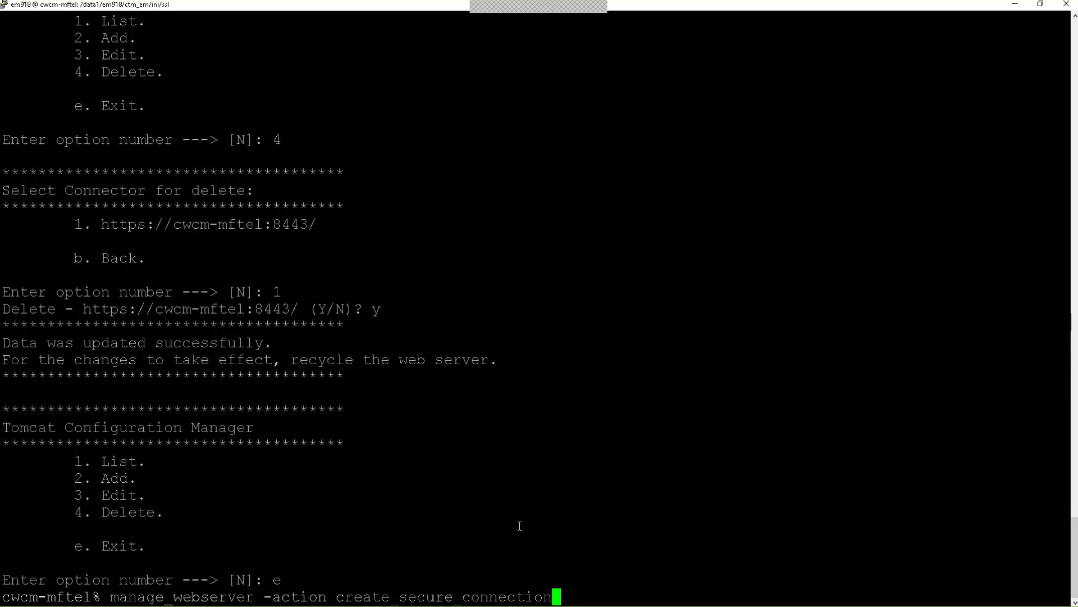
key(Return)
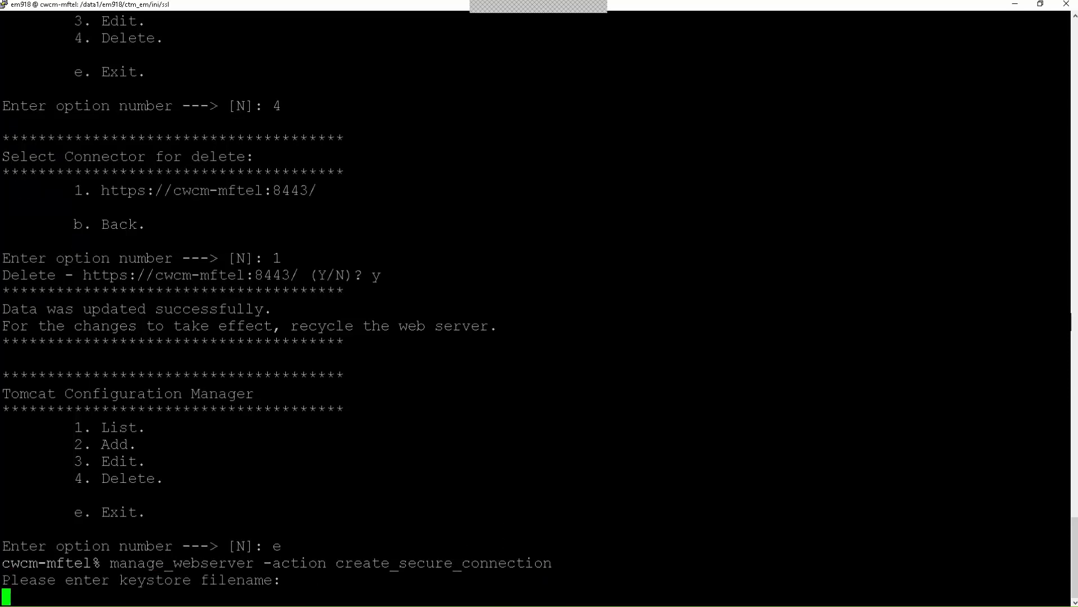
mouse_move(823, 378)
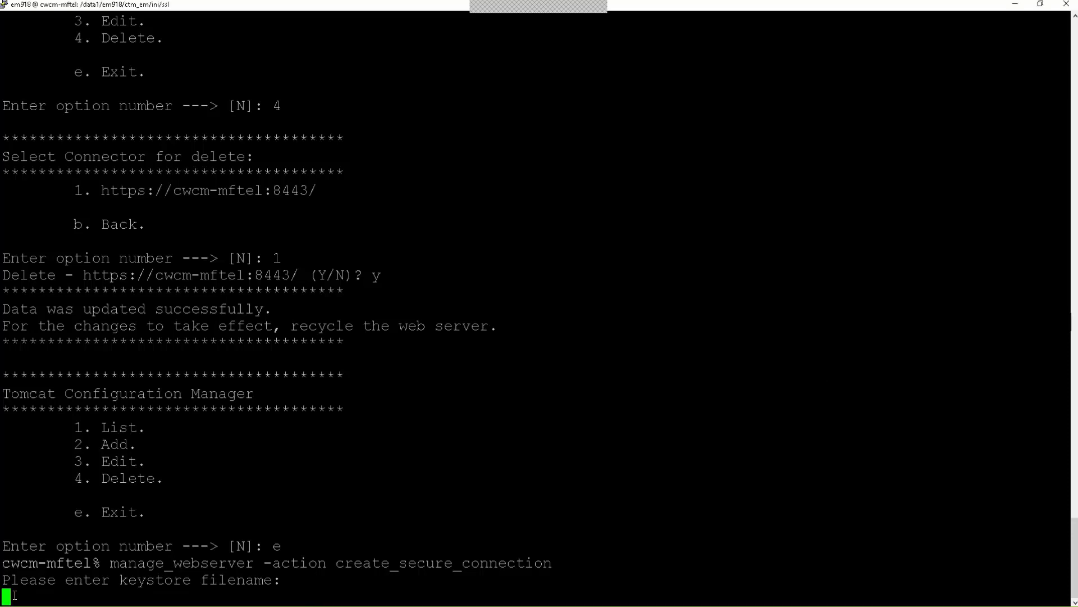
text(cwcm-mftel.p12)
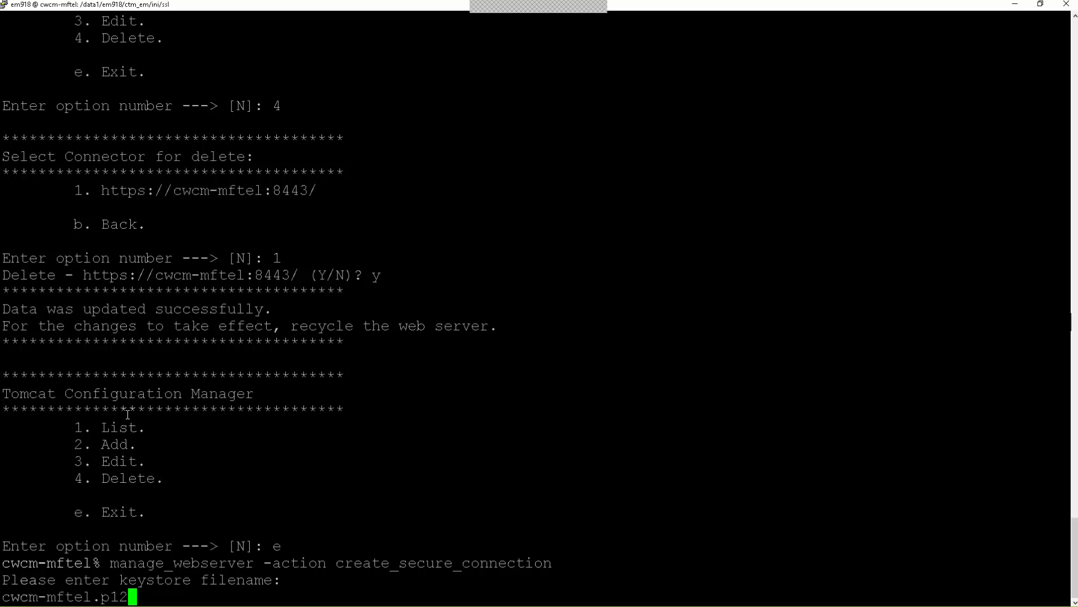
key(Return)
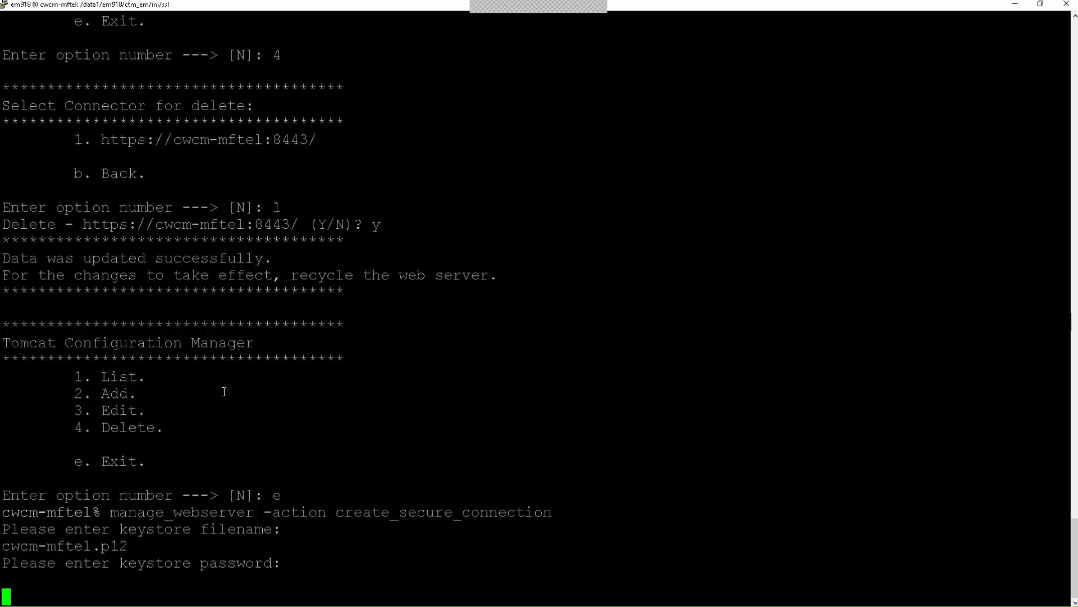
mouse_move(333, 361)
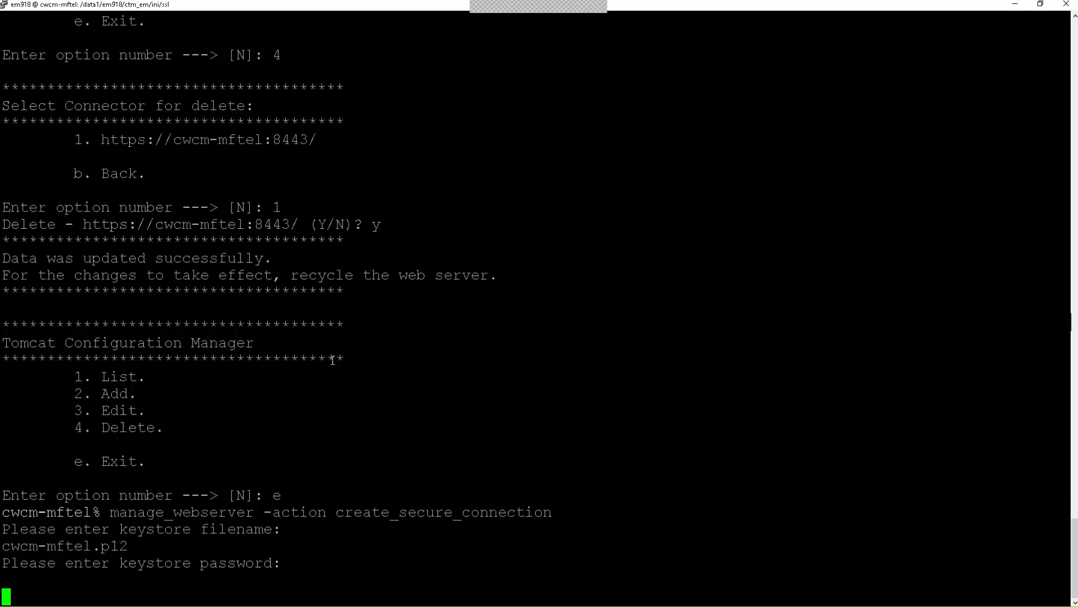
mouse_move(782, 415)
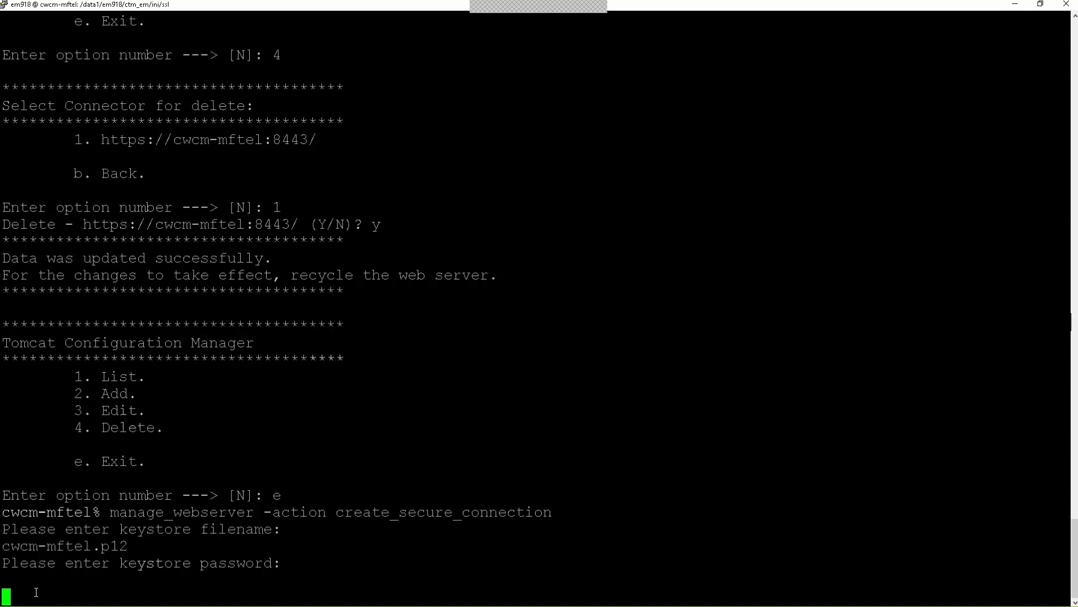
mouse_move(89, 355)
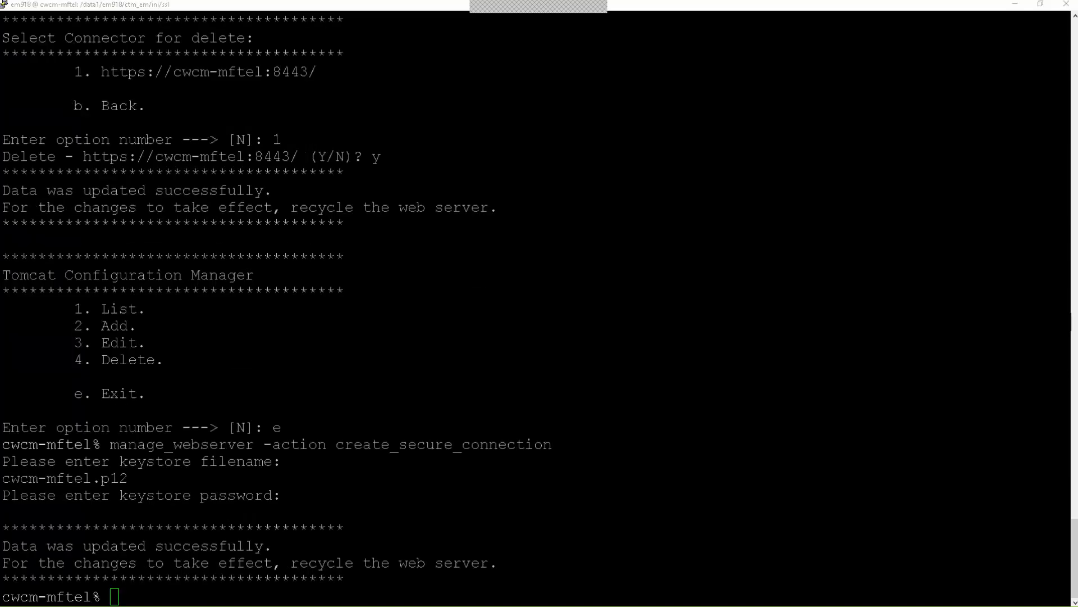
mouse_move(988, 374)
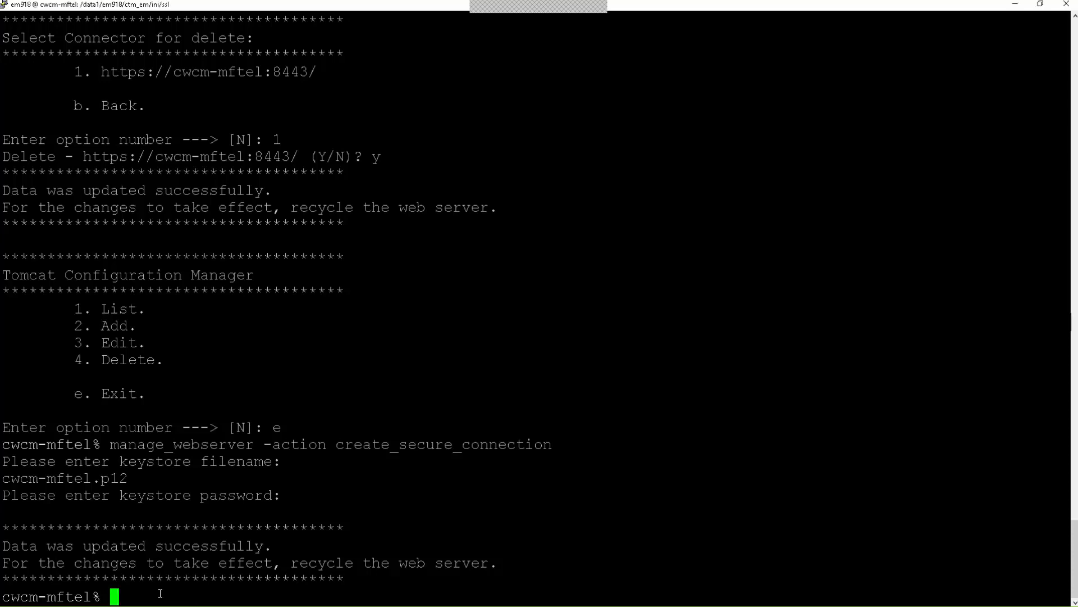
Run stop_web_server, which reports the web server is not running
text(stop_web_server)
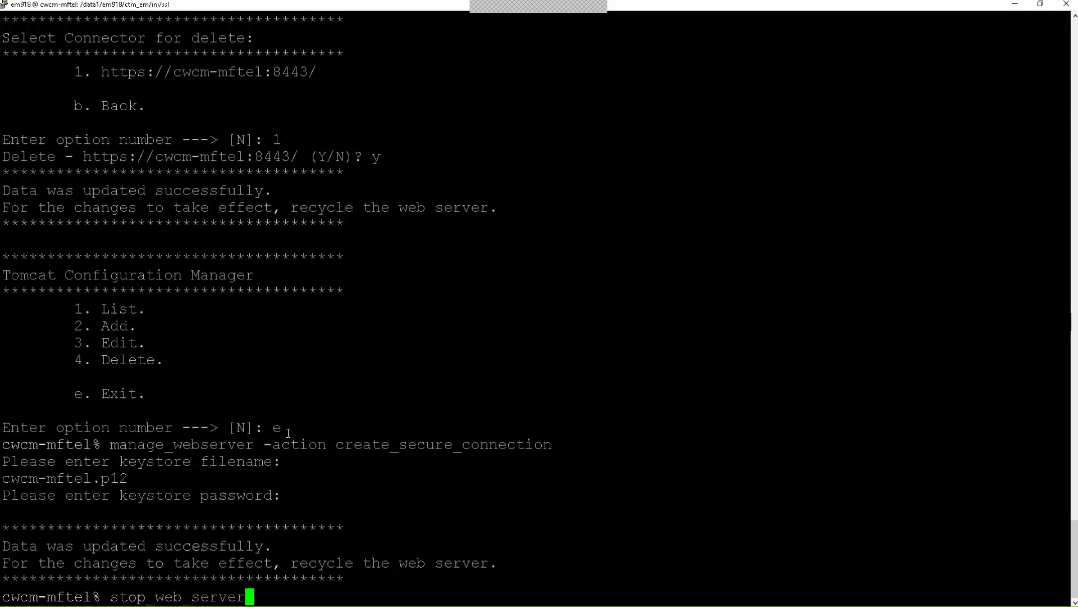
key(Return)
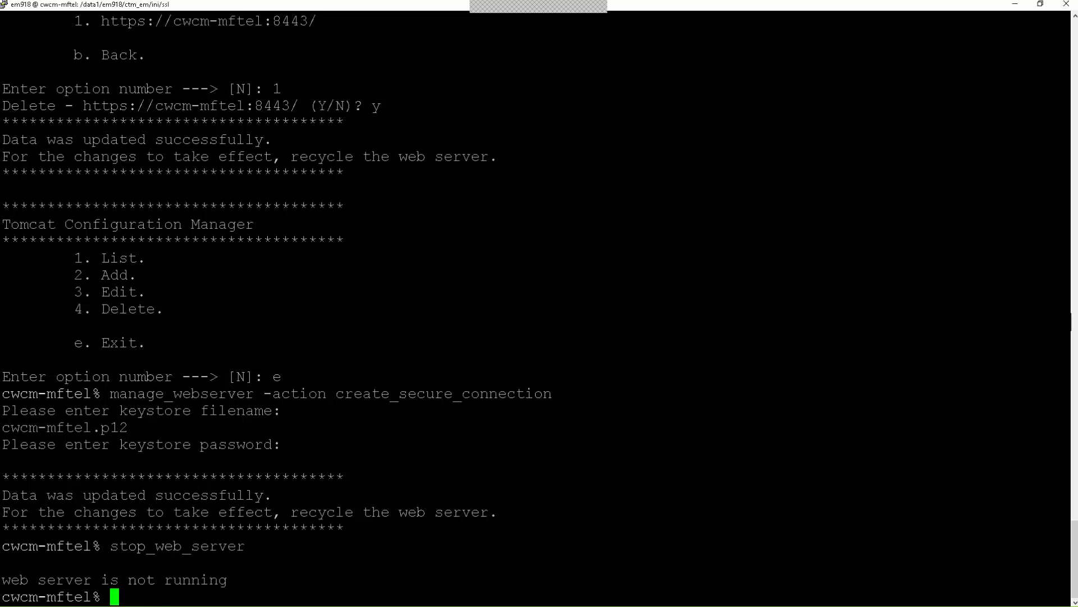
Stop the Configuration Agent with stop_config_agent, giving the DBO password and confirming y
text(stop_config_agent)
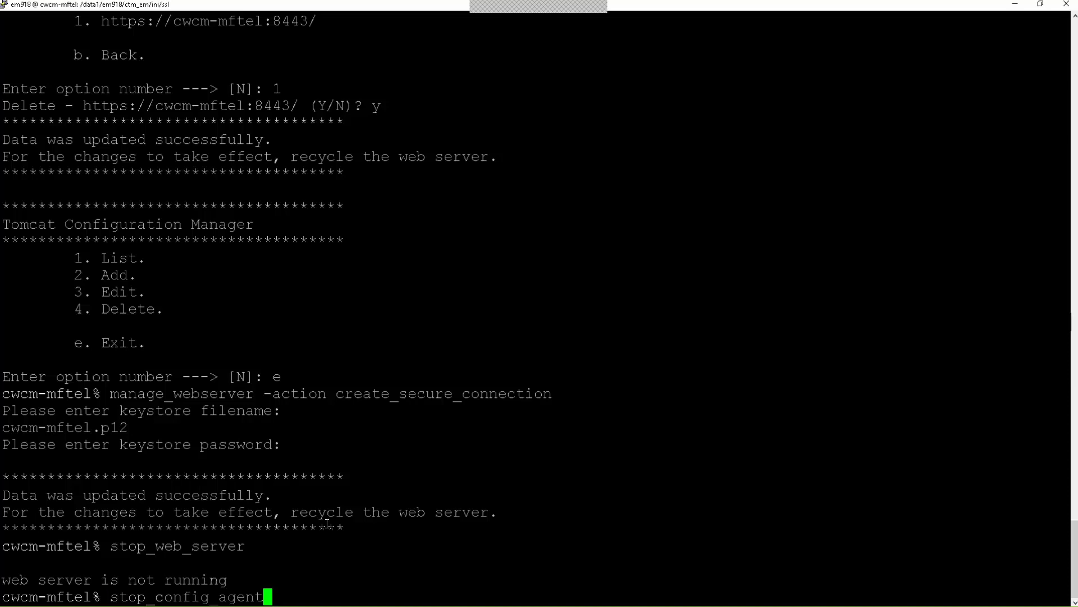
key(Return)
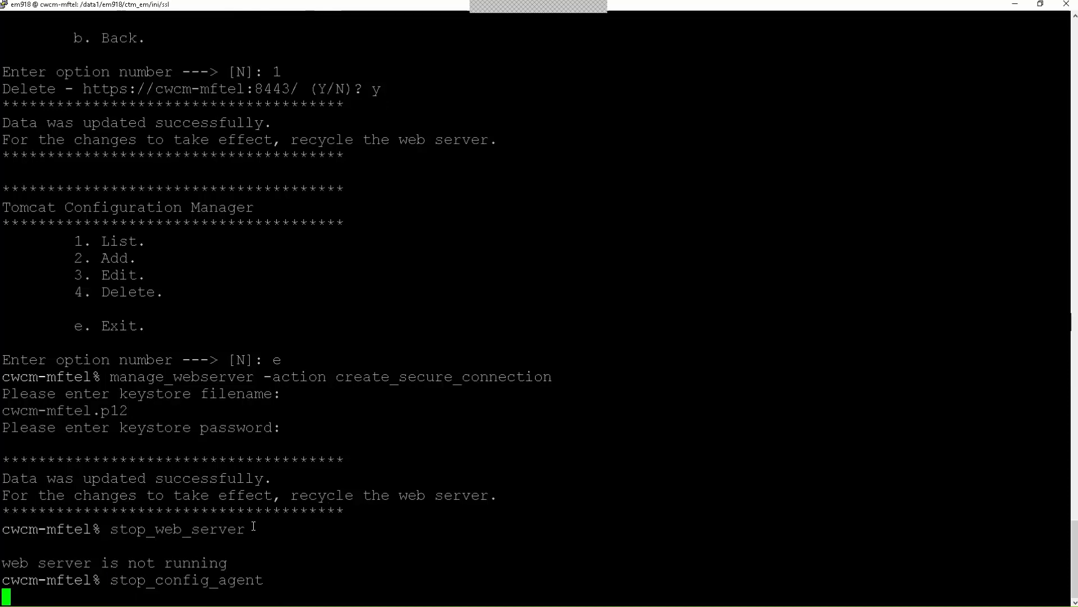
key(Return)
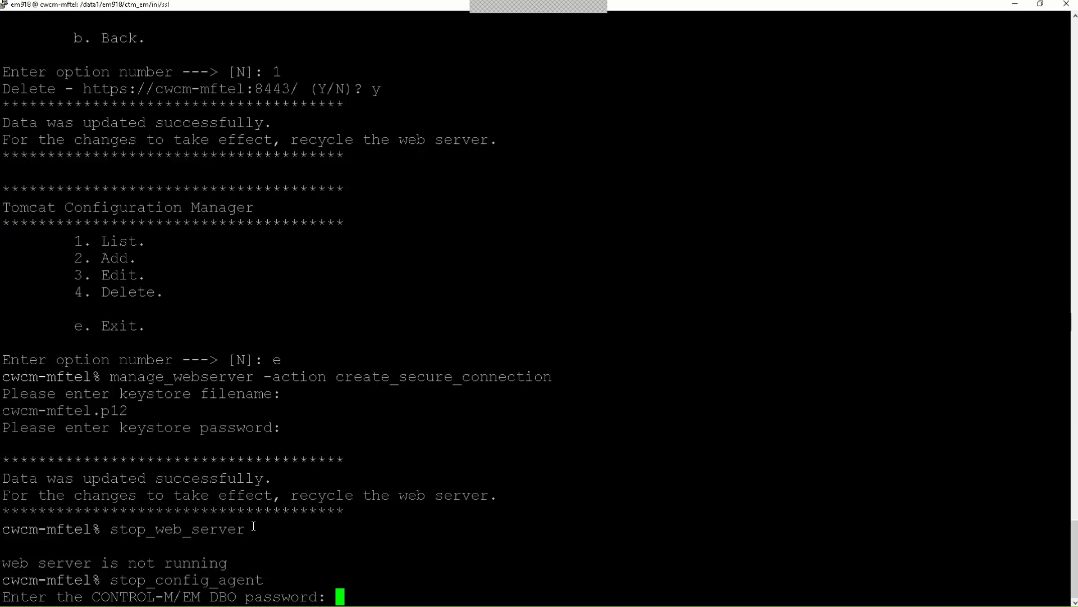
key(Return)
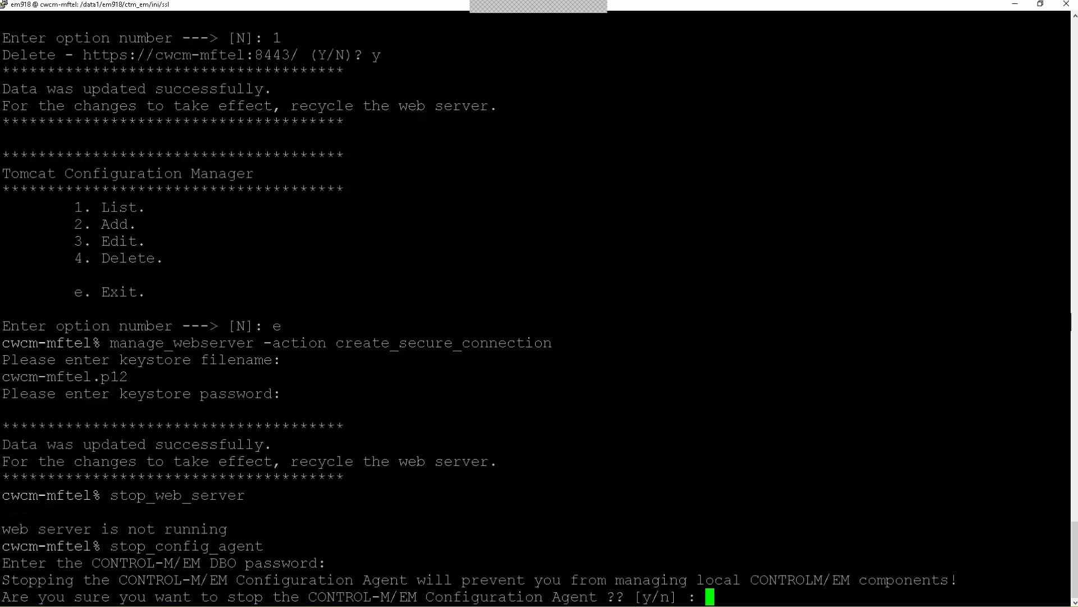
text(y)
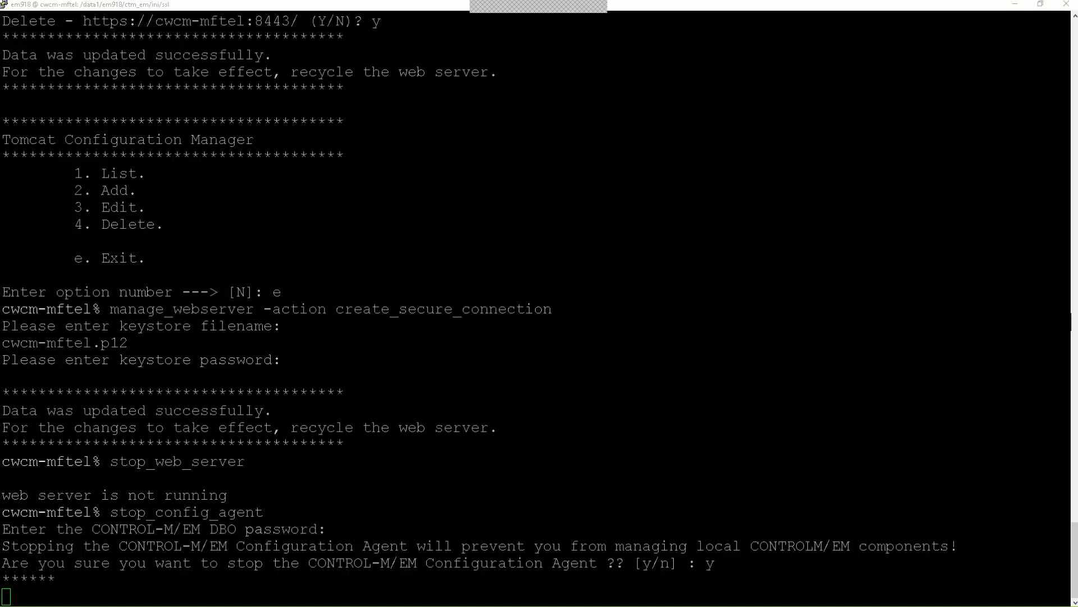
mouse_move(106, 598)
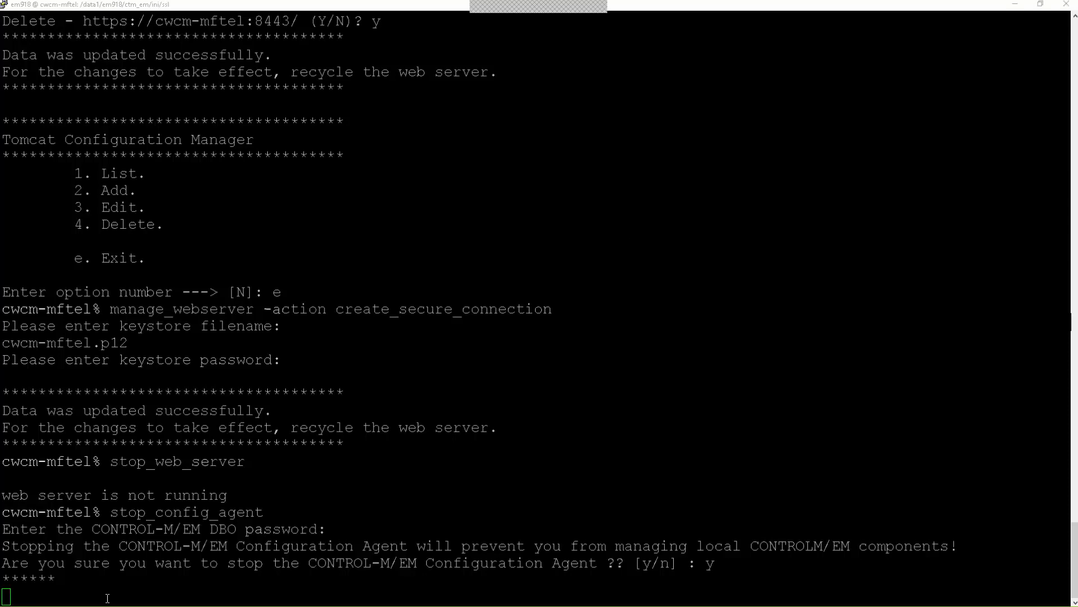
mouse_move(441, 352)
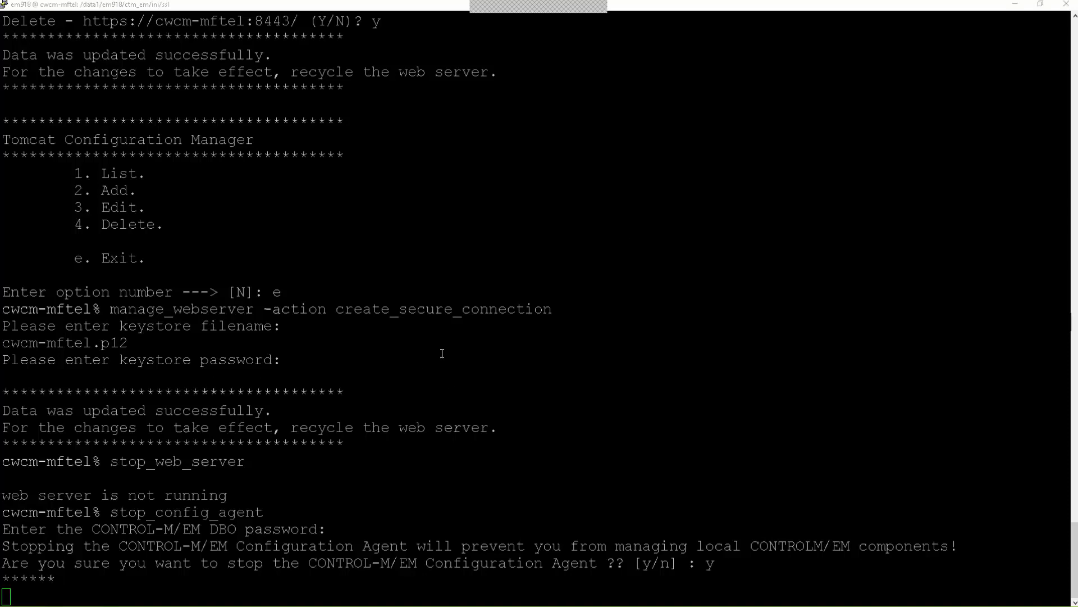
mouse_move(341, 375)
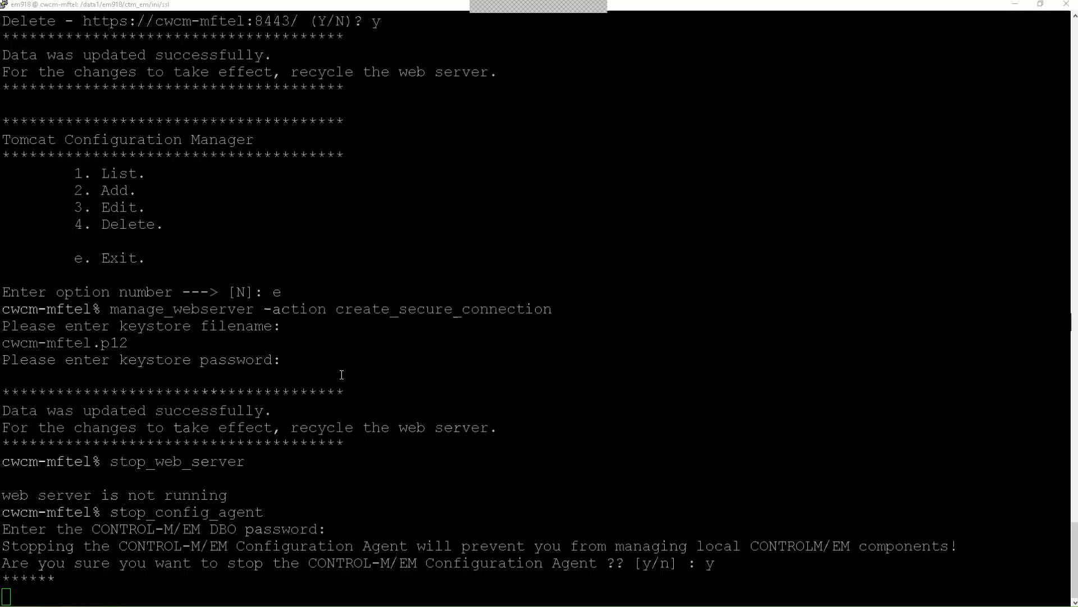
mouse_move(726, 466)
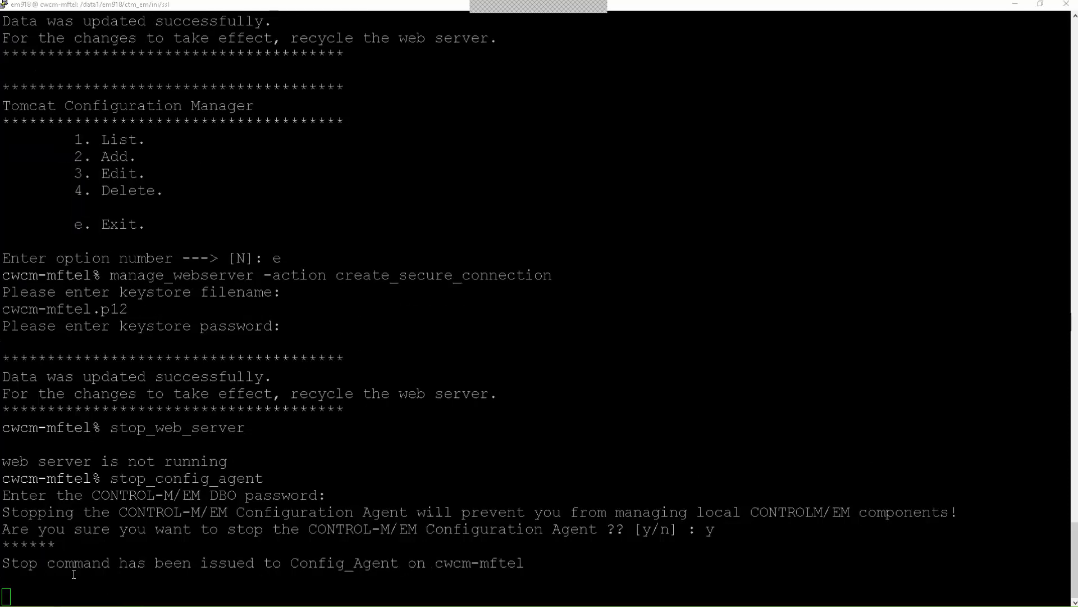
Run start_config_agent && start_web_server to bring the agent and web server back up
text(start_config_agent && start_web_server)
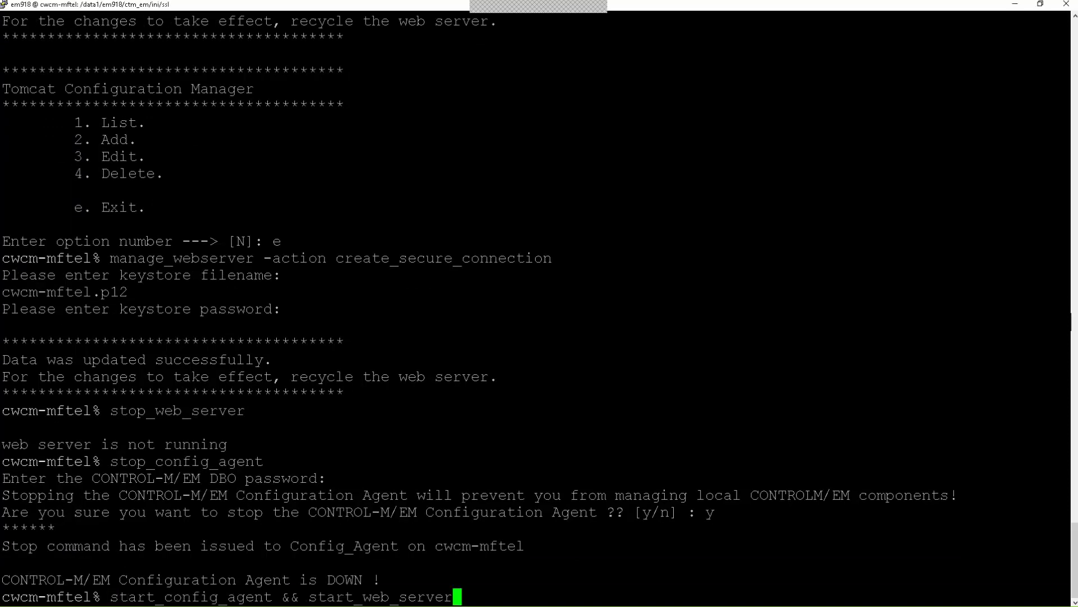
key(Return)
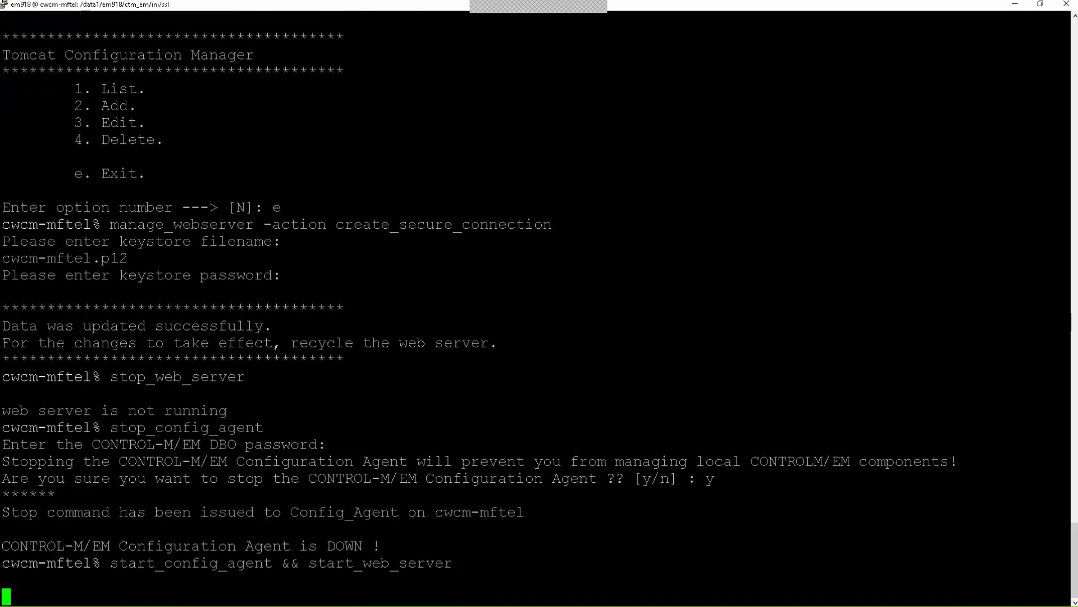
mouse_move(692, 435)
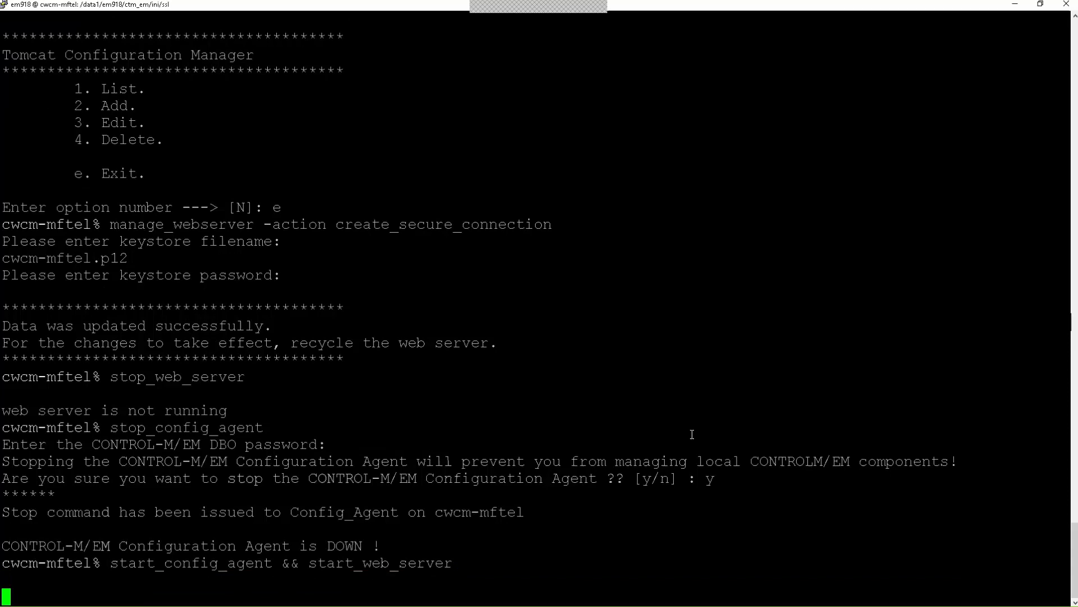
mouse_move(1026, 393)
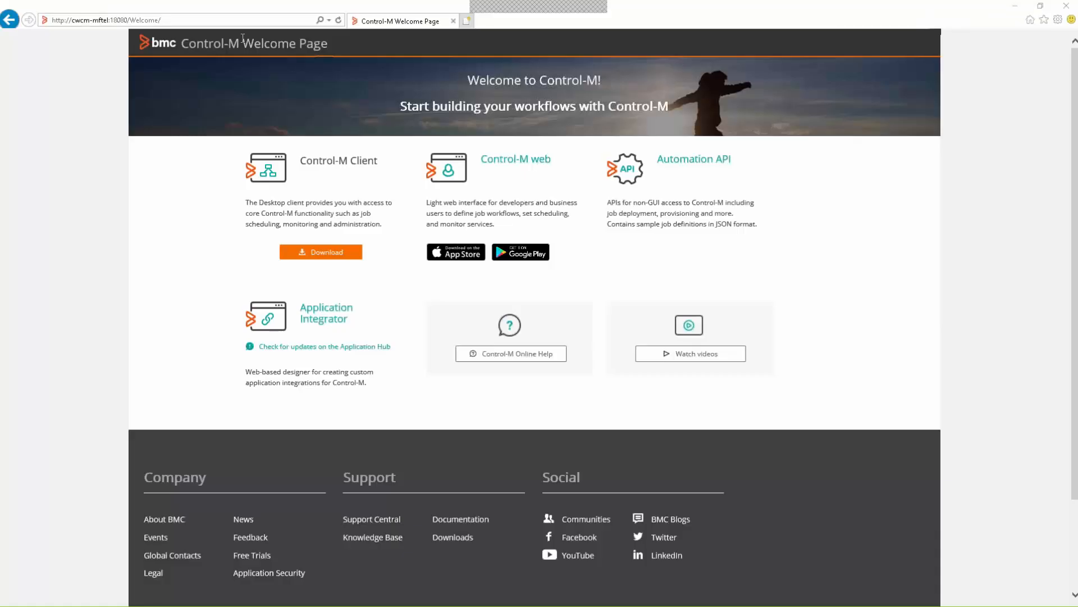
mouse_move(374, 108)
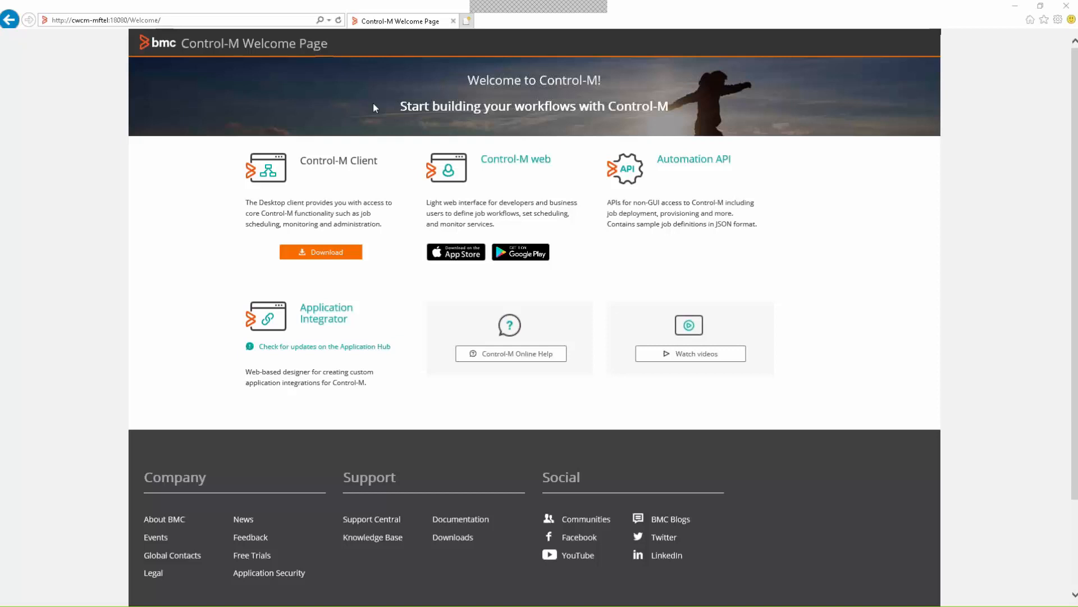
mouse_move(239, 42)
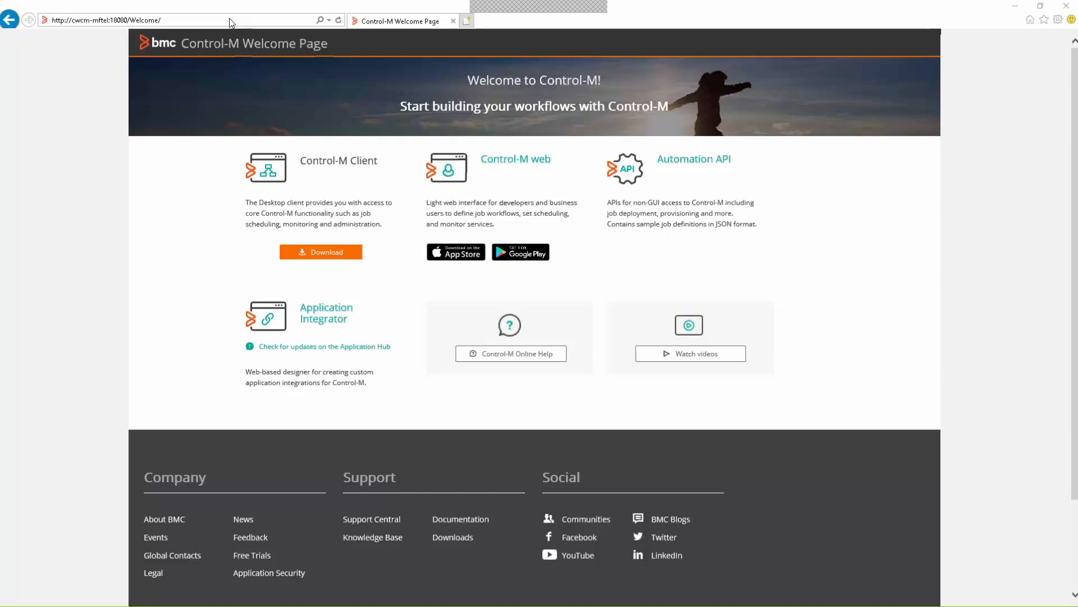
Select the Welcome Page address in the Internet Explorer address bar
click(138, 19)
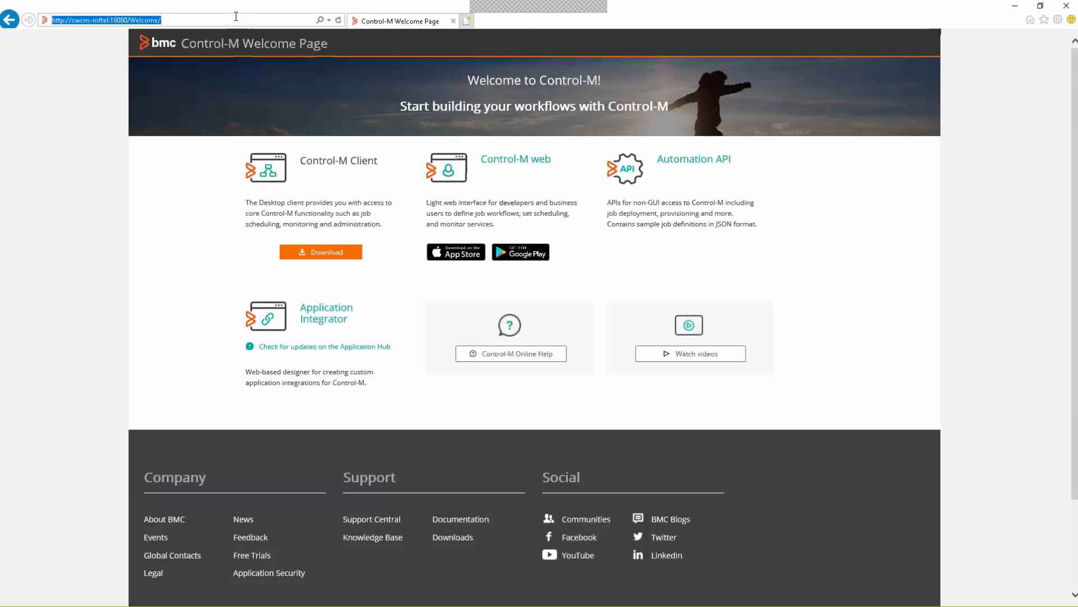
mouse_move(256, 69)
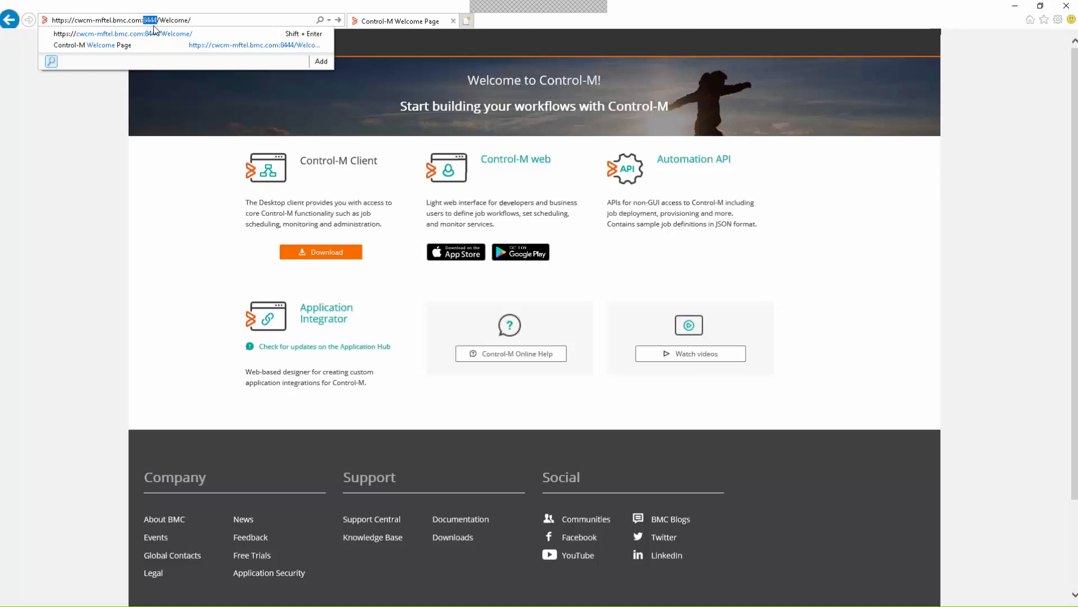
mouse_move(202, 18)
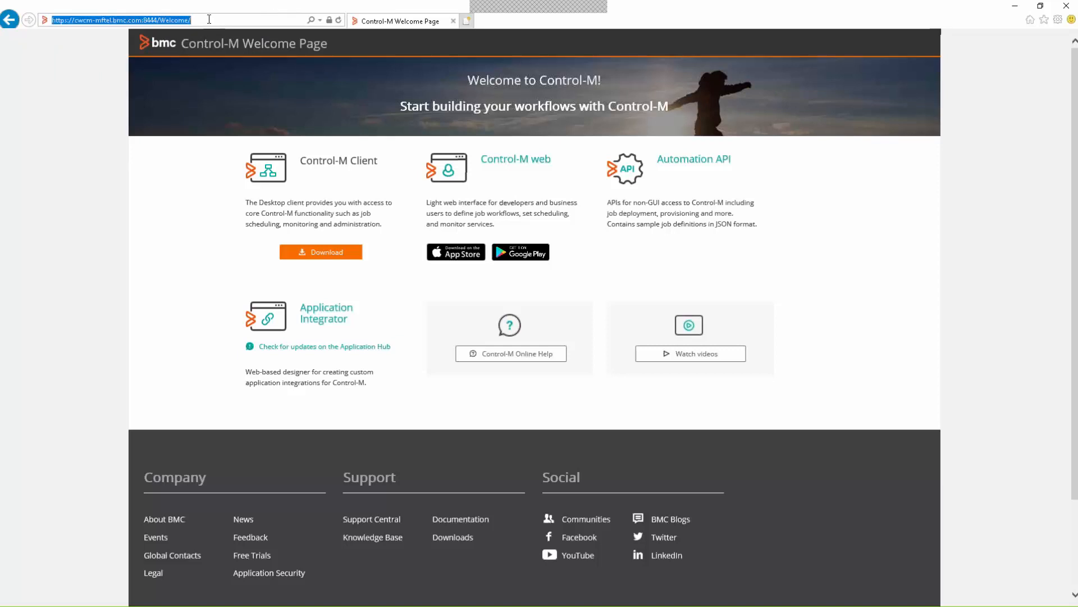
mouse_move(384, 256)
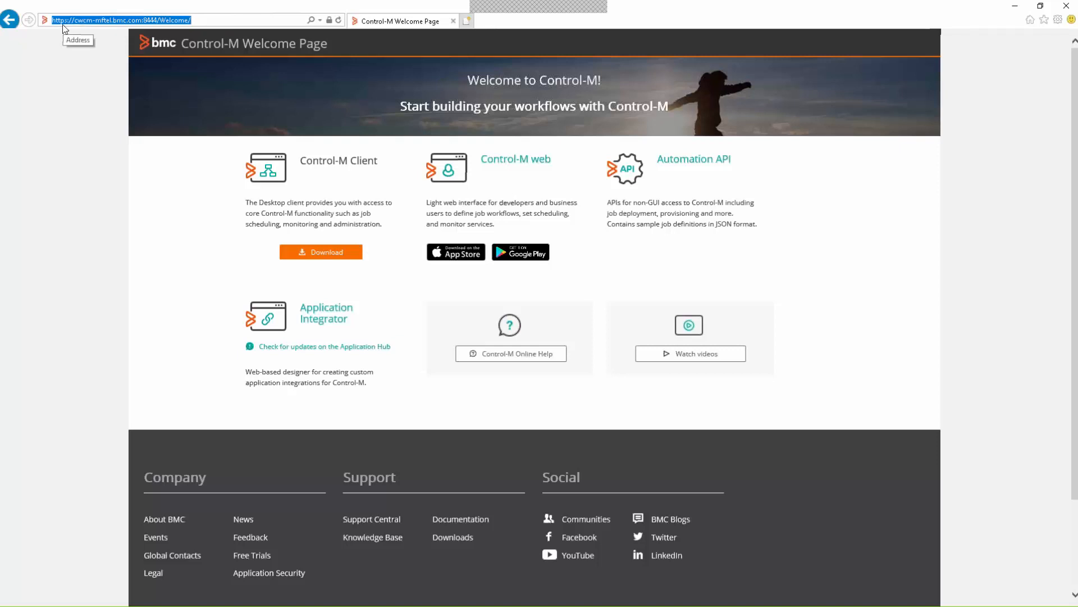
mouse_move(1074, 203)
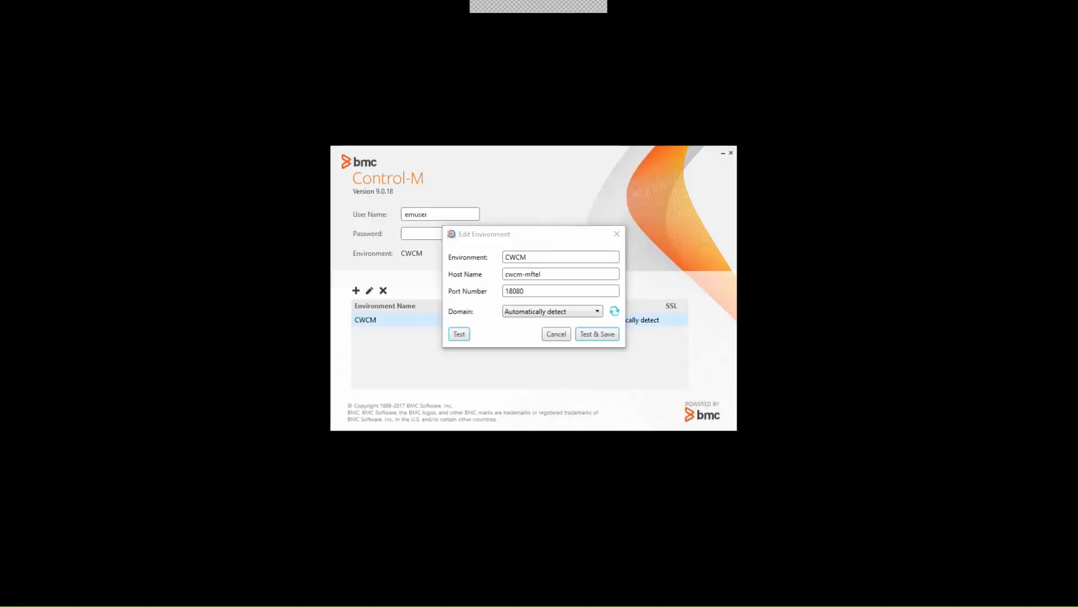
mouse_move(561, 159)
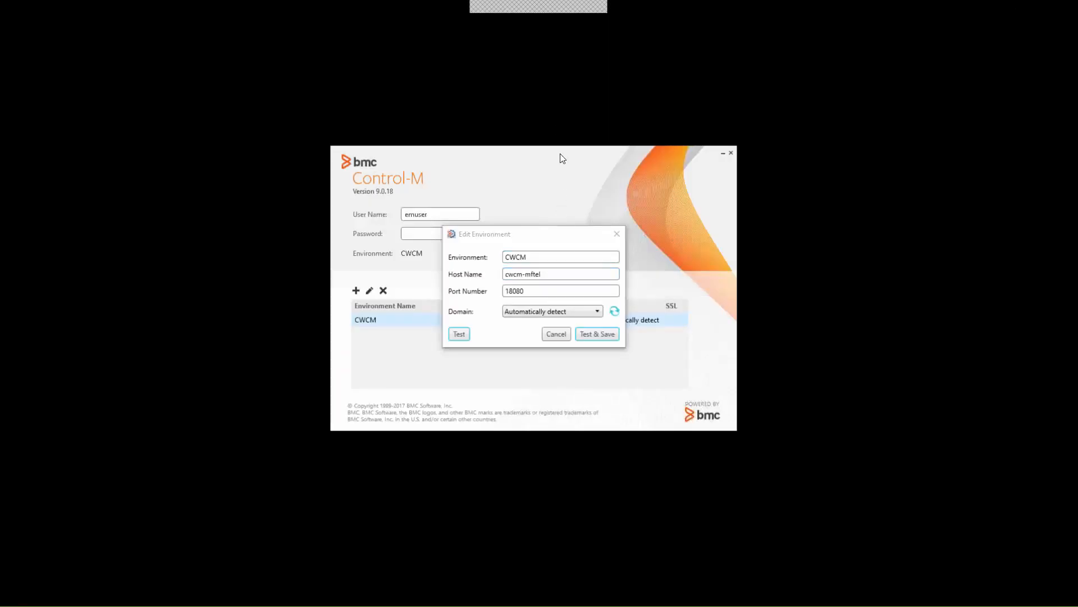
Set the CWCM host to cwcm-mftel.bmc.com and port 8444, then test the connection
click(557, 273)
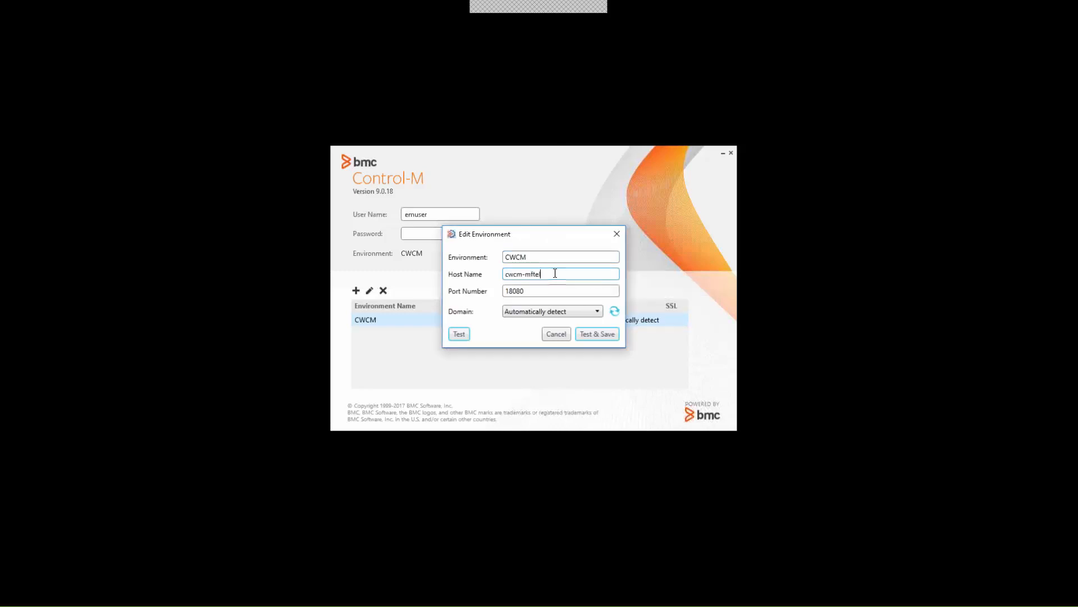
text(l.bmc)
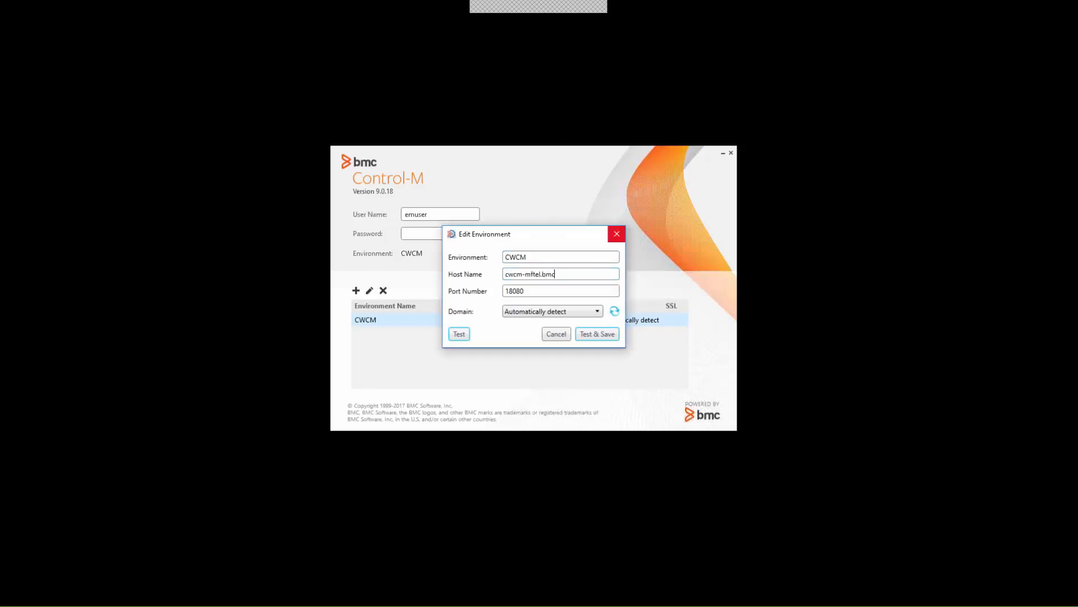
text(.com)
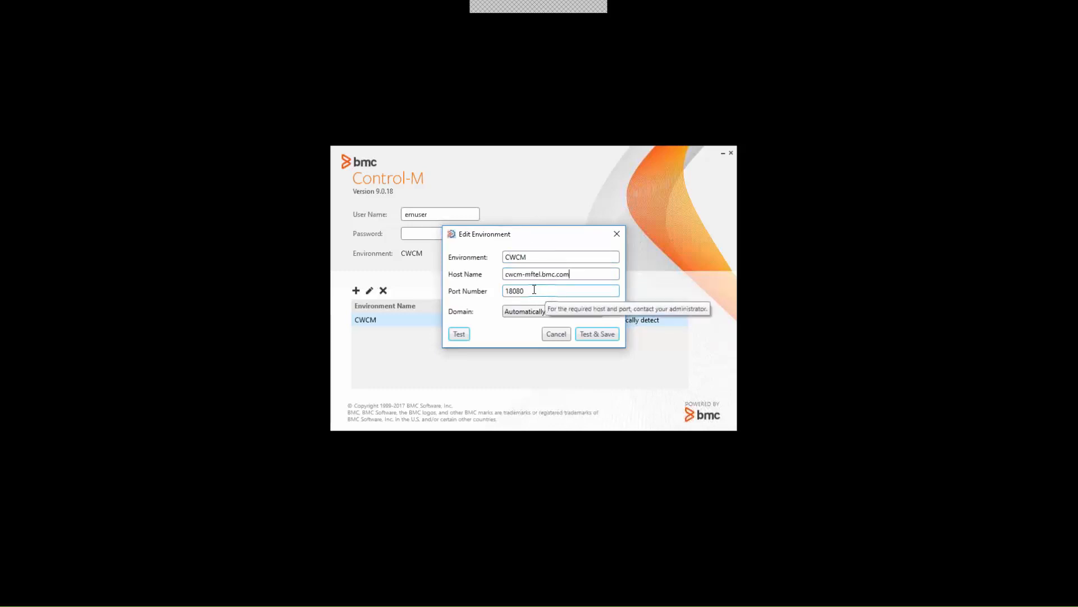
triple_click(561, 290)
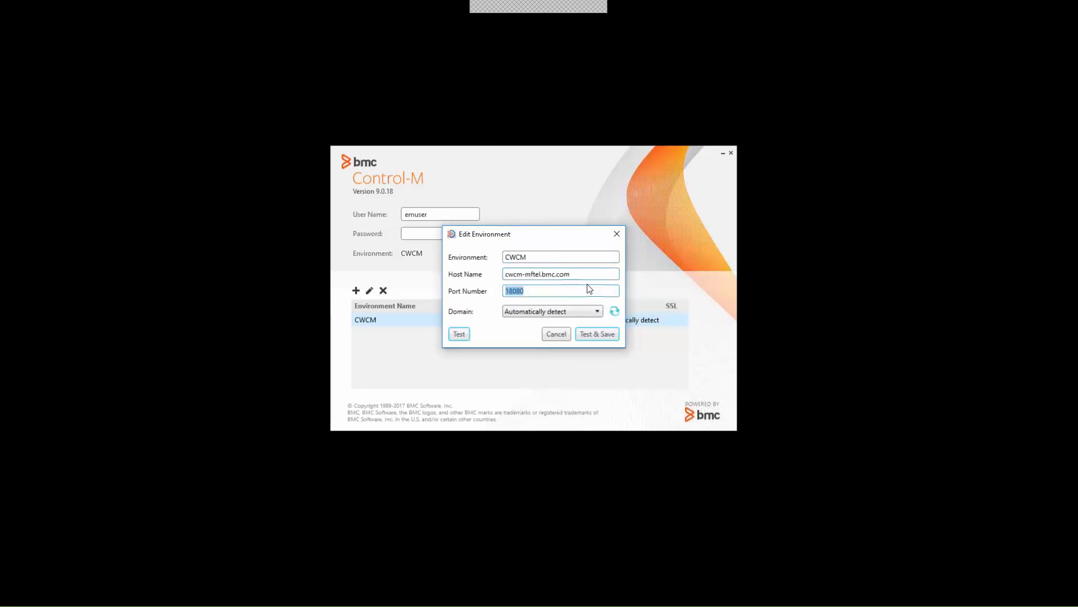
text(844)
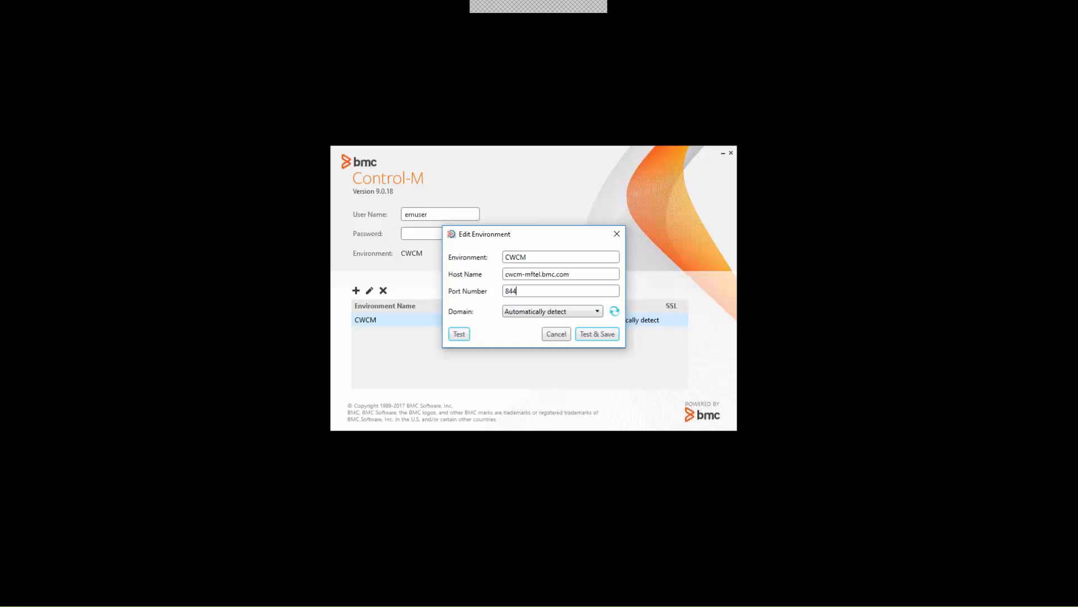
text(4)
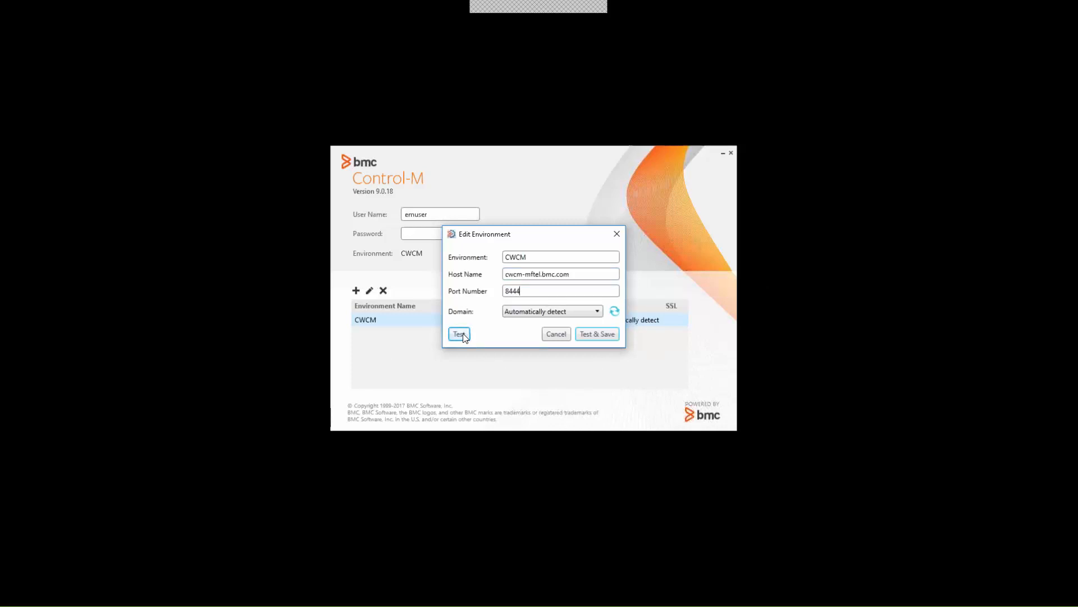
click(459, 334)
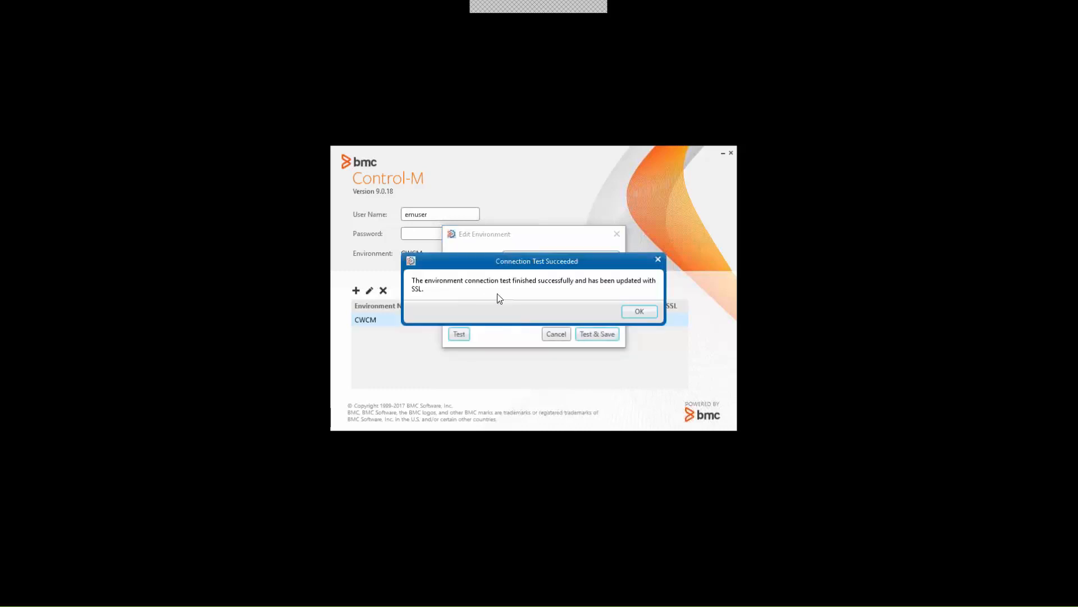
mouse_move(438, 284)
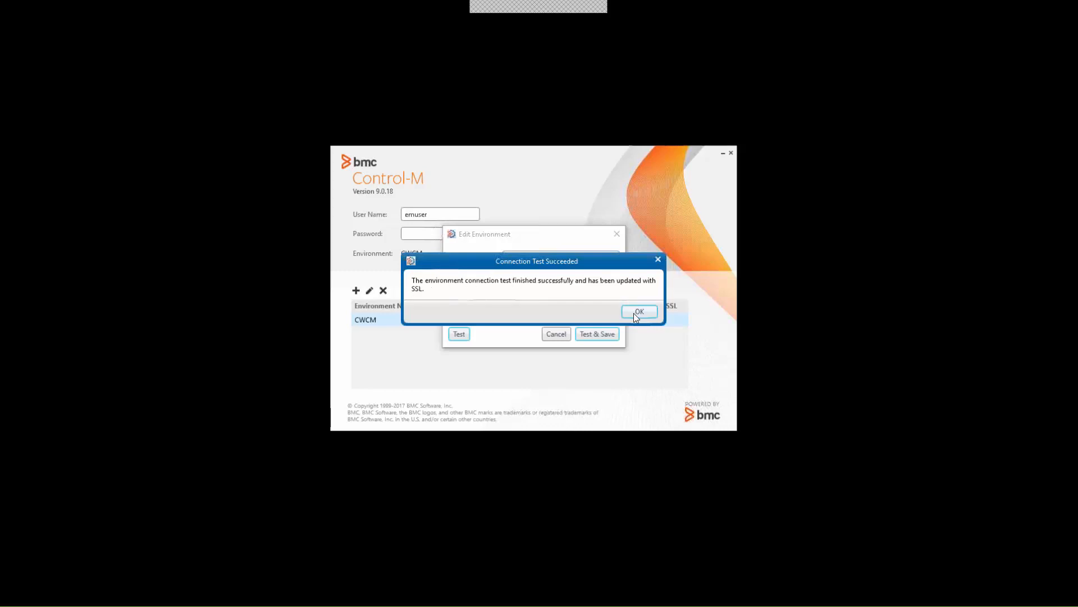
Dismiss the successful connection test and save the updated CWCM environment
click(638, 312)
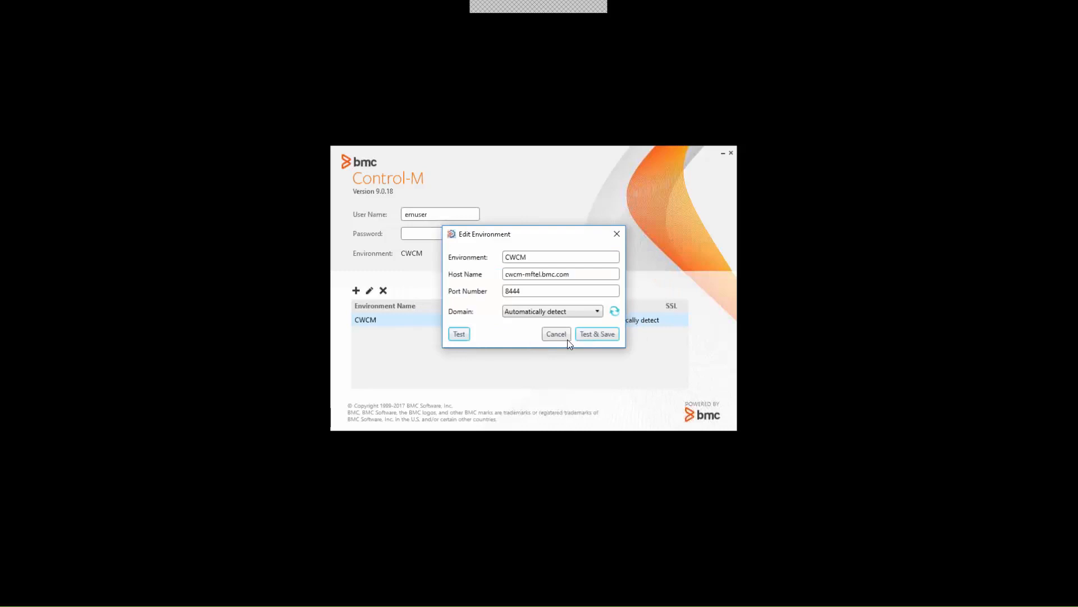
click(556, 334)
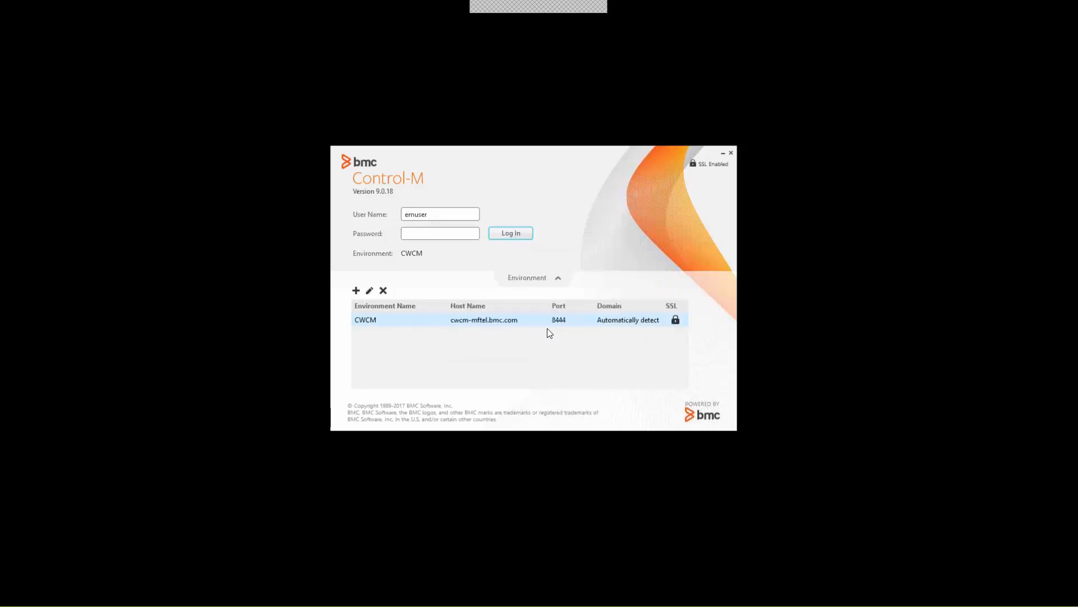
mouse_move(605, 331)
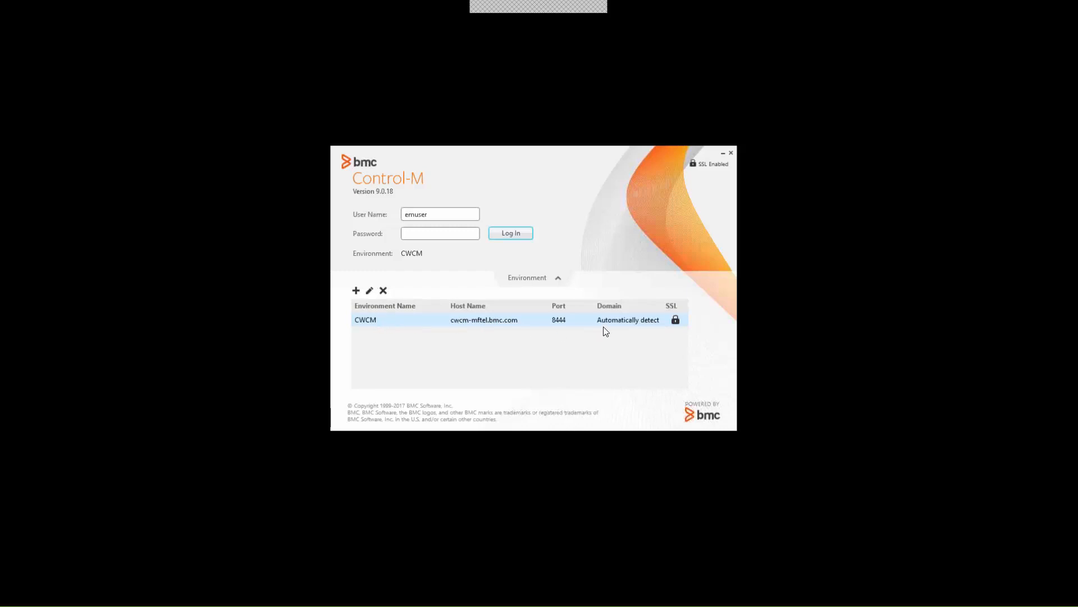
mouse_move(679, 328)
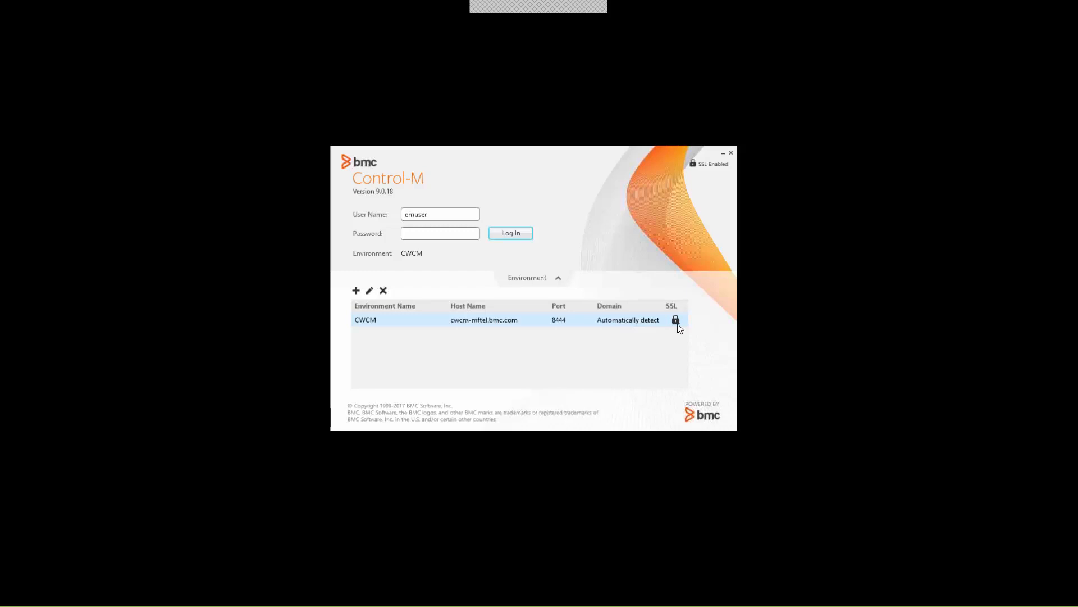
mouse_move(705, 174)
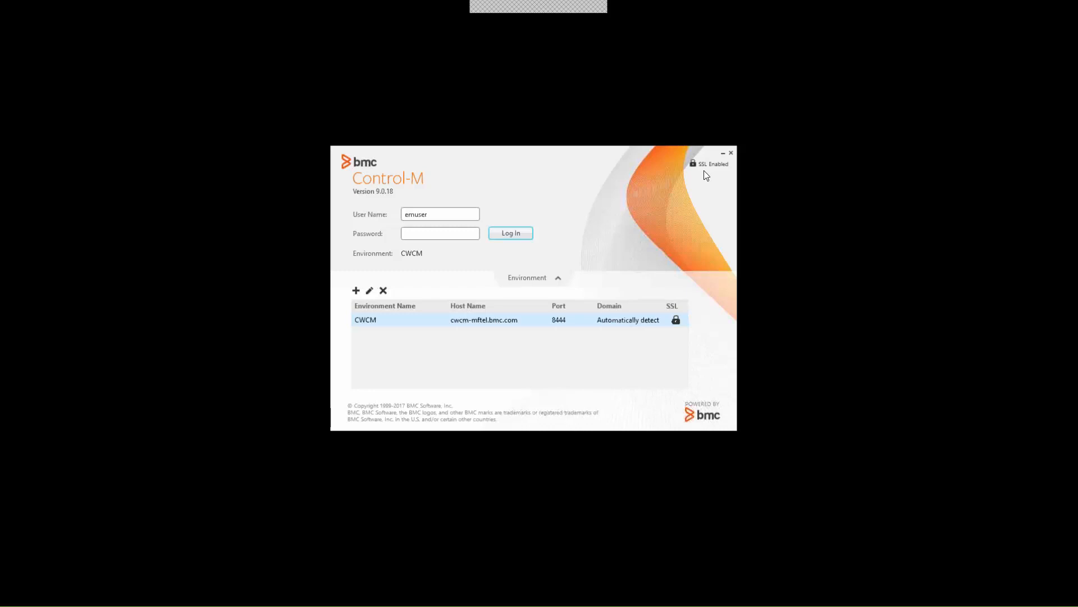
mouse_move(703, 175)
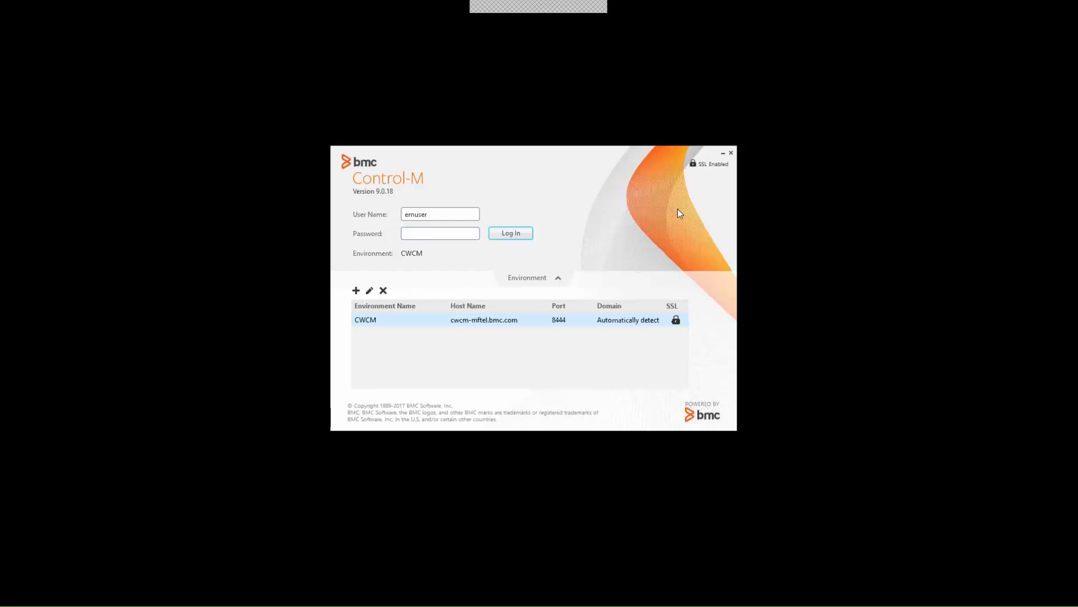
mouse_move(924, 226)
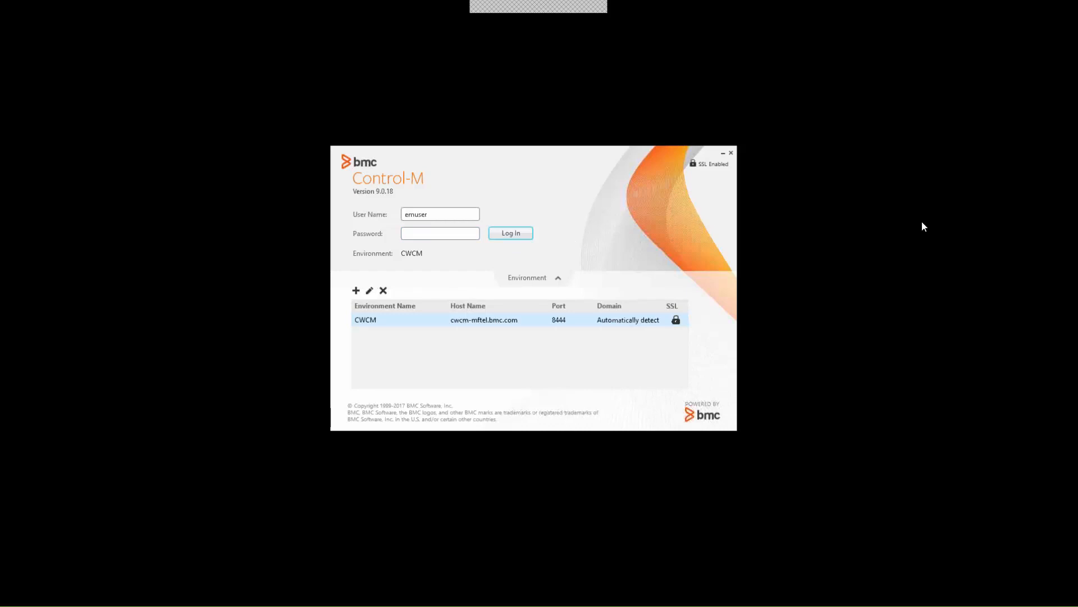